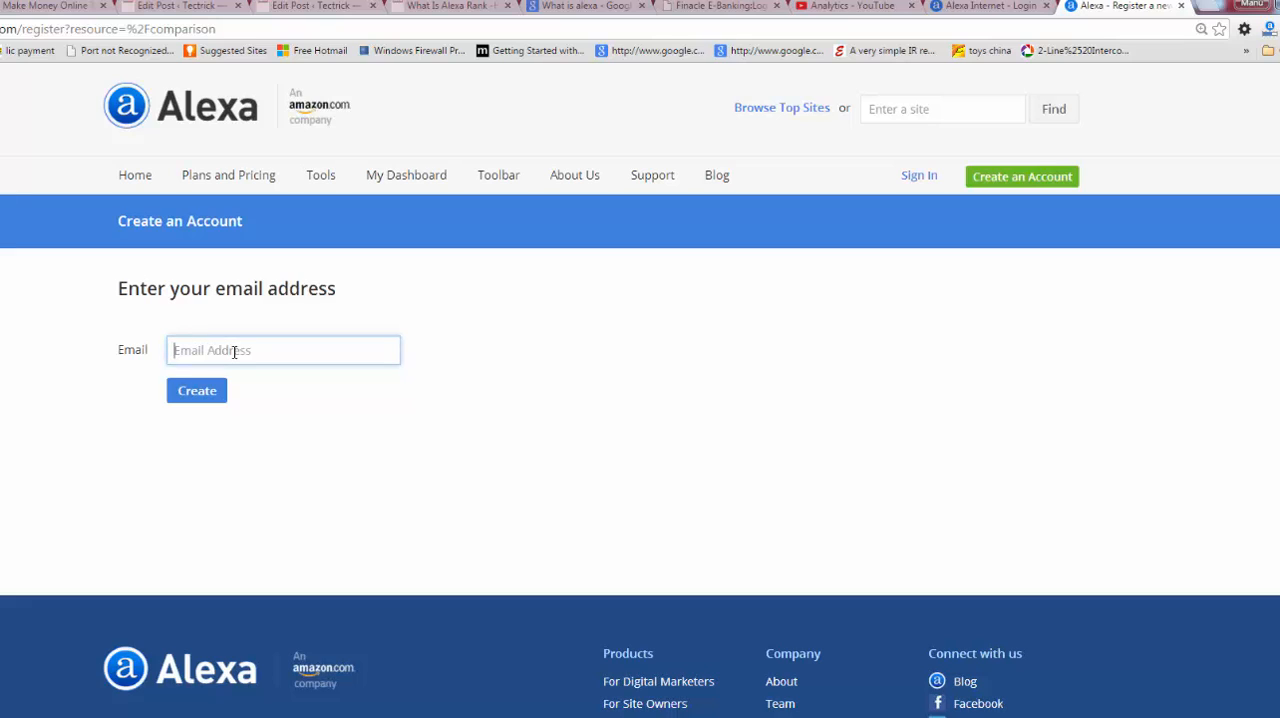
- Submit the site's Gmail address as the email for a new Alexa account
click(284, 350)
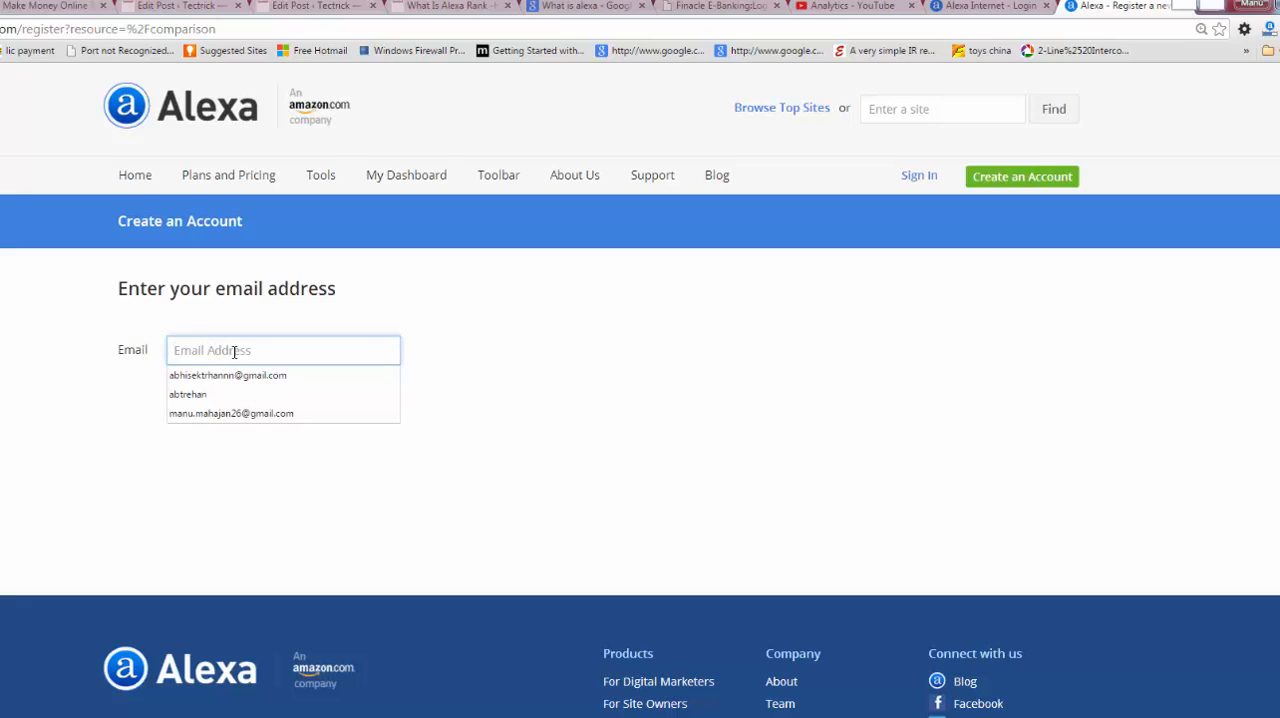
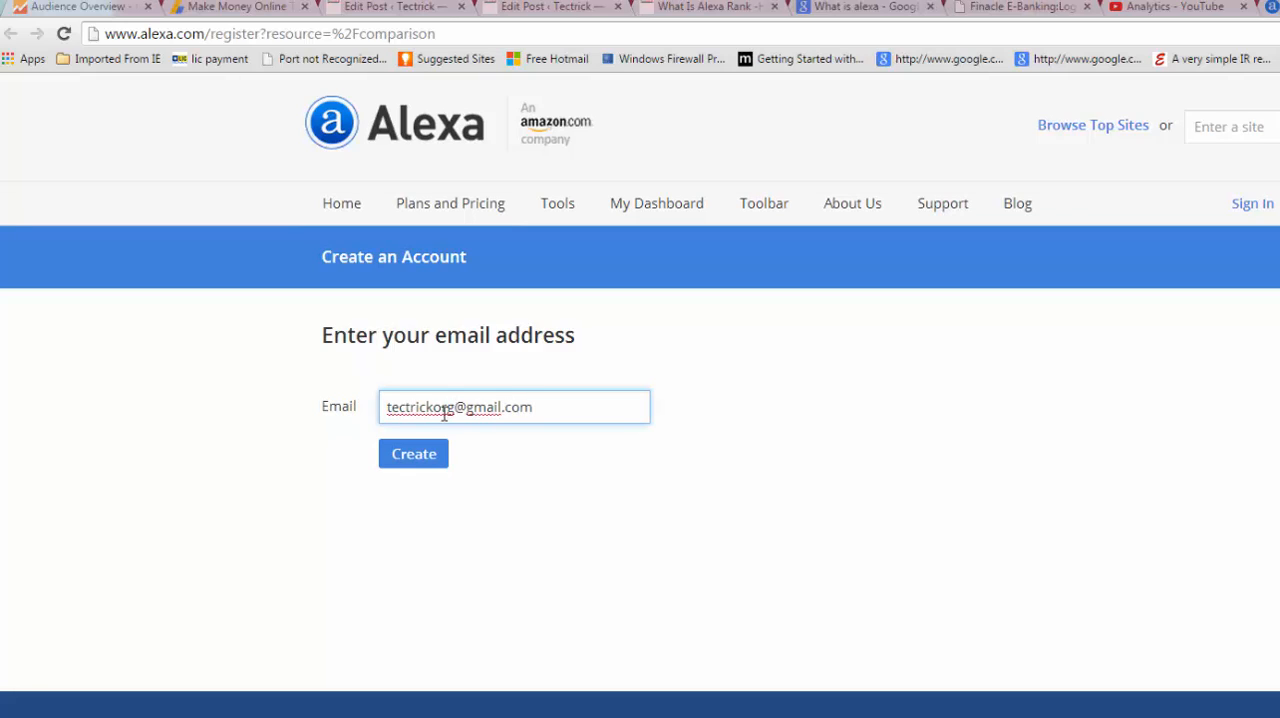
mouse_move(414, 452)
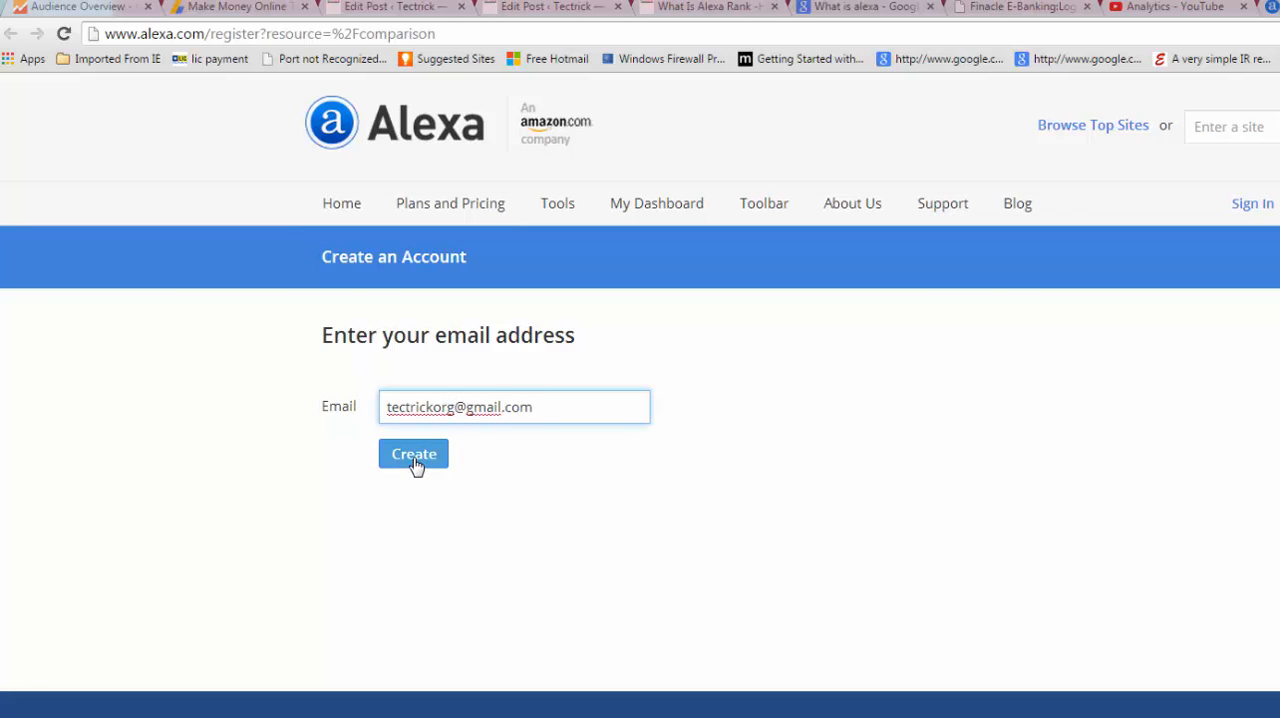
click(412, 454)
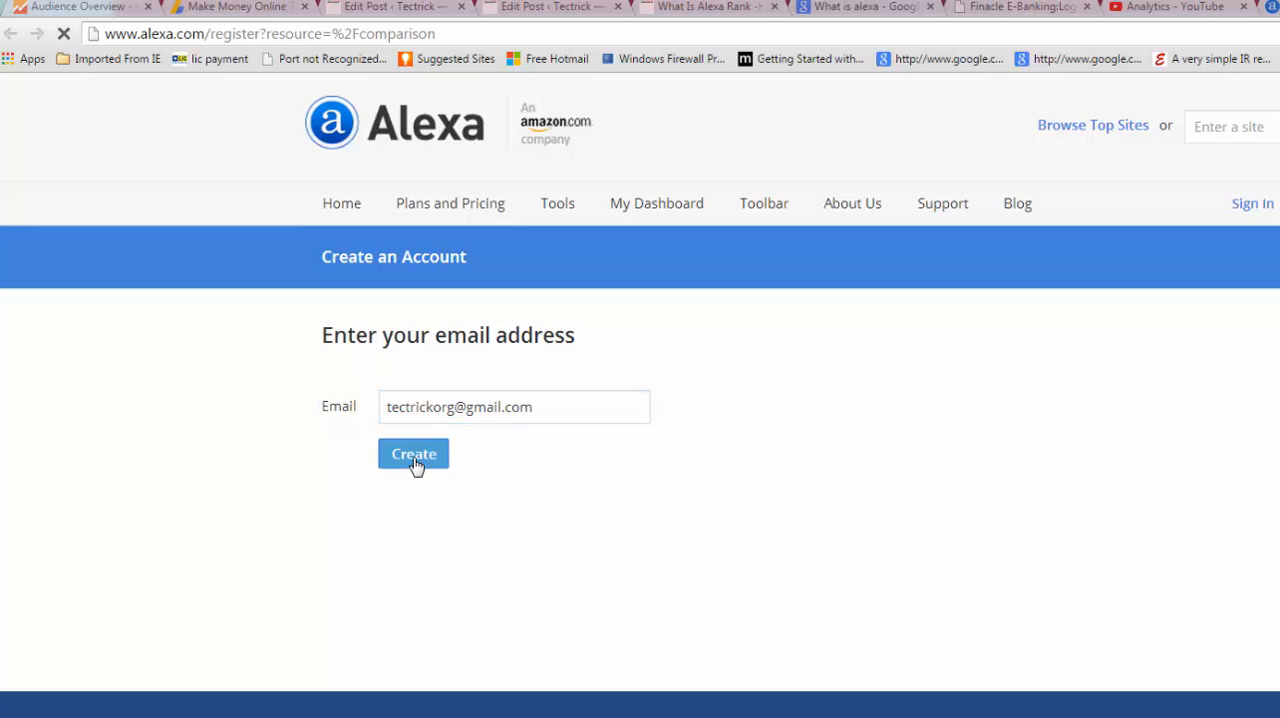
click(412, 452)
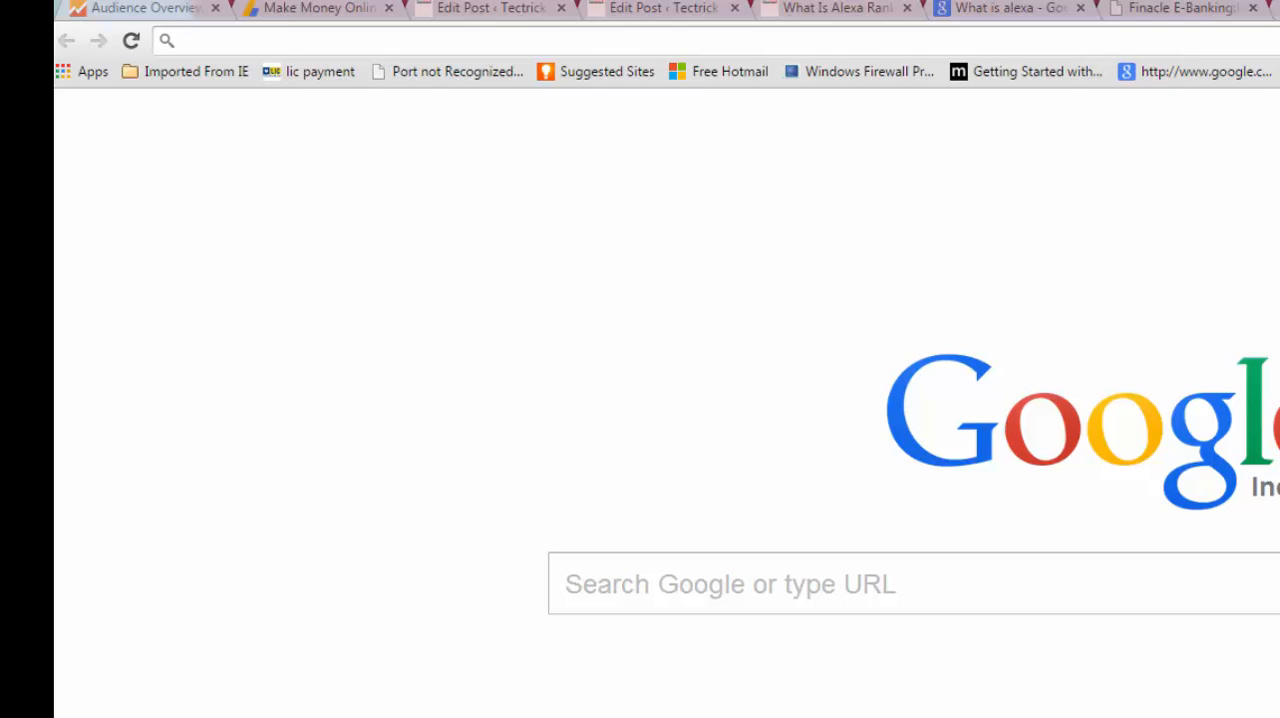
- Reach Gmail via a Google search and open the 'Your Alexa Account' welcome email
text(gmail)
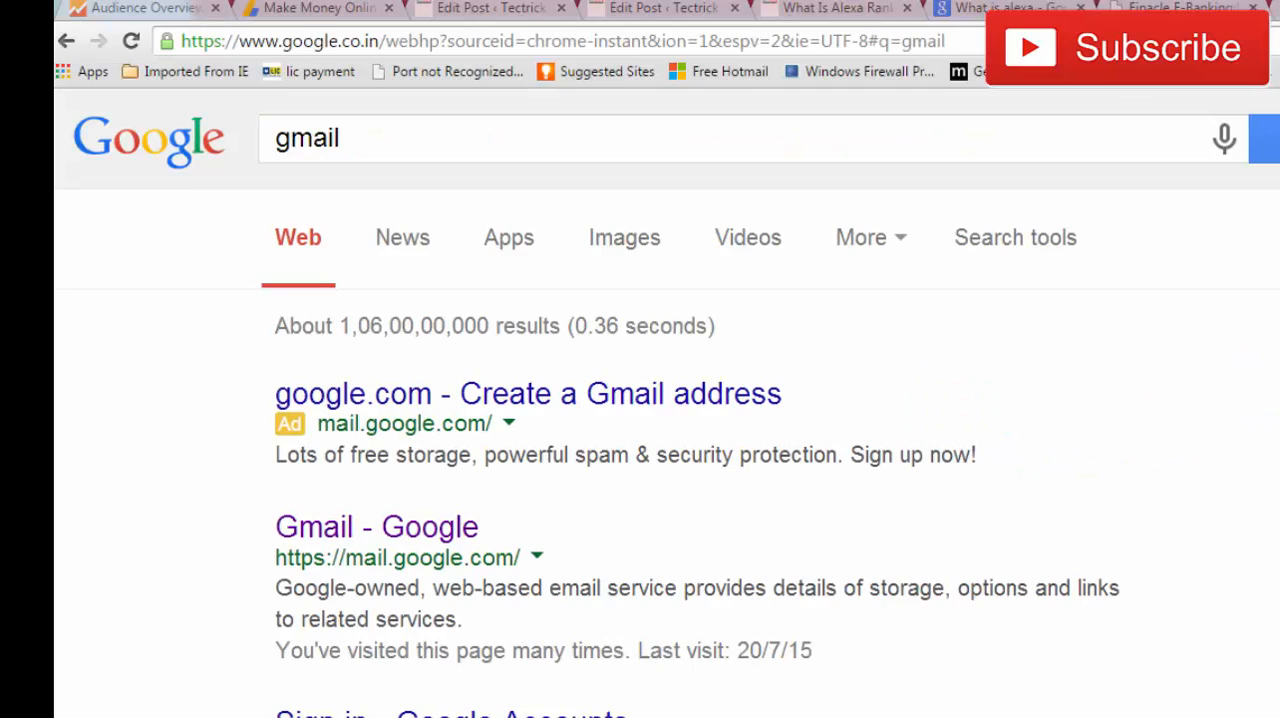
click(376, 526)
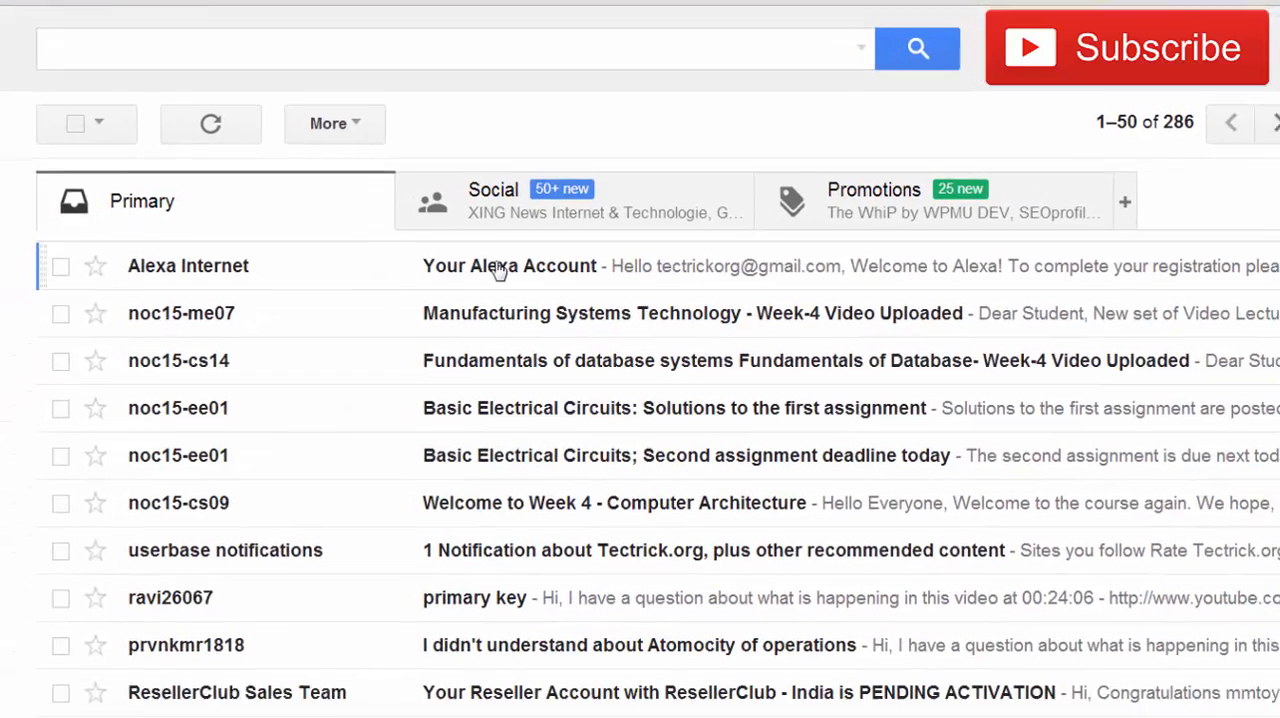
click(508, 264)
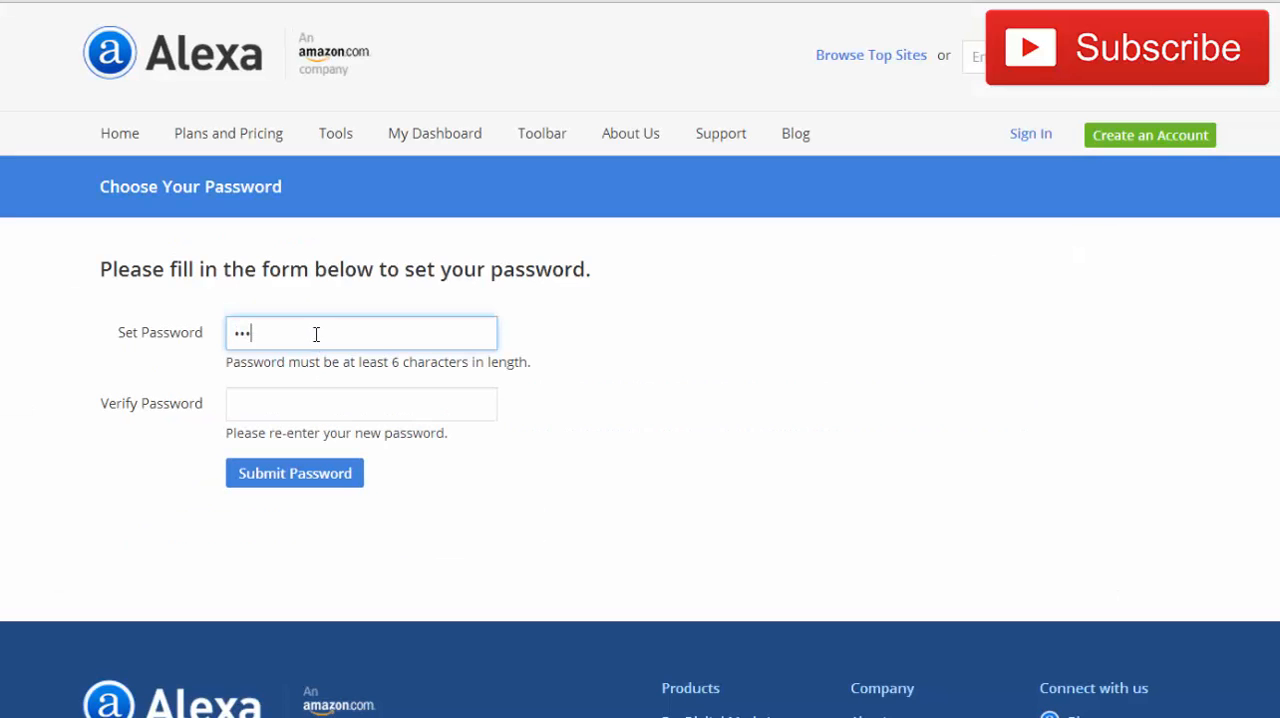
- Set and verify the Alexa account password, then submit it to sign in
text(••)
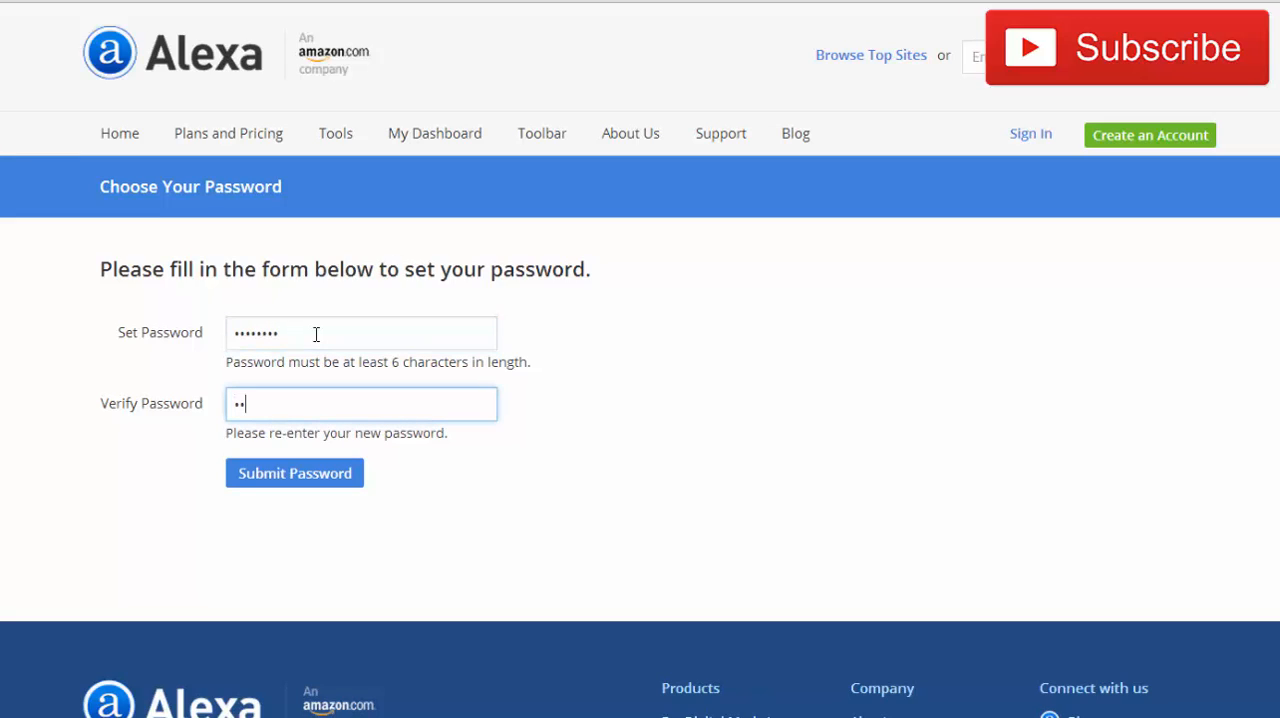
text(••••••)
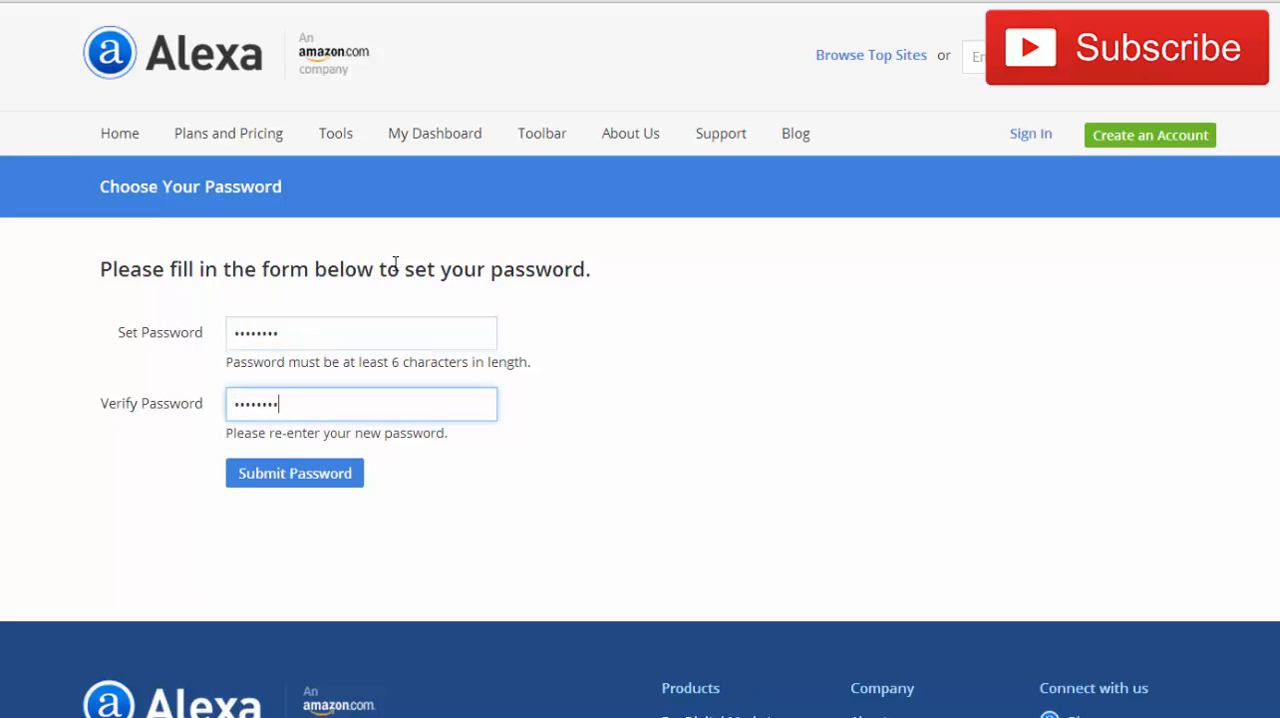
mouse_move(296, 474)
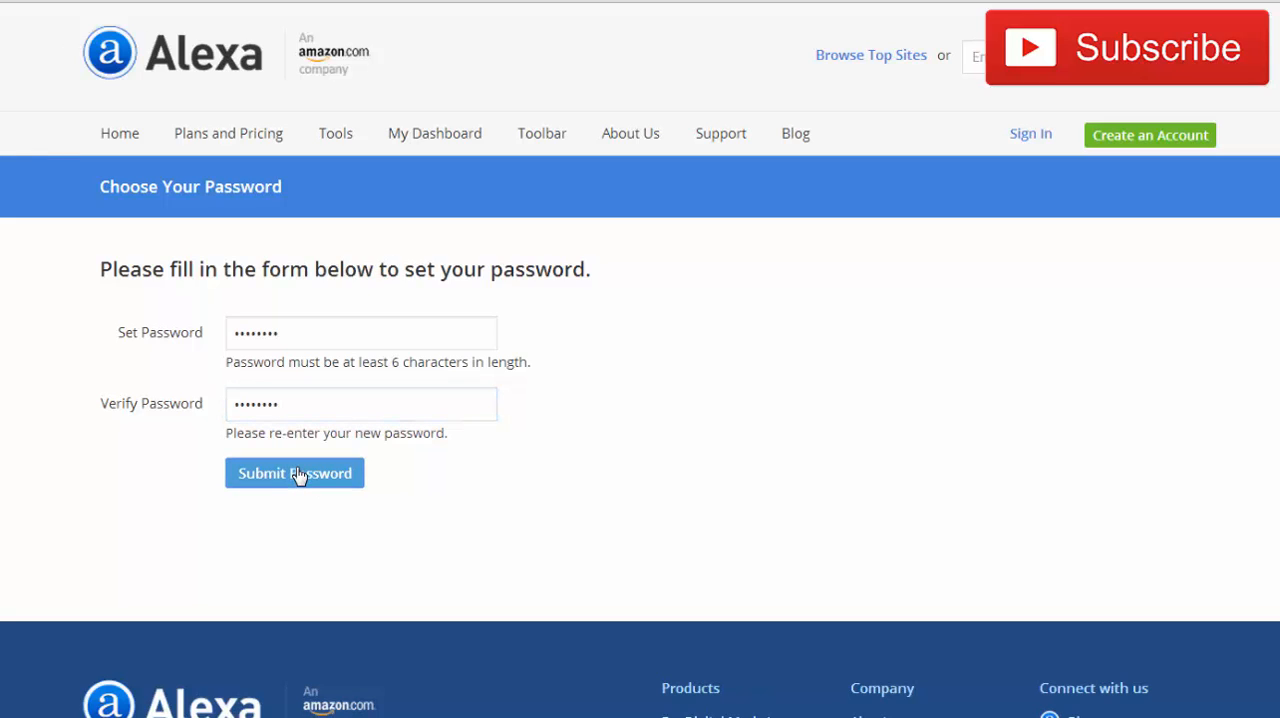
click(294, 474)
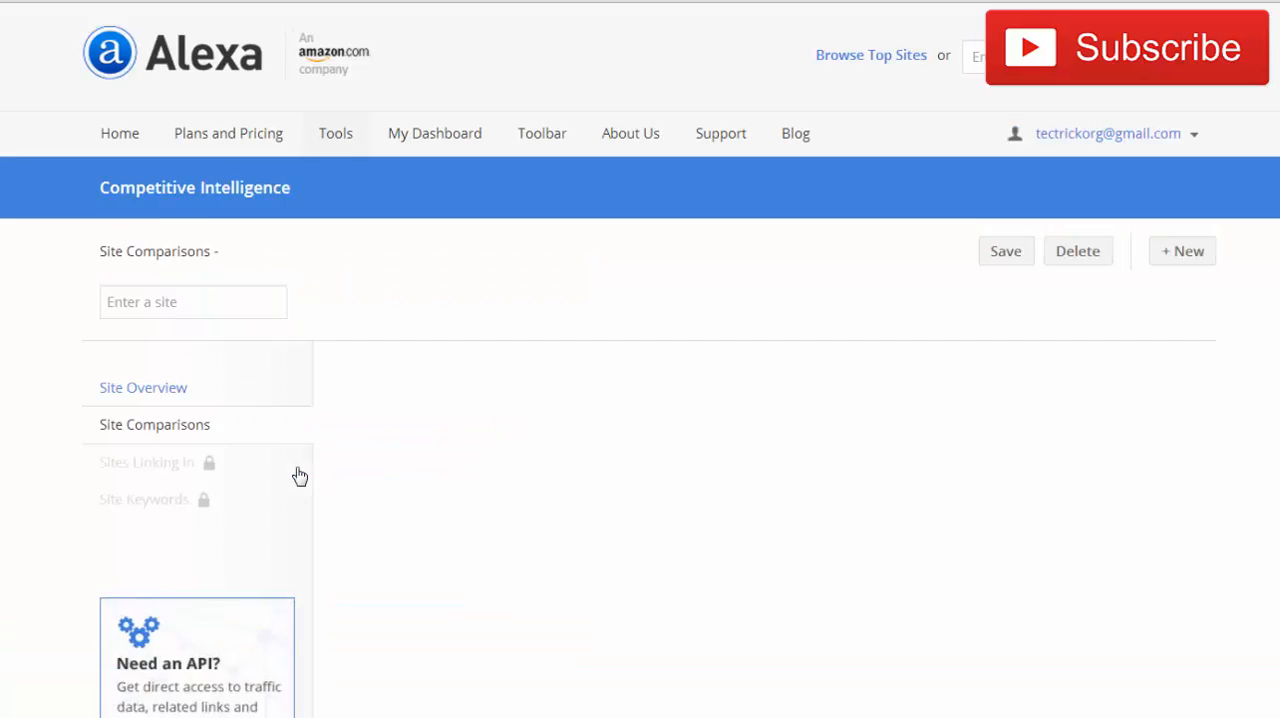
click(192, 300)
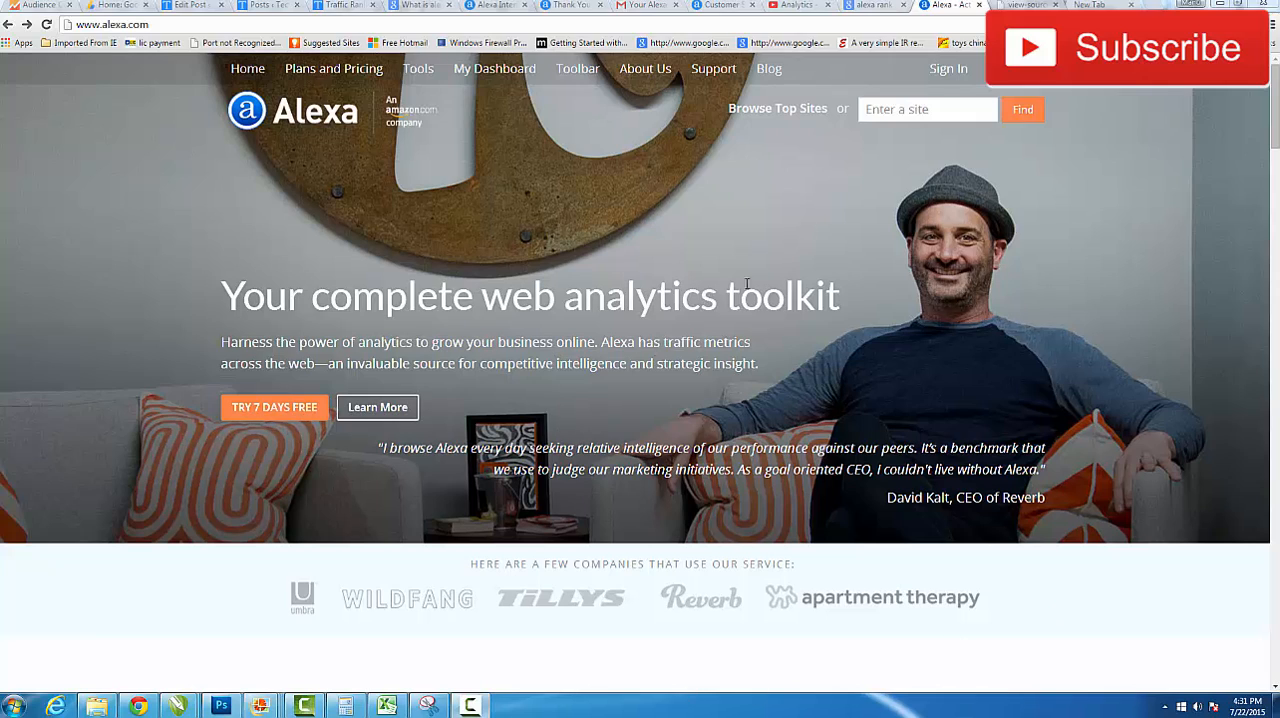
mouse_move(872, 240)
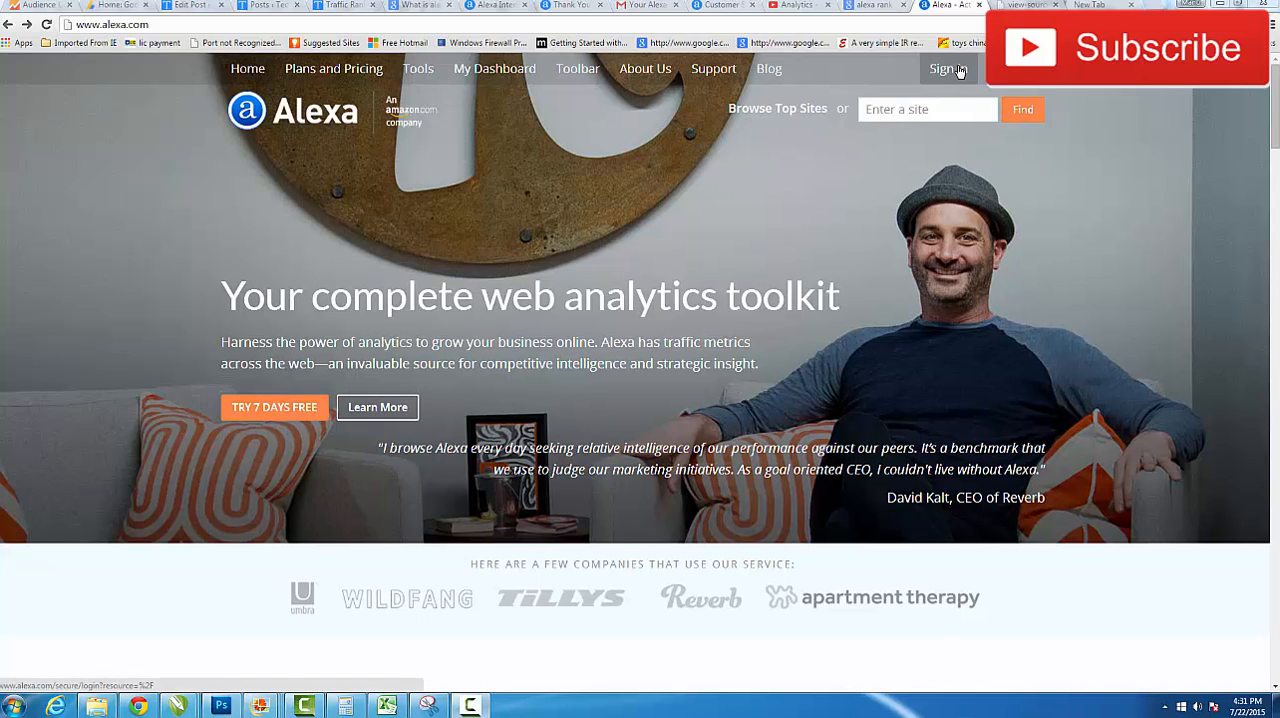
click(948, 68)
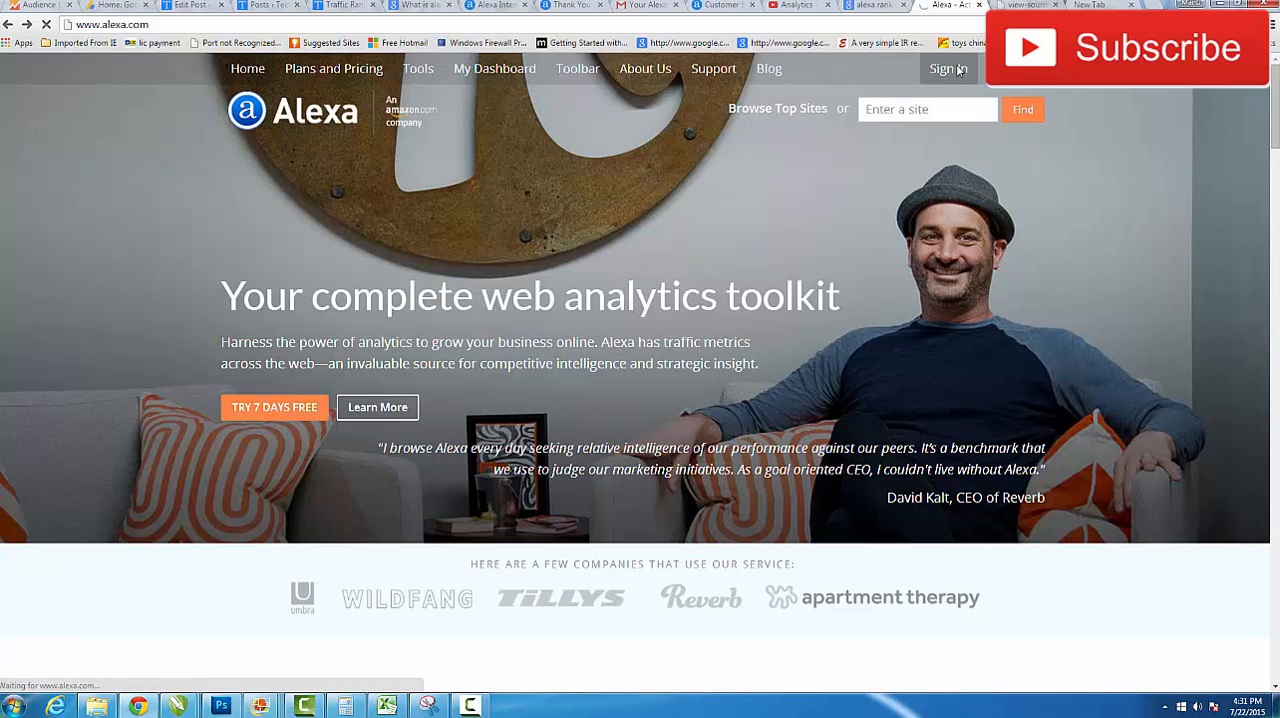
mouse_move(956, 78)
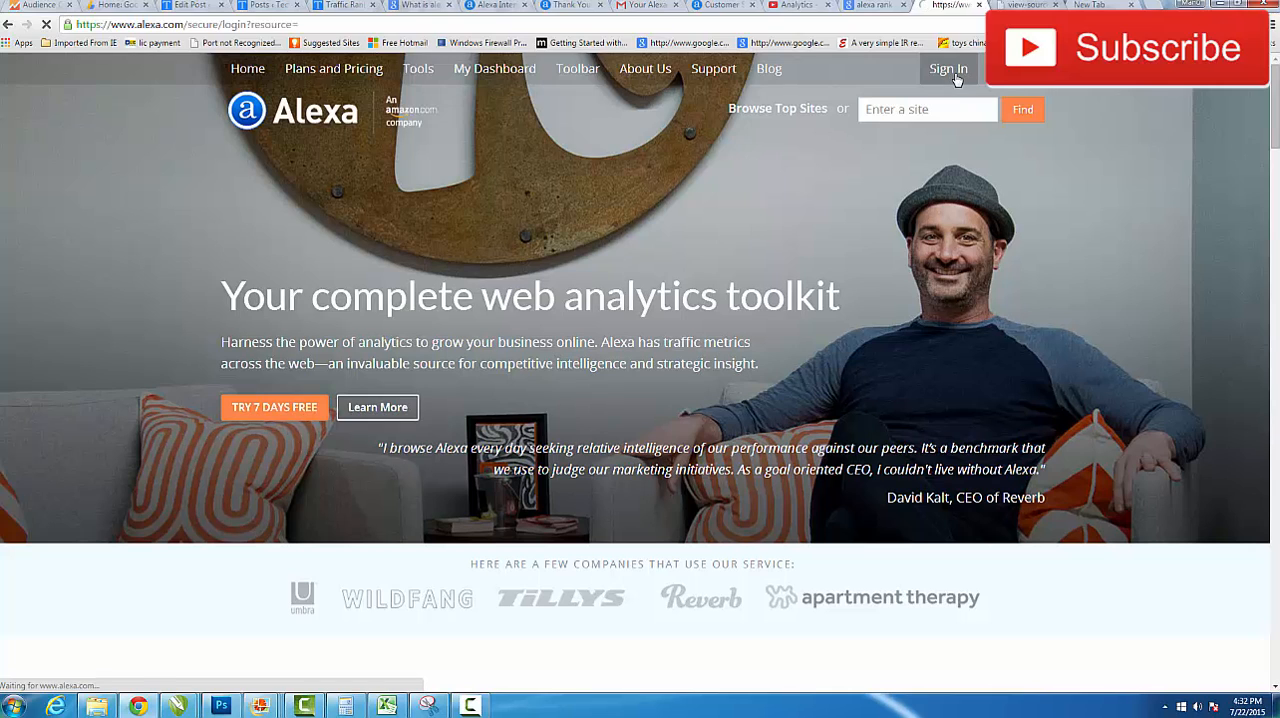
click(948, 68)
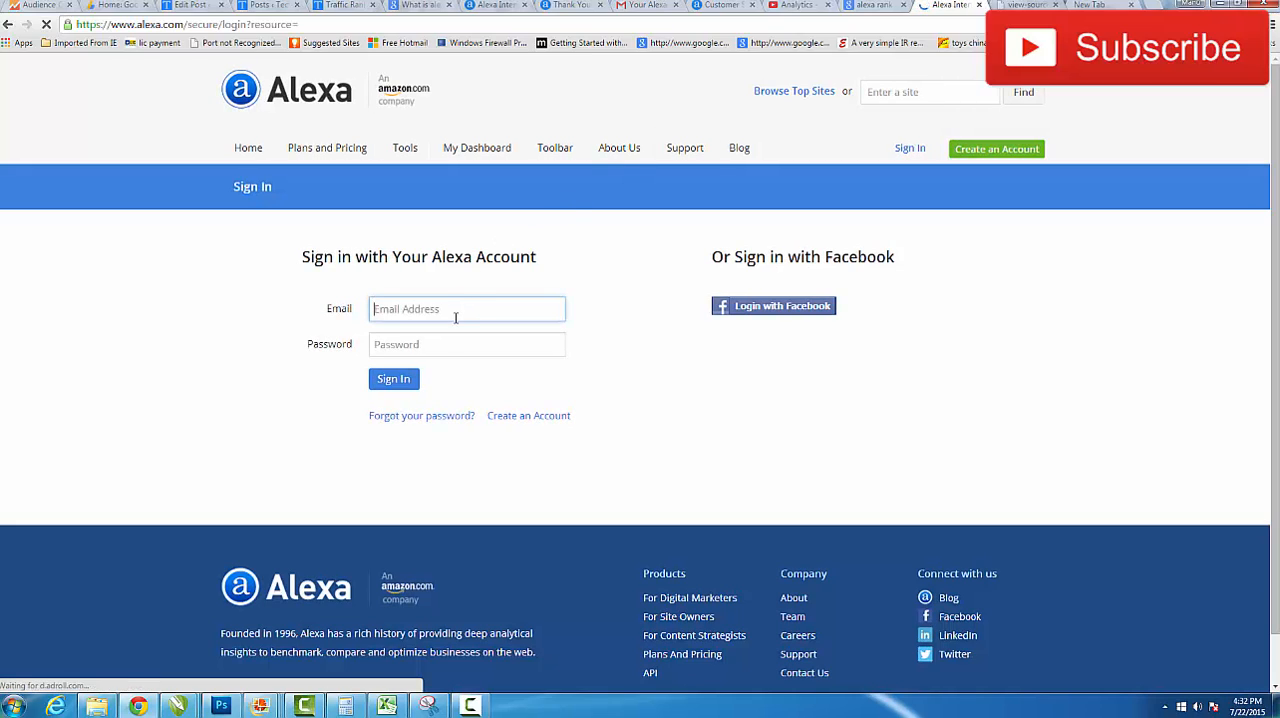
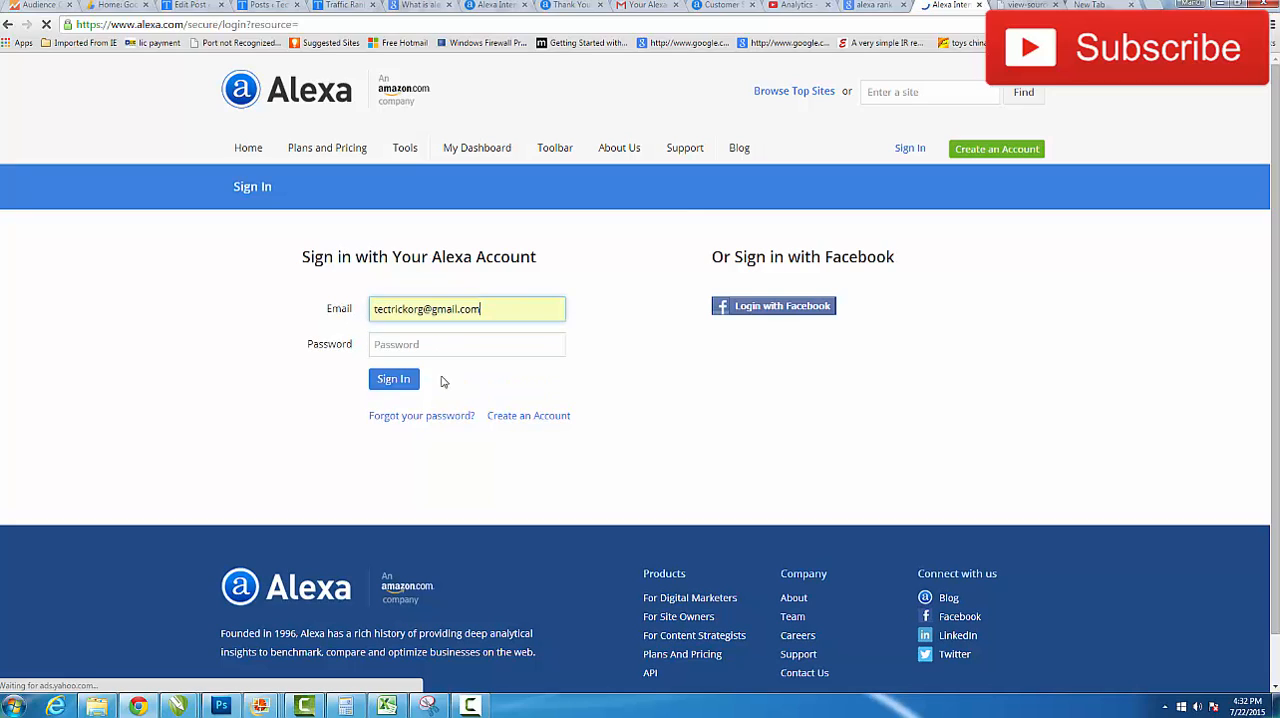
click(466, 344)
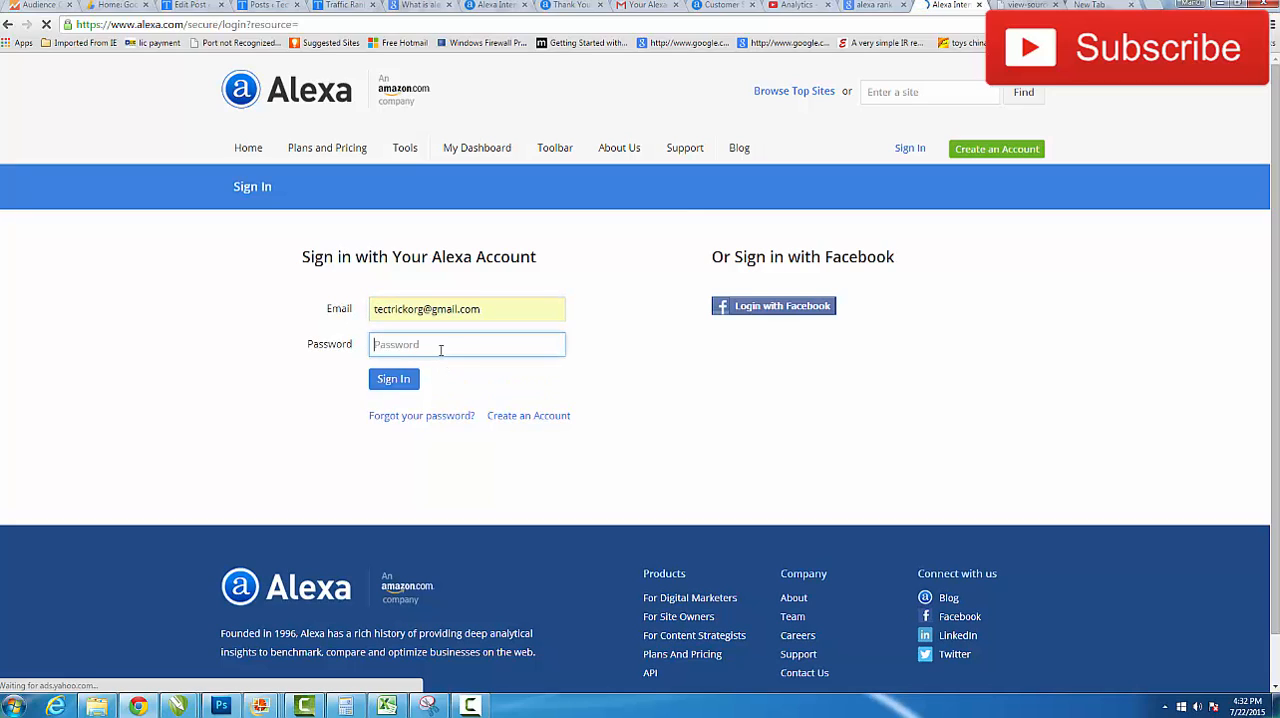
text(password)
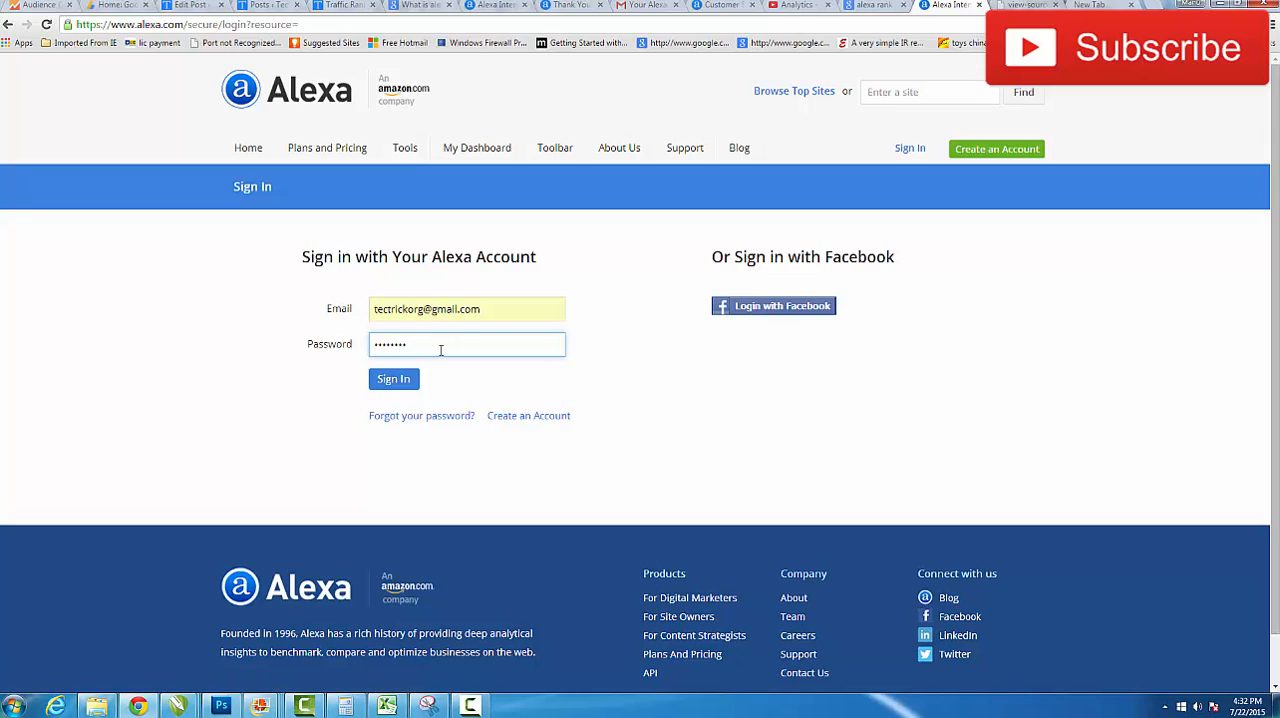
click(392, 380)
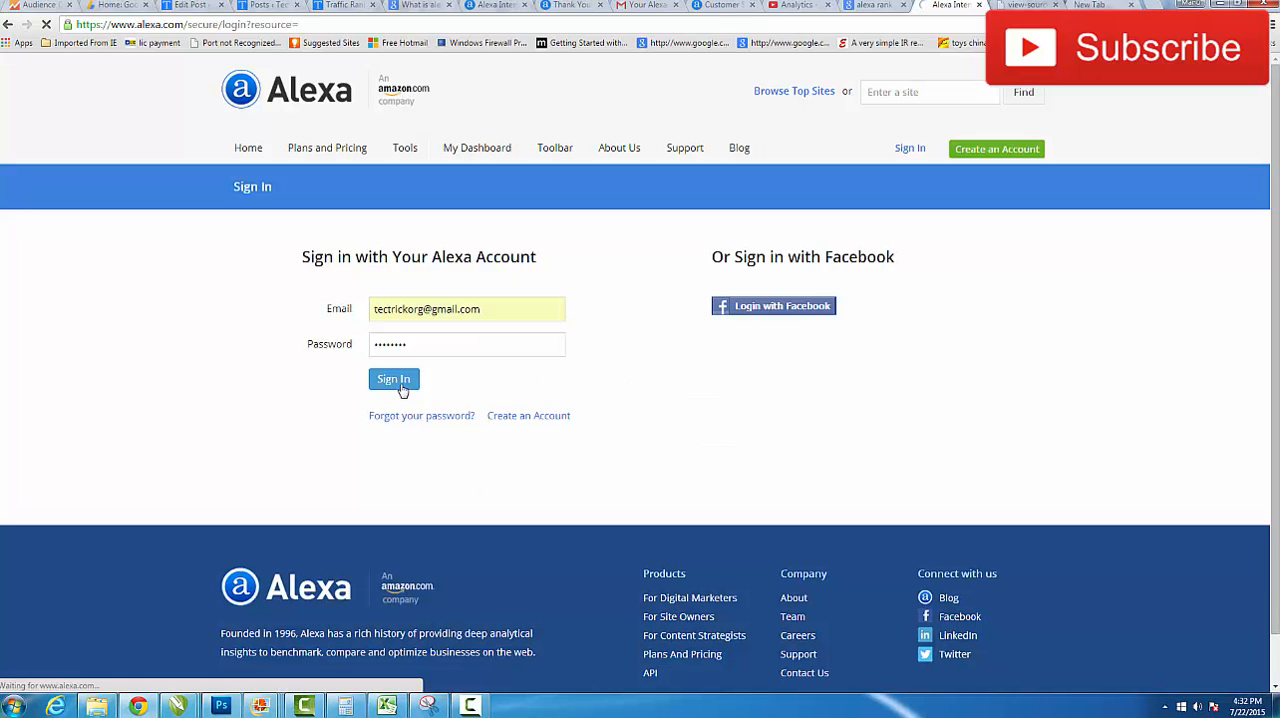
click(394, 380)
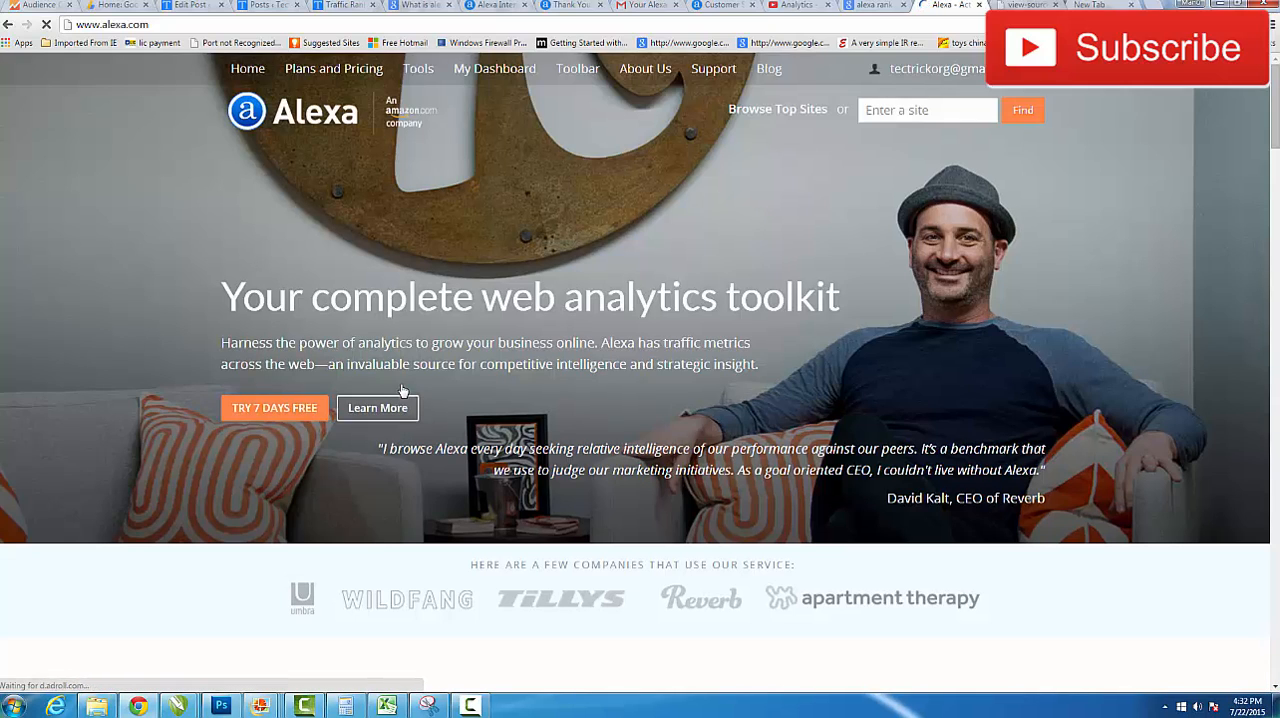
mouse_move(736, 420)
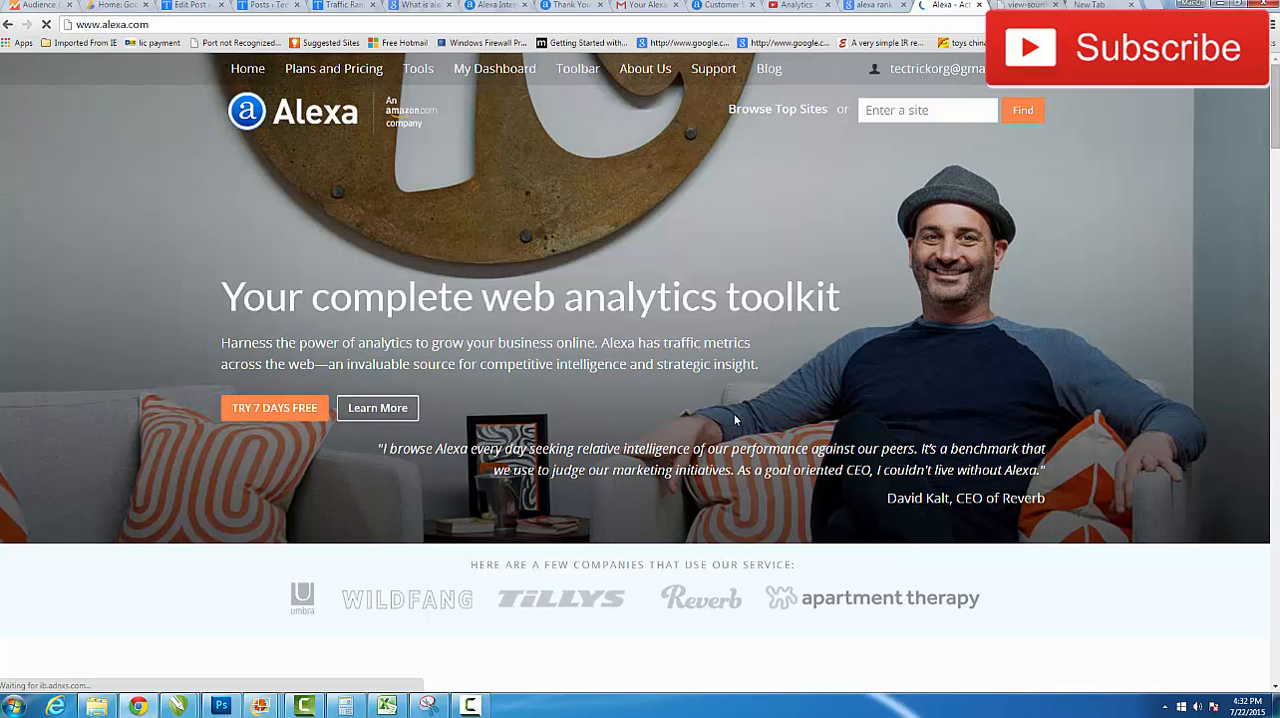
mouse_move(756, 432)
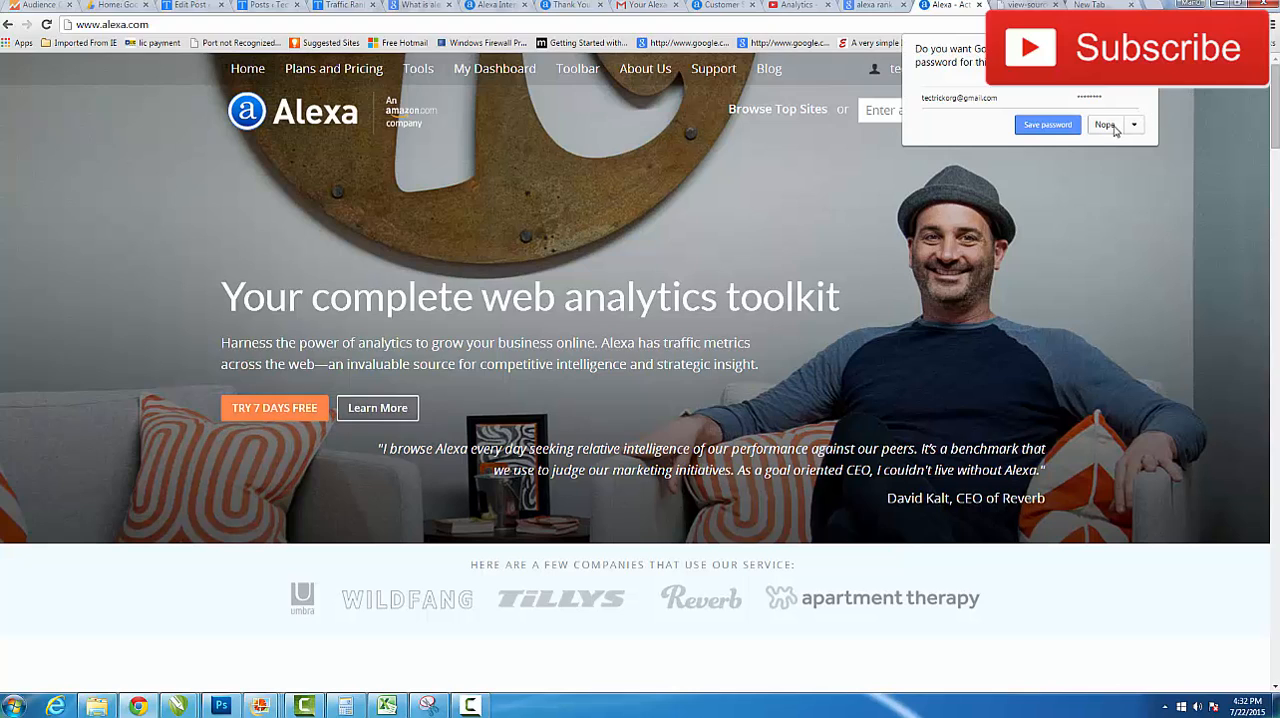
- Decline Chrome's save-password offer and return to the Alexa home page
click(1104, 124)
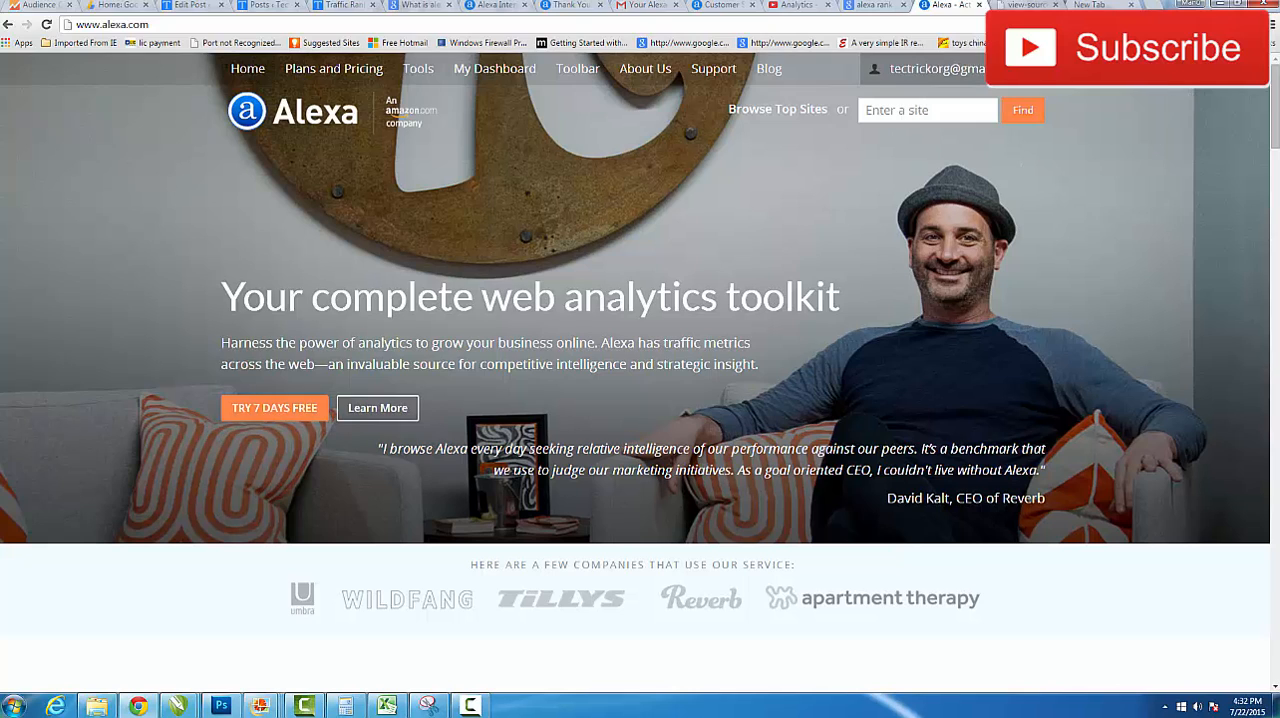
click(924, 68)
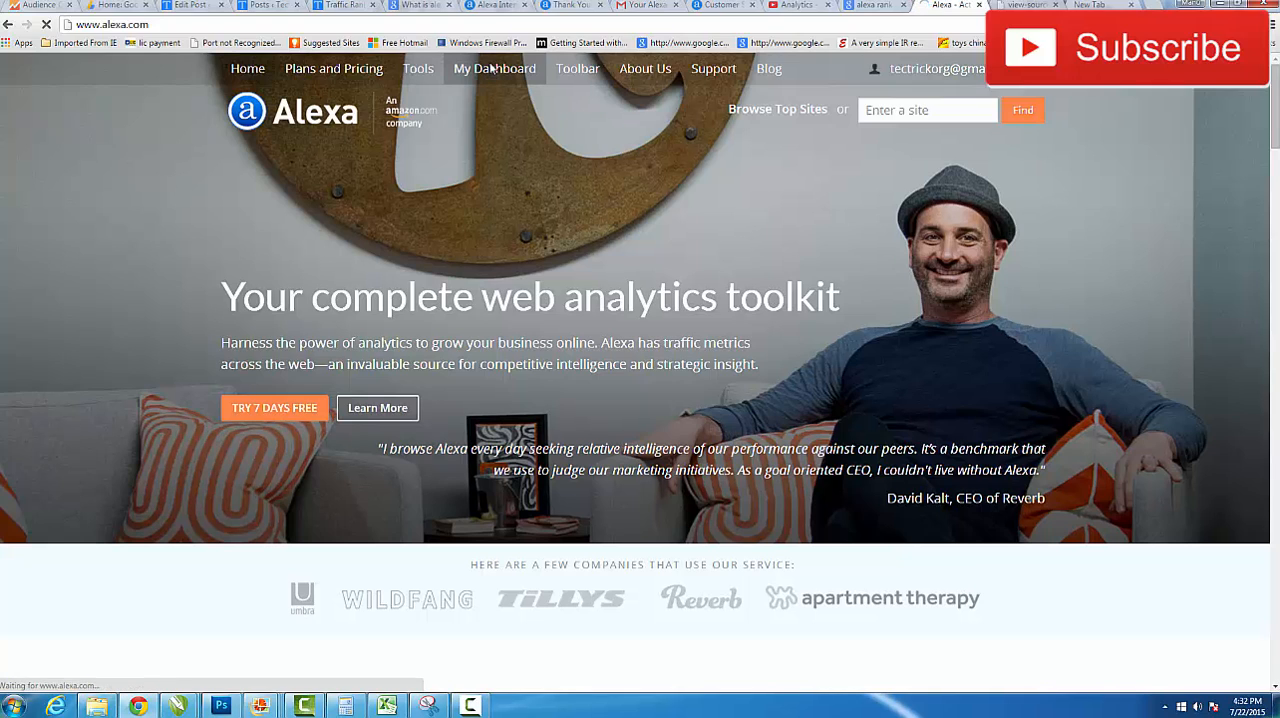
- From My Dashboard, add tectrick.org as a site and view its plans and pricing
click(494, 68)
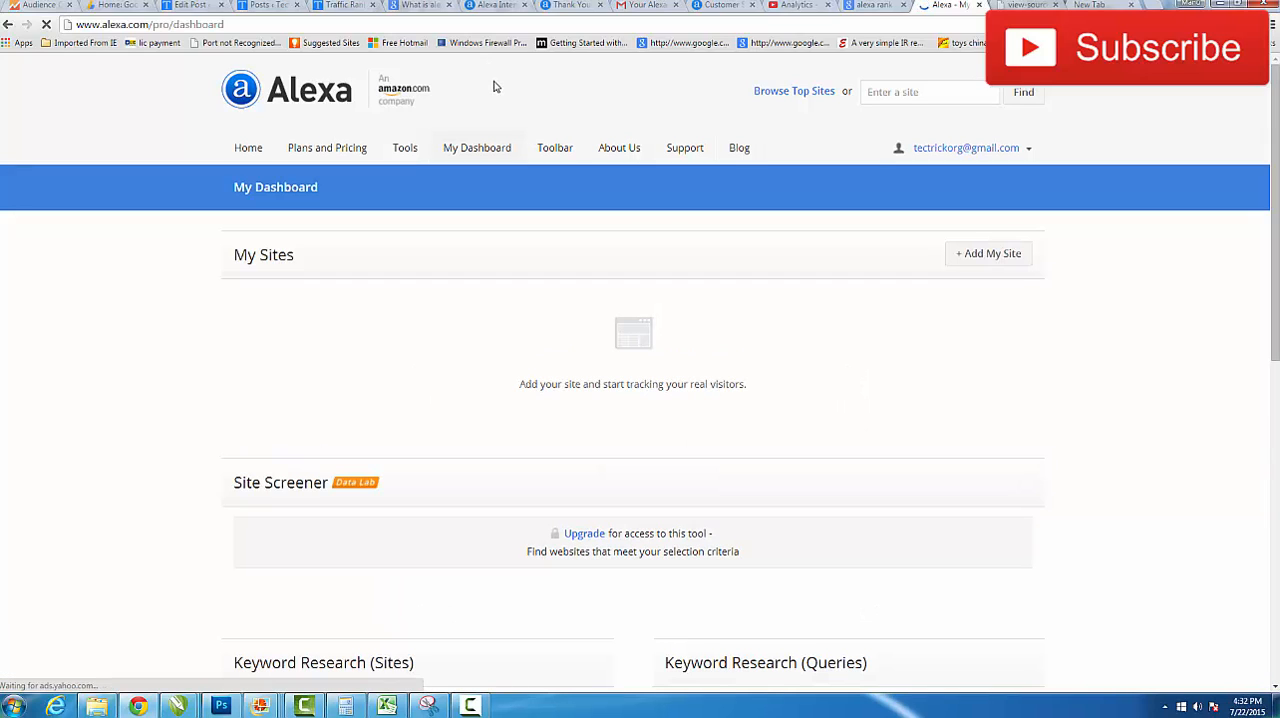
mouse_move(544, 540)
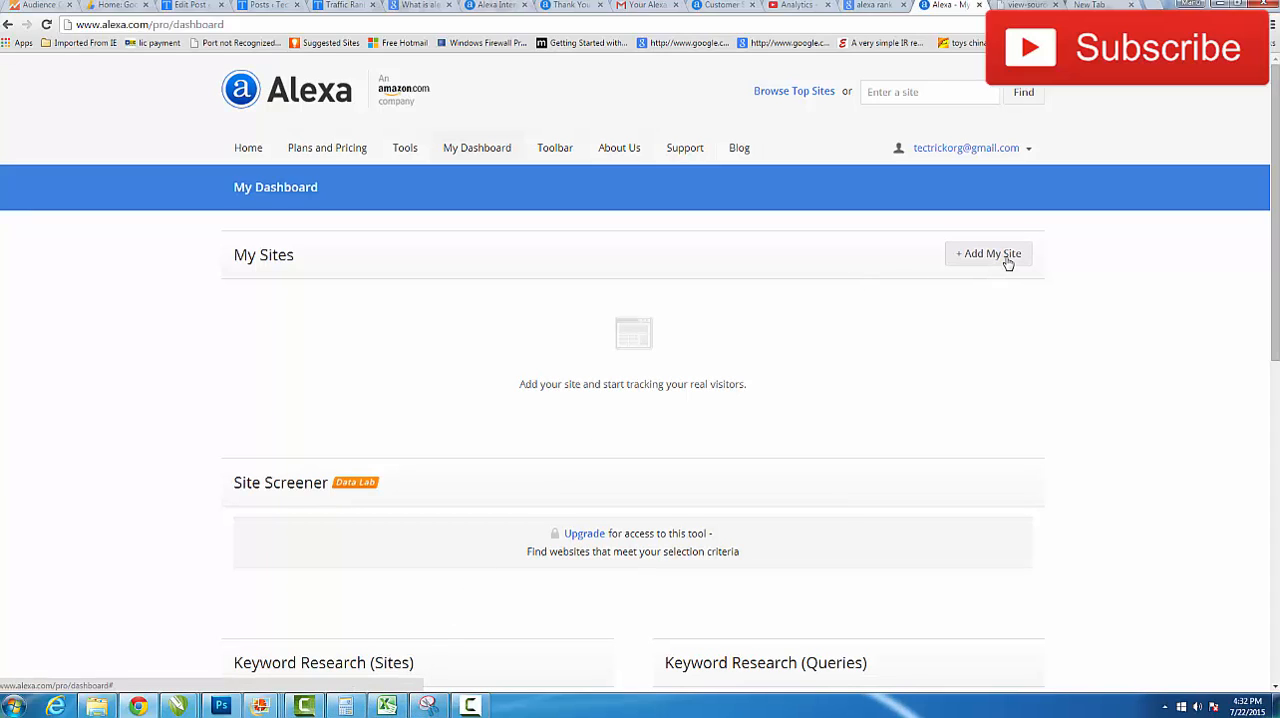
click(988, 252)
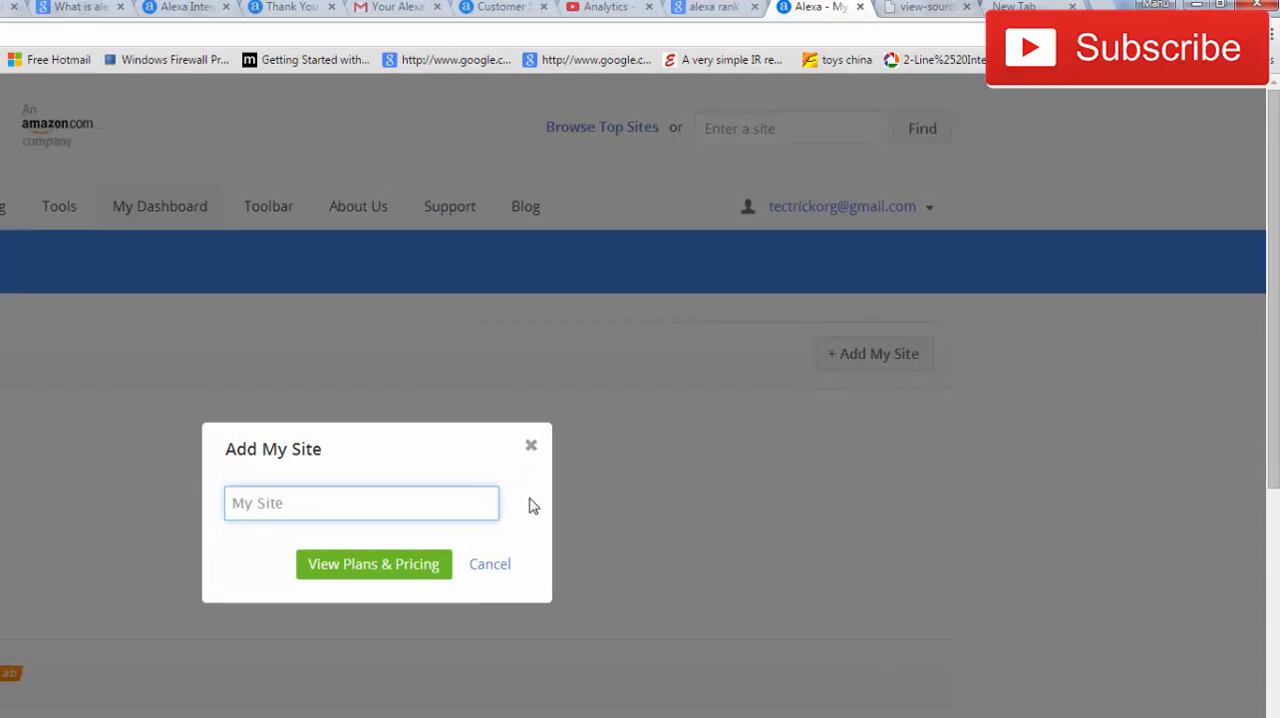
text(t)
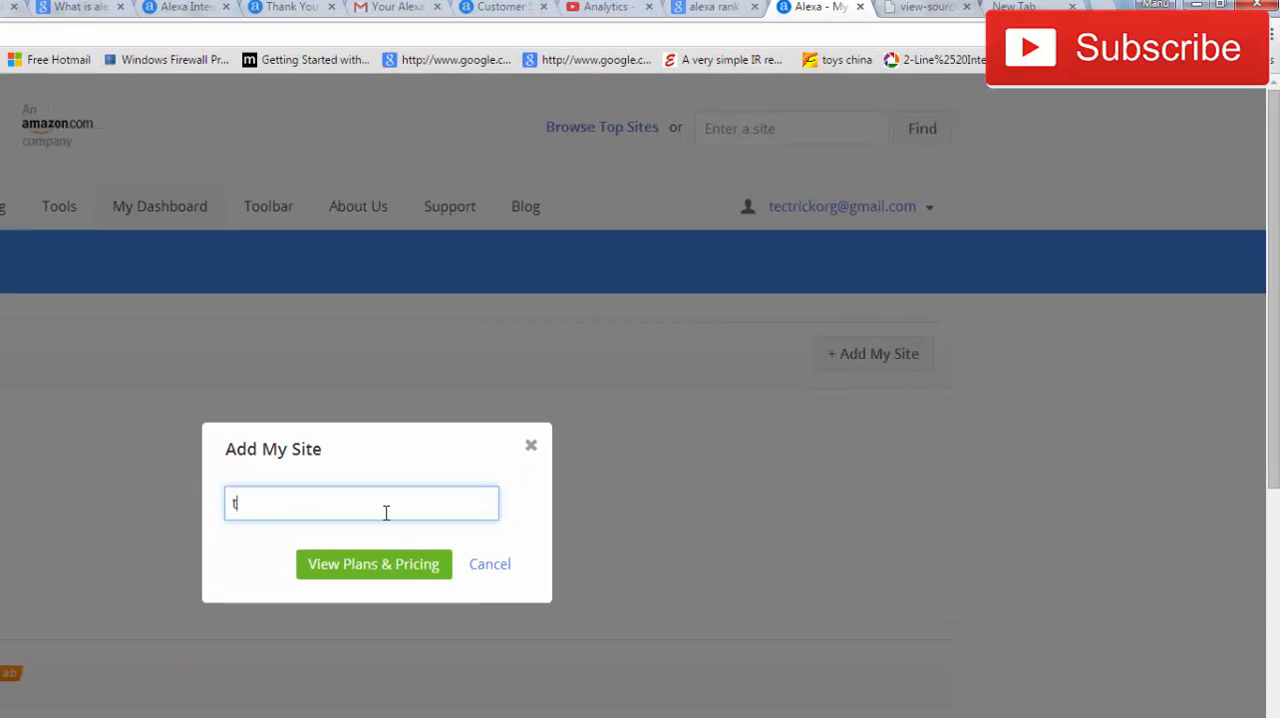
text(ectri)
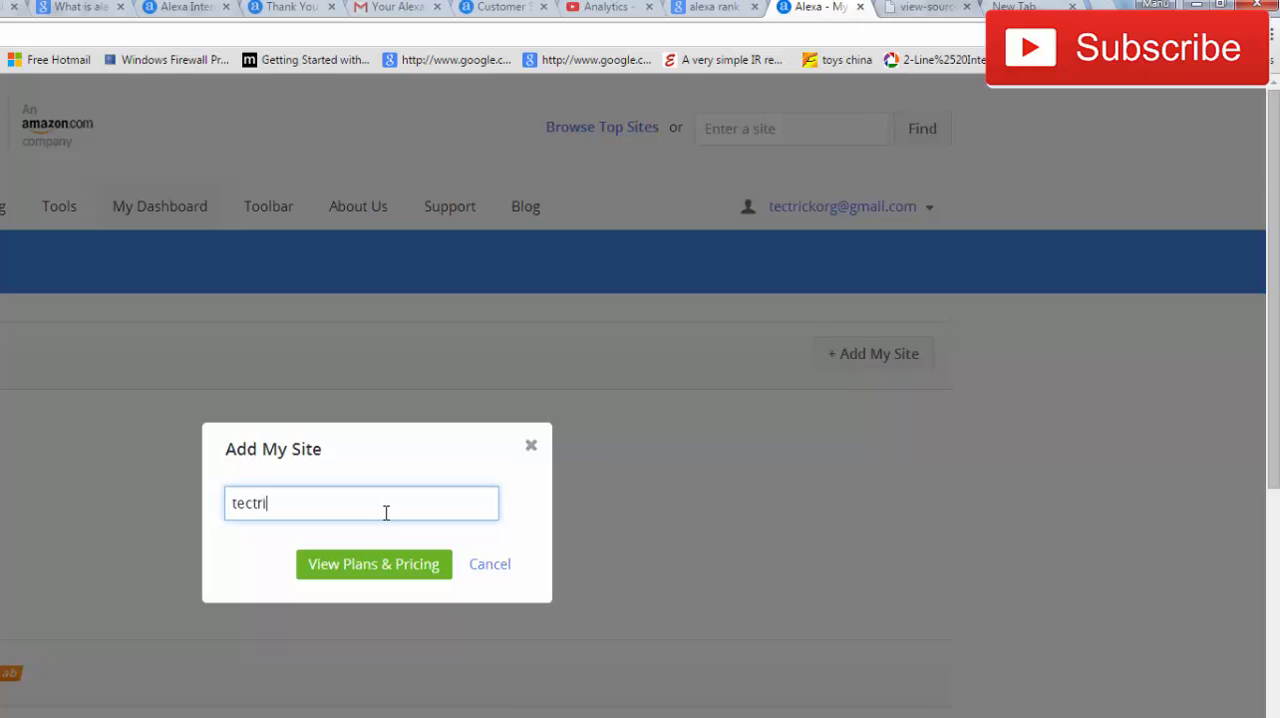
text(ck.org)
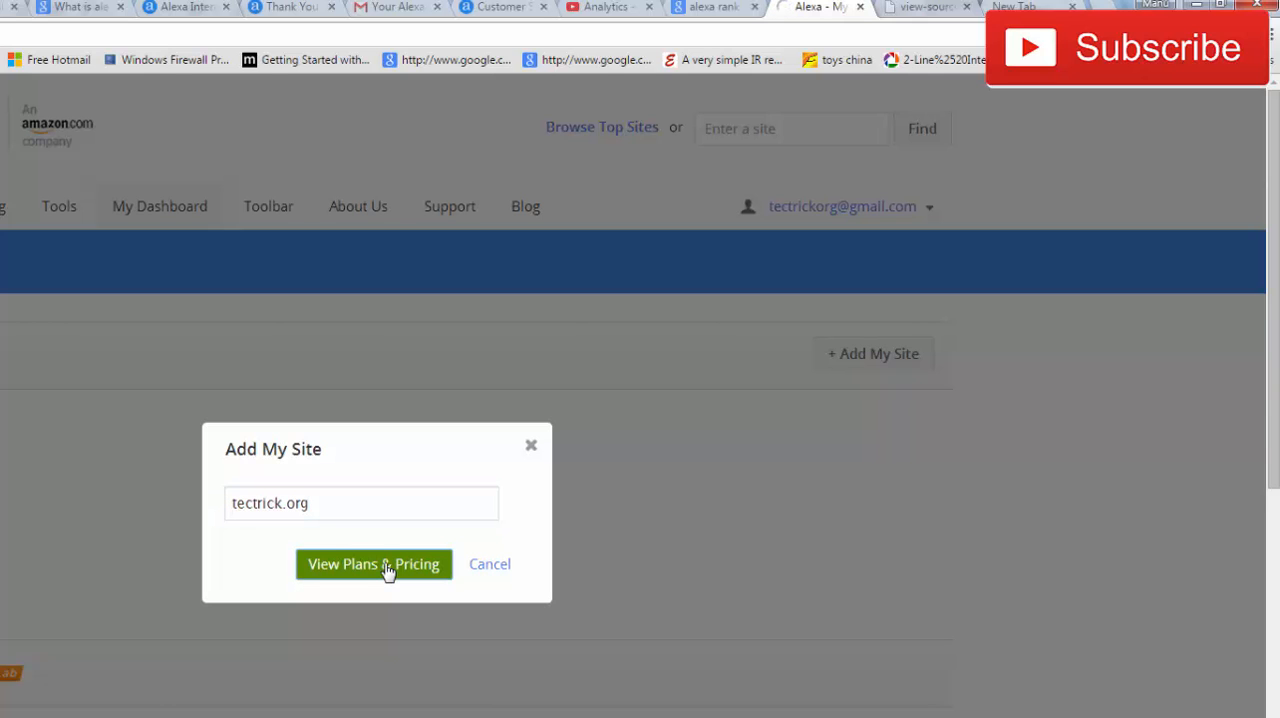
click(372, 564)
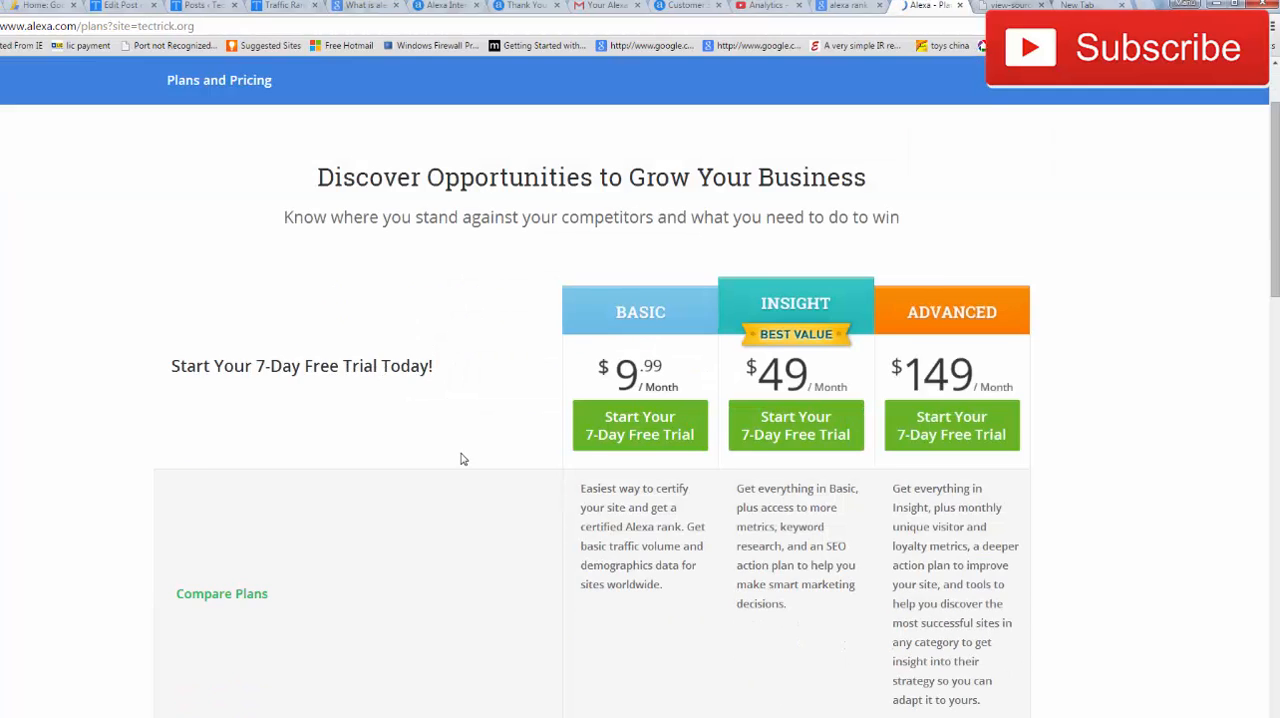
scroll(down, 3)
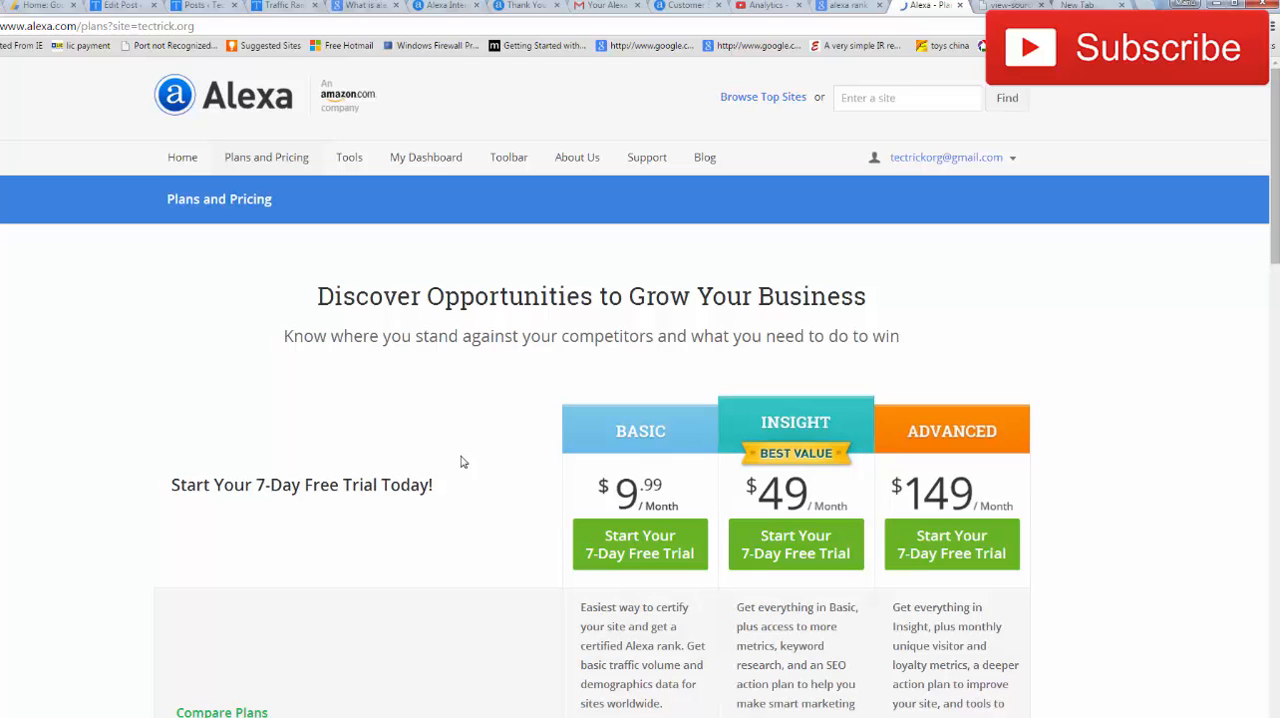
scroll(down, 3)
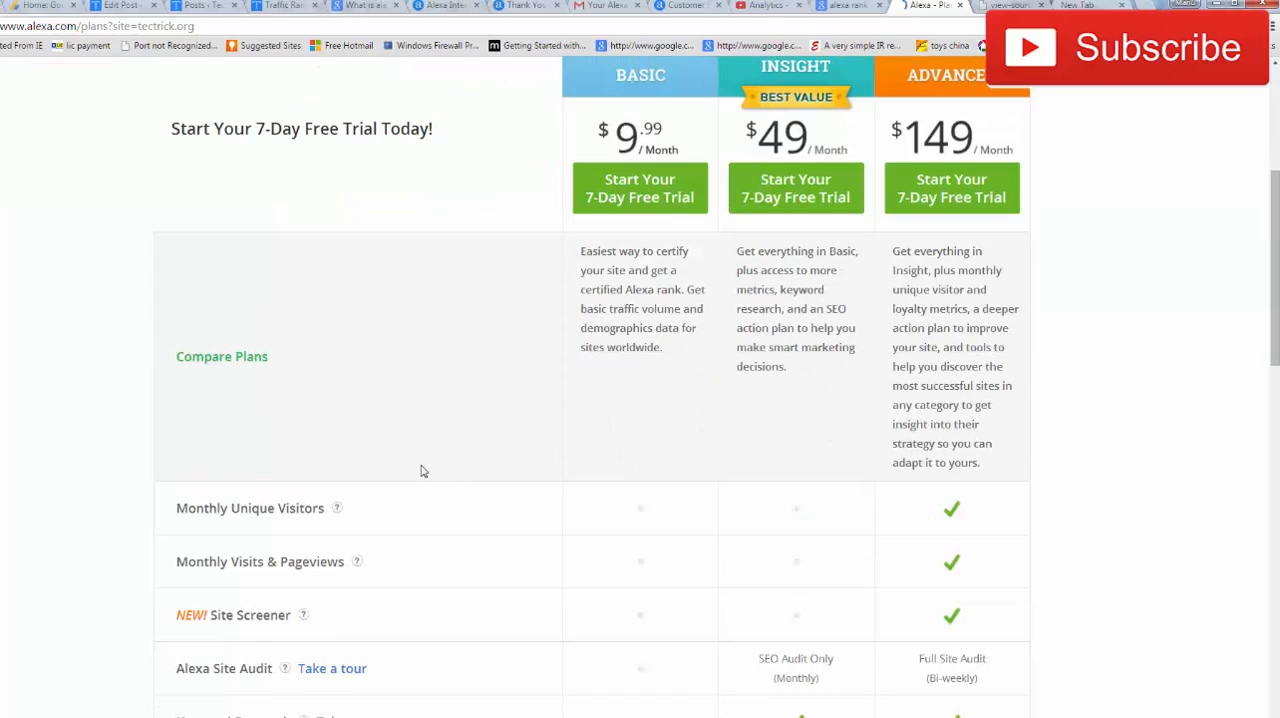
scroll(down, 3)
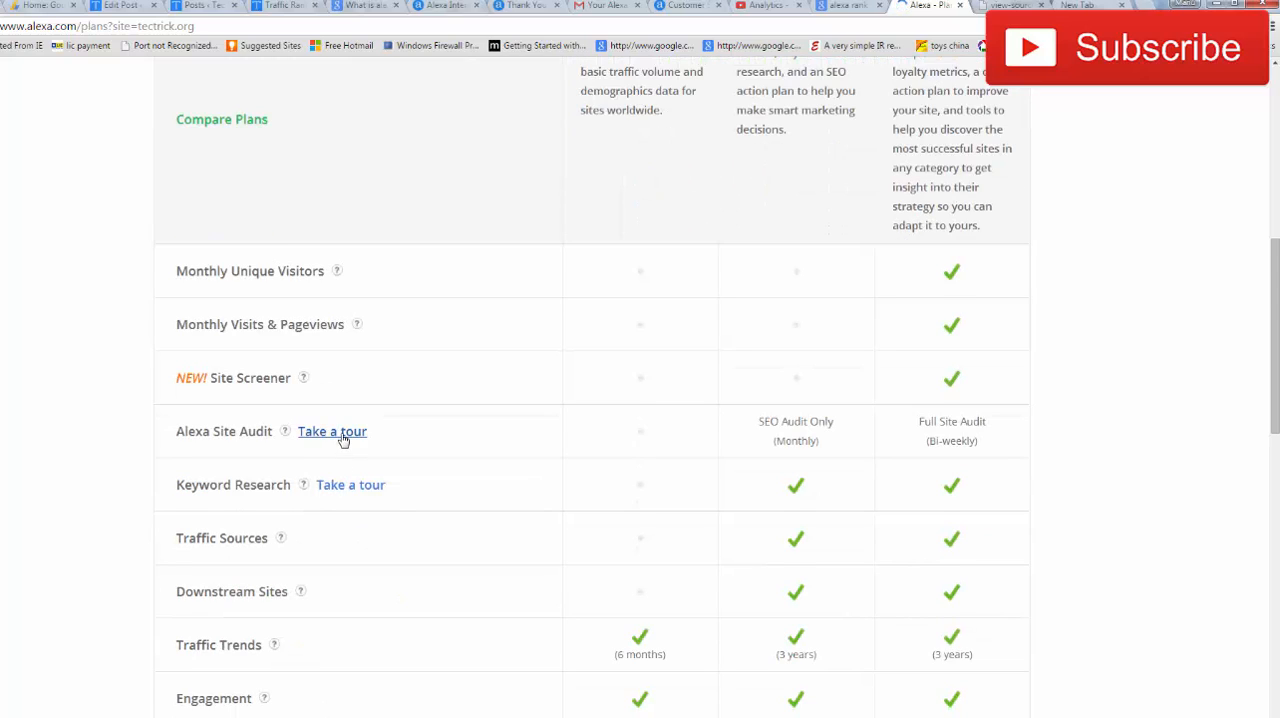
scroll(down, 3)
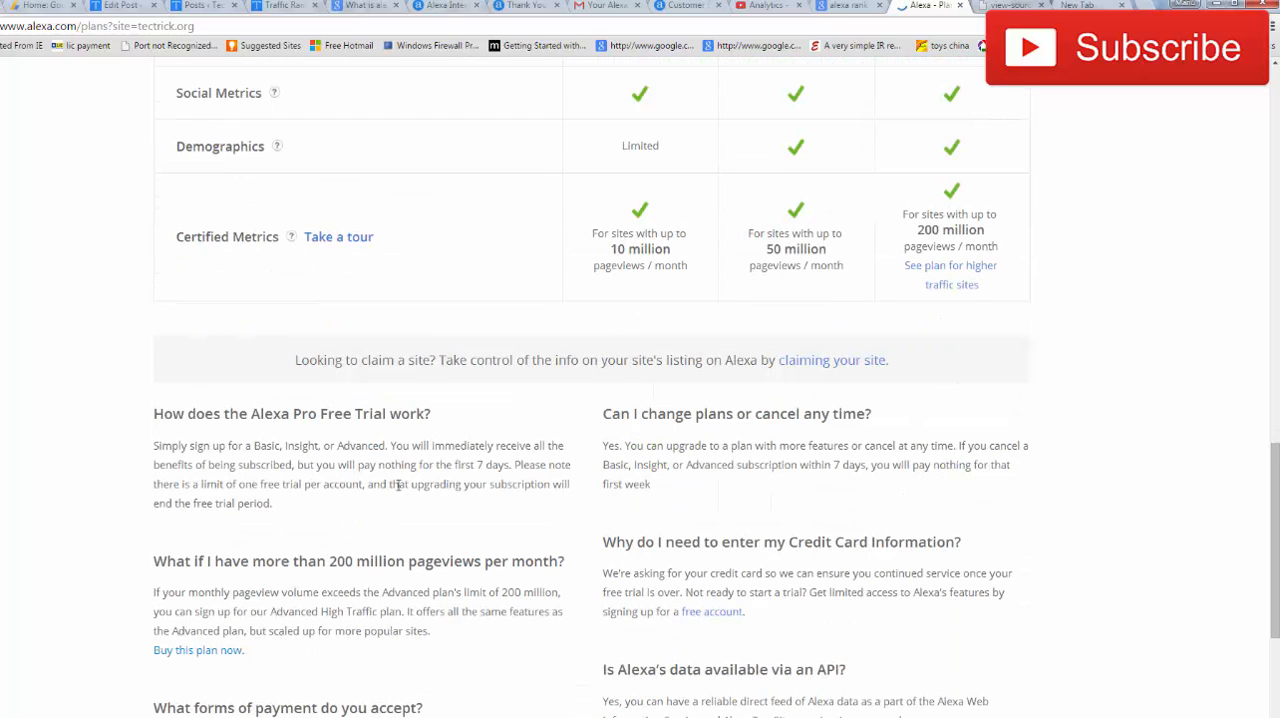
mouse_move(508, 378)
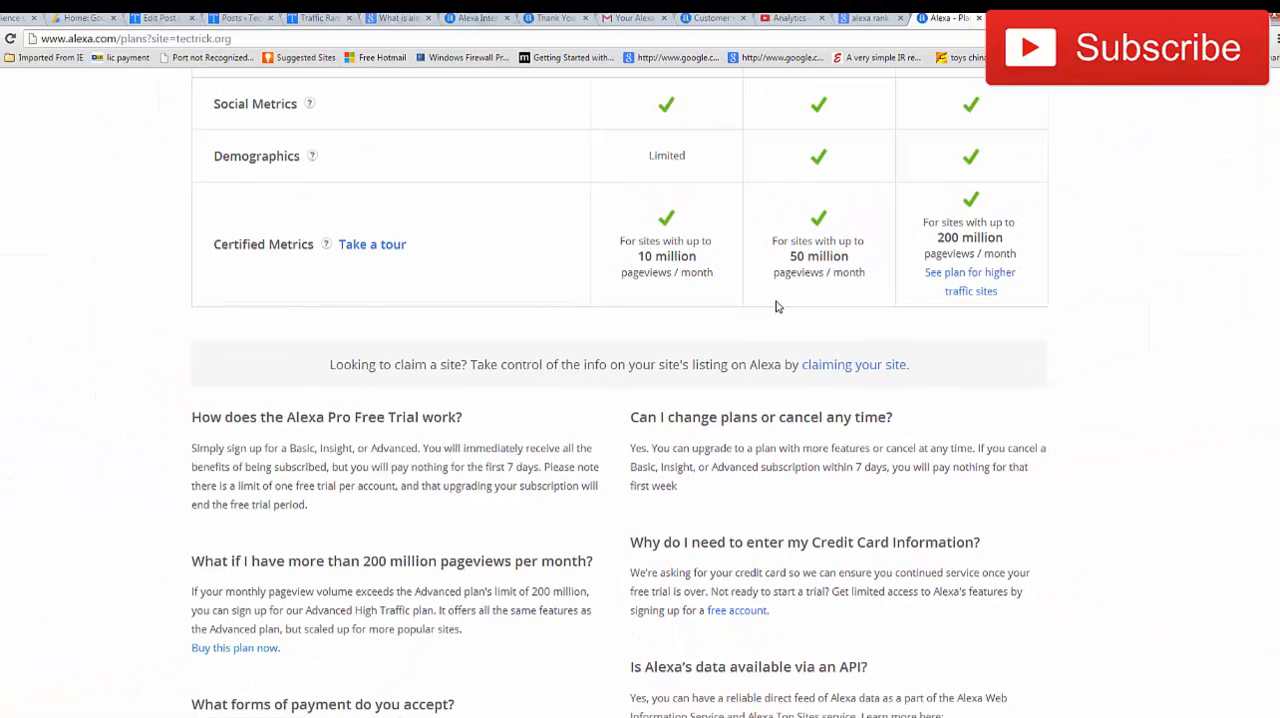
mouse_move(54, 152)
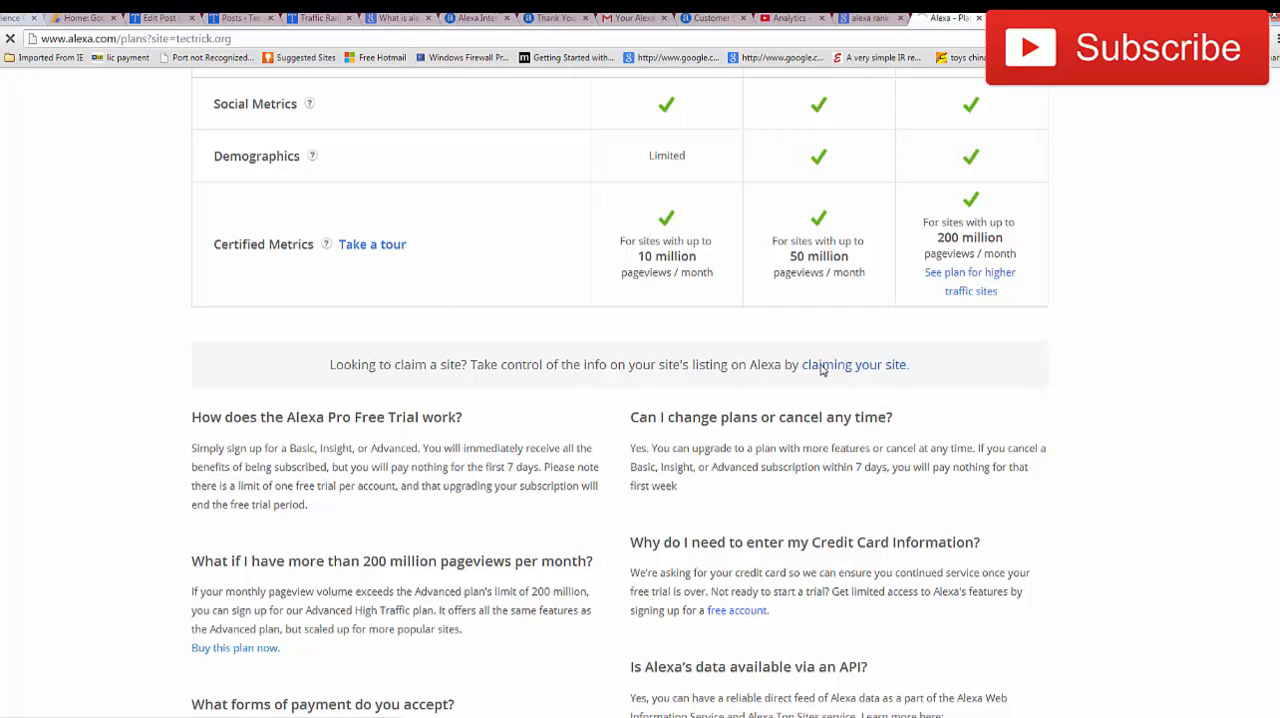
- Go to Claim Your Site and enter tectrick.org as the site to claim
click(854, 364)
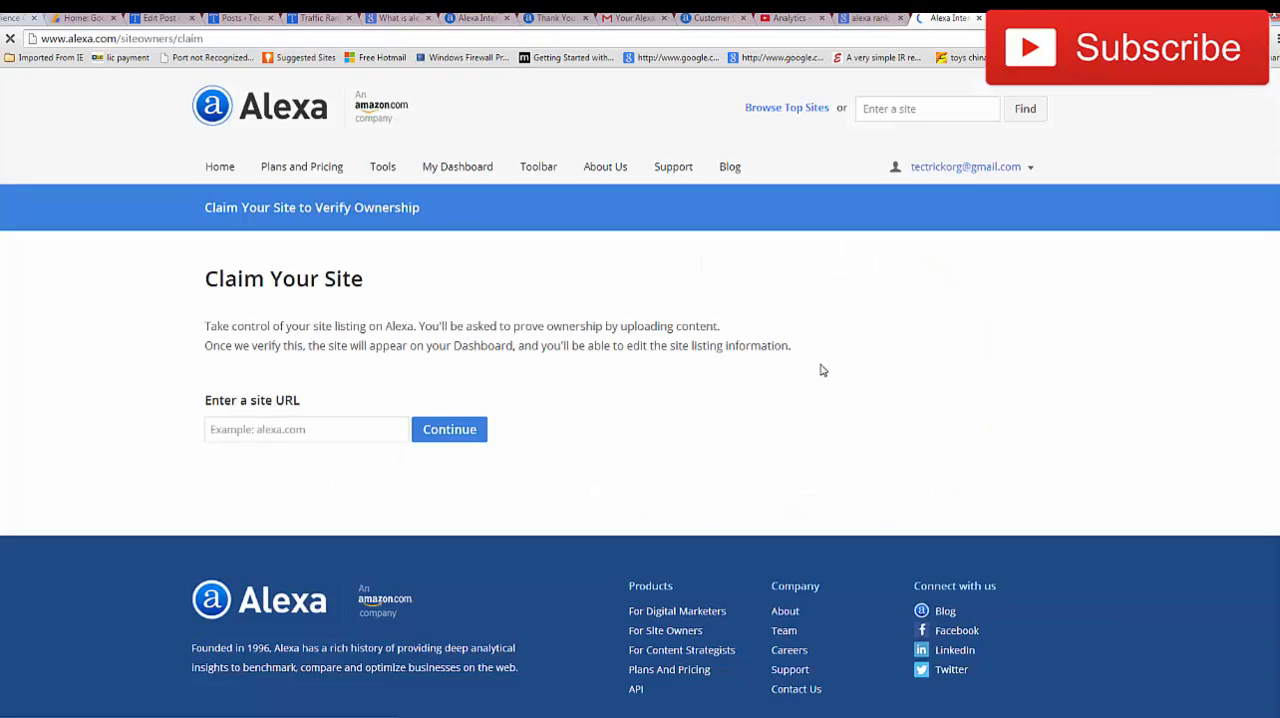
click(304, 428)
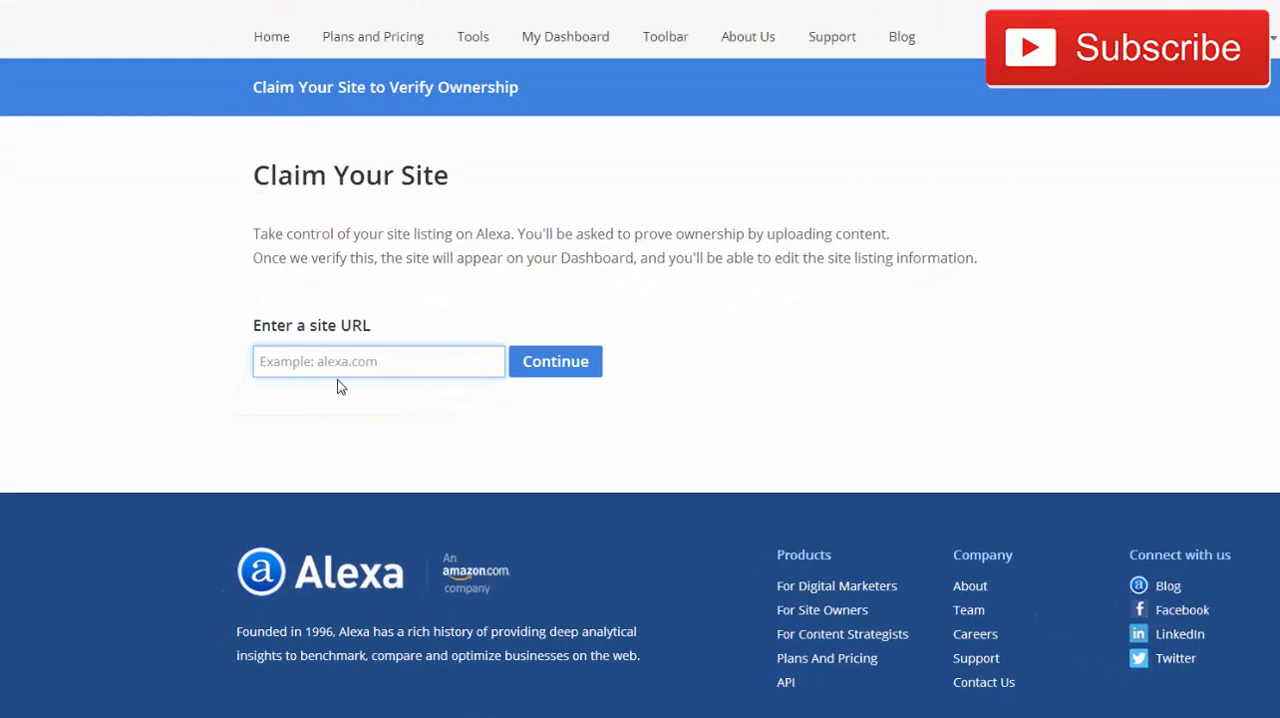
click(378, 360)
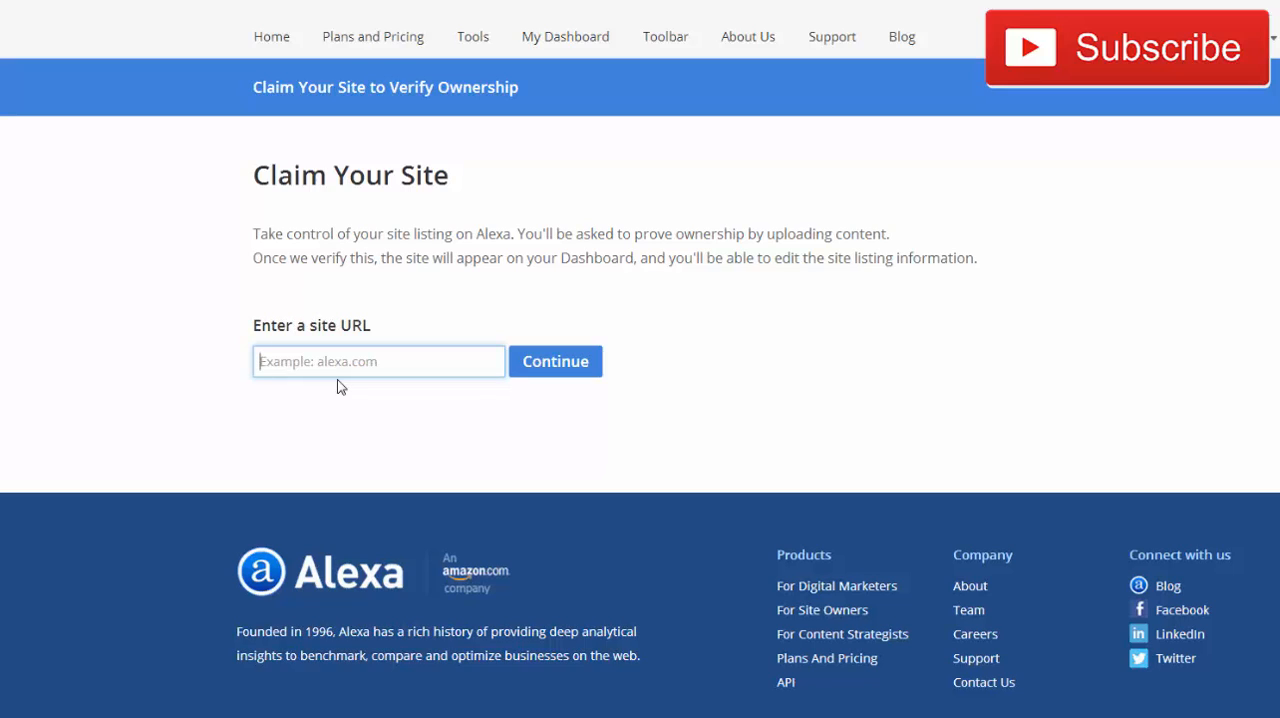
text(tectri)
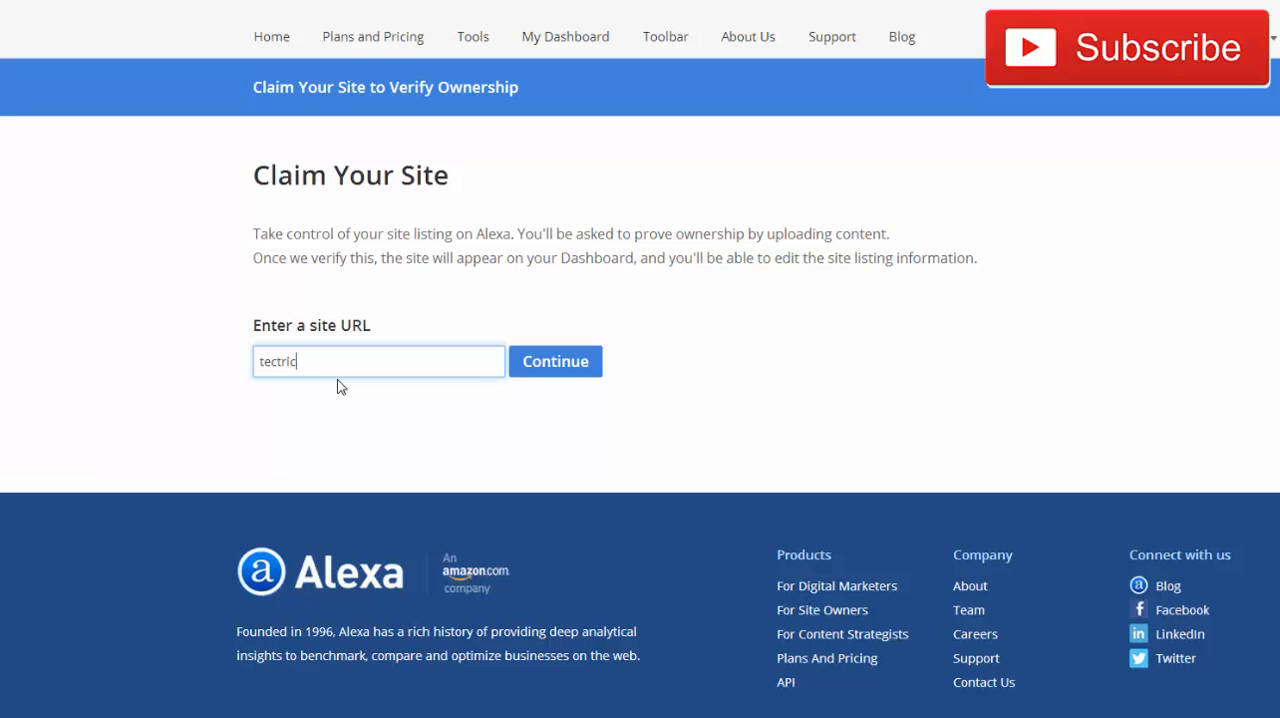
text(ck.org)
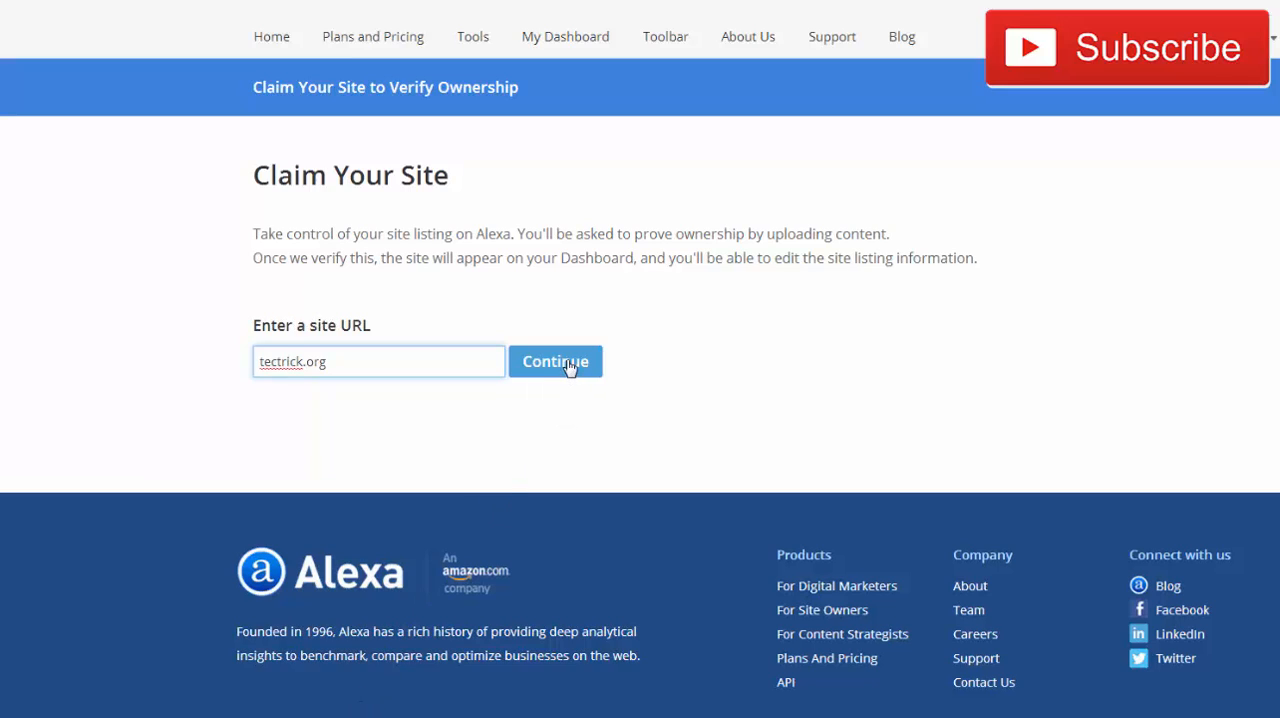
mouse_move(296, 580)
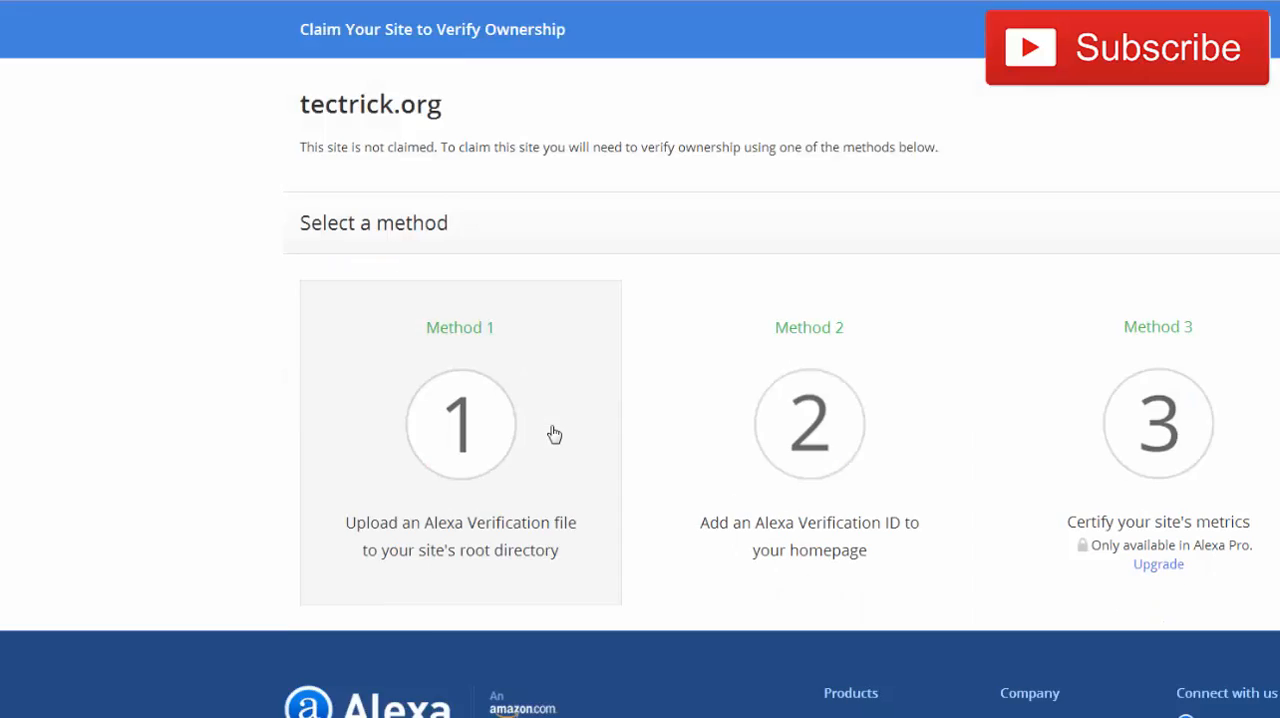
scroll(down, 3)
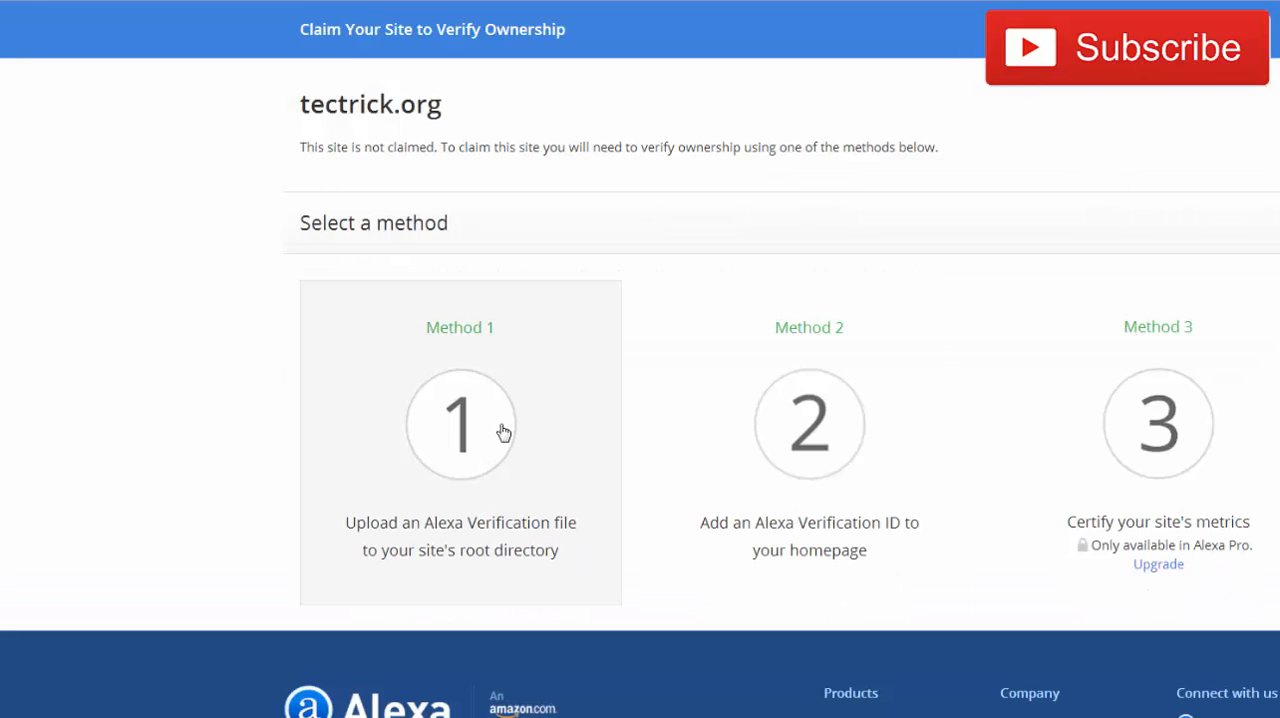
mouse_move(484, 482)
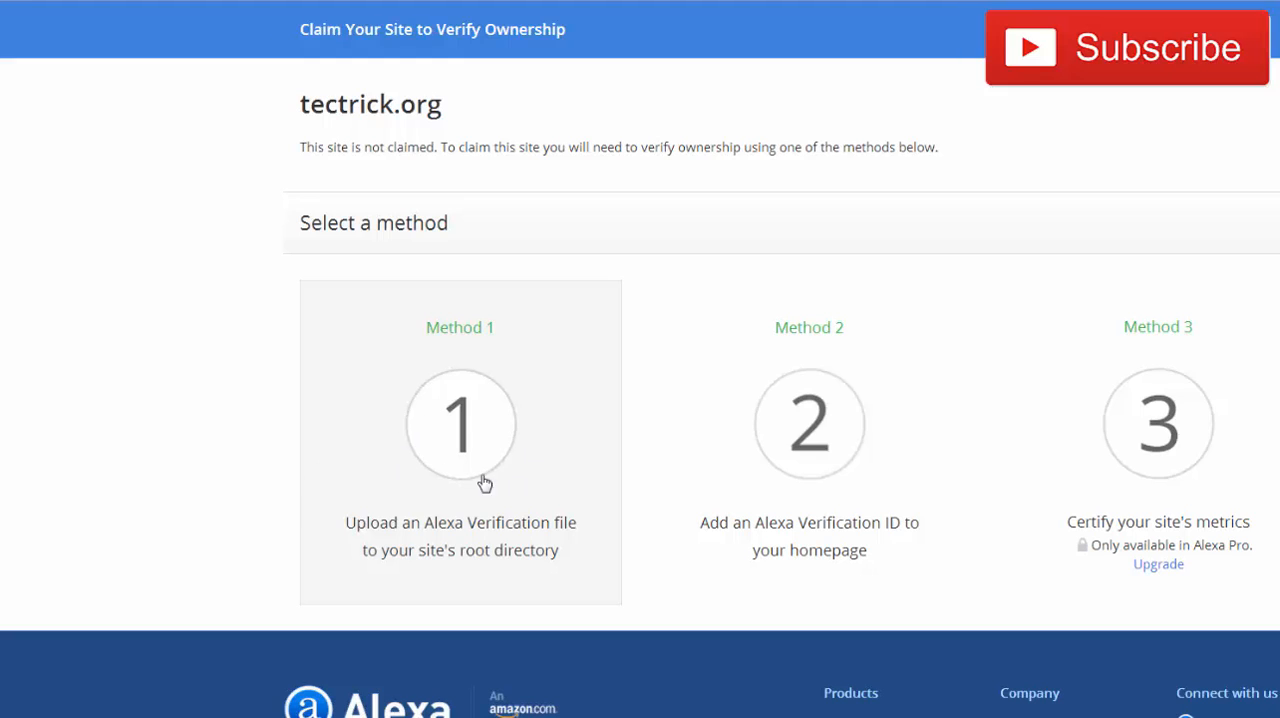
mouse_move(628, 568)
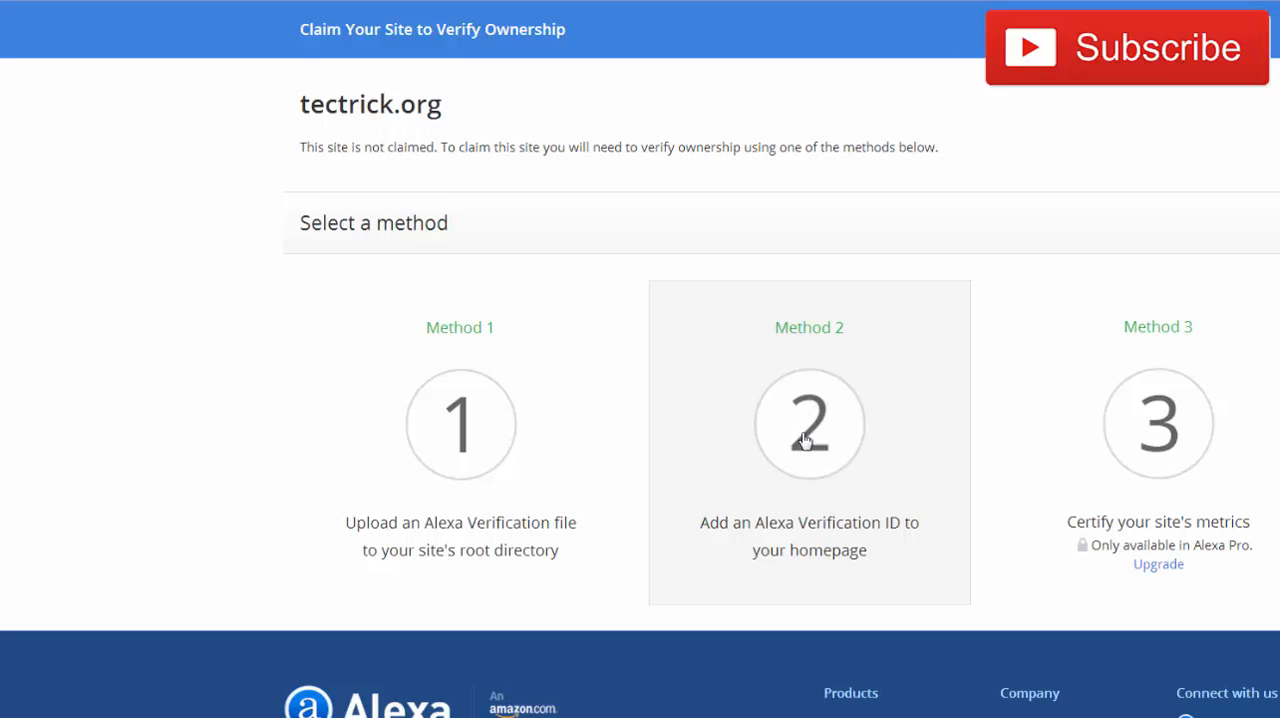
mouse_move(876, 512)
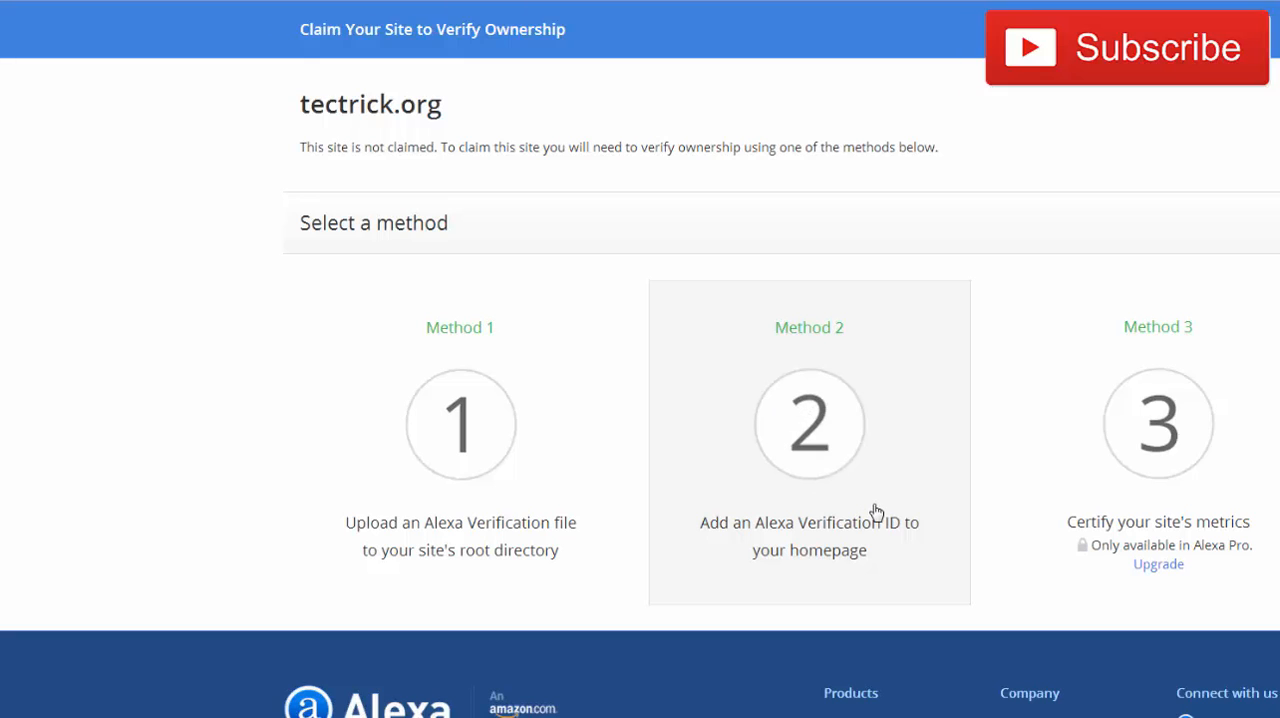
mouse_move(912, 454)
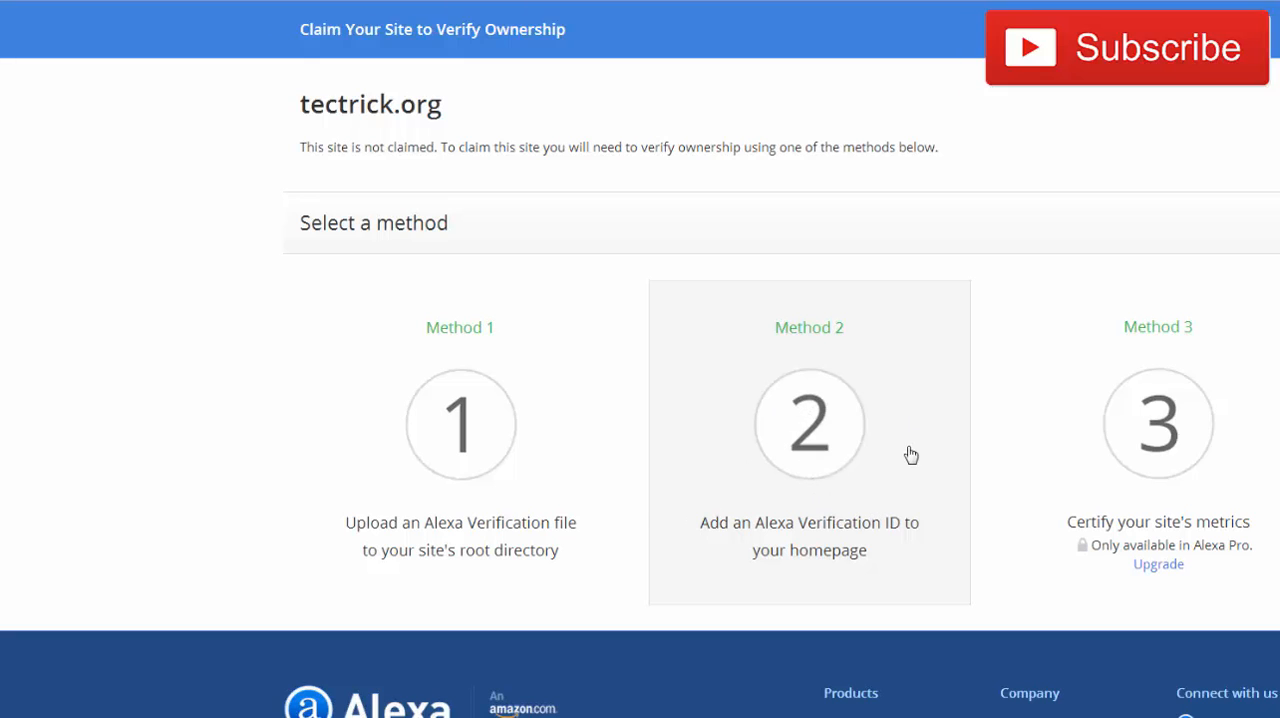
mouse_move(890, 502)
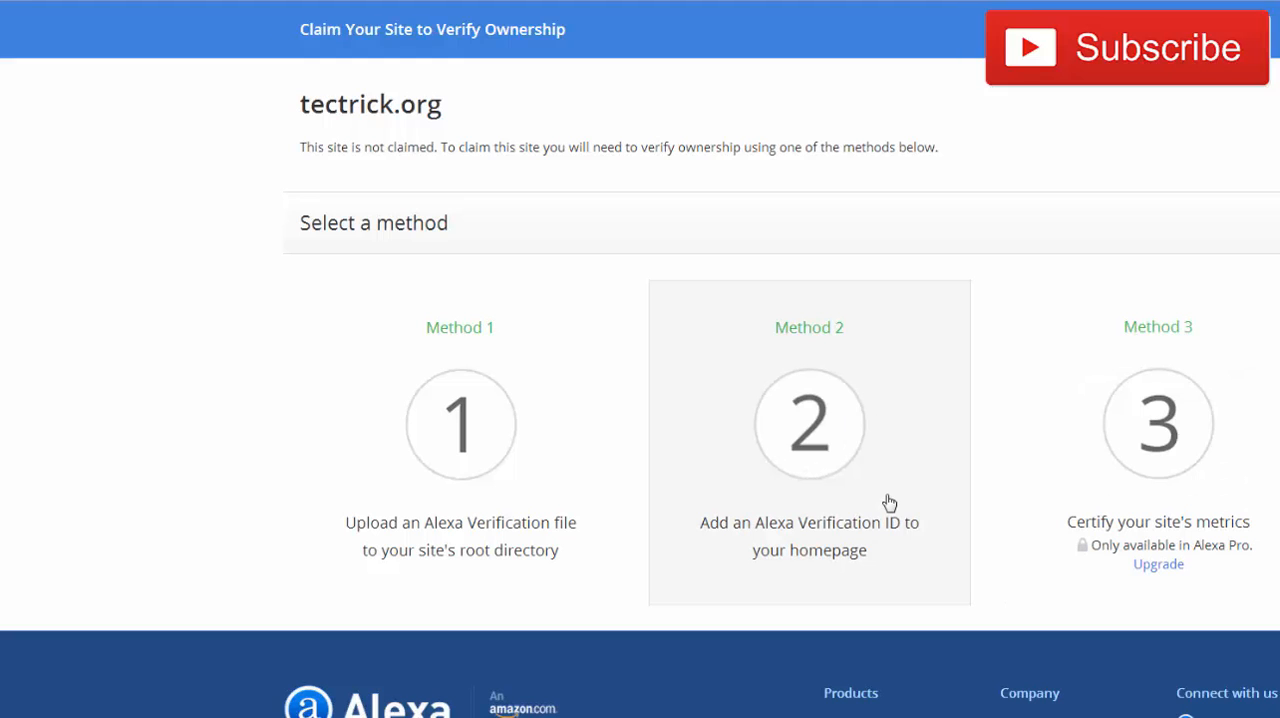
mouse_move(1148, 472)
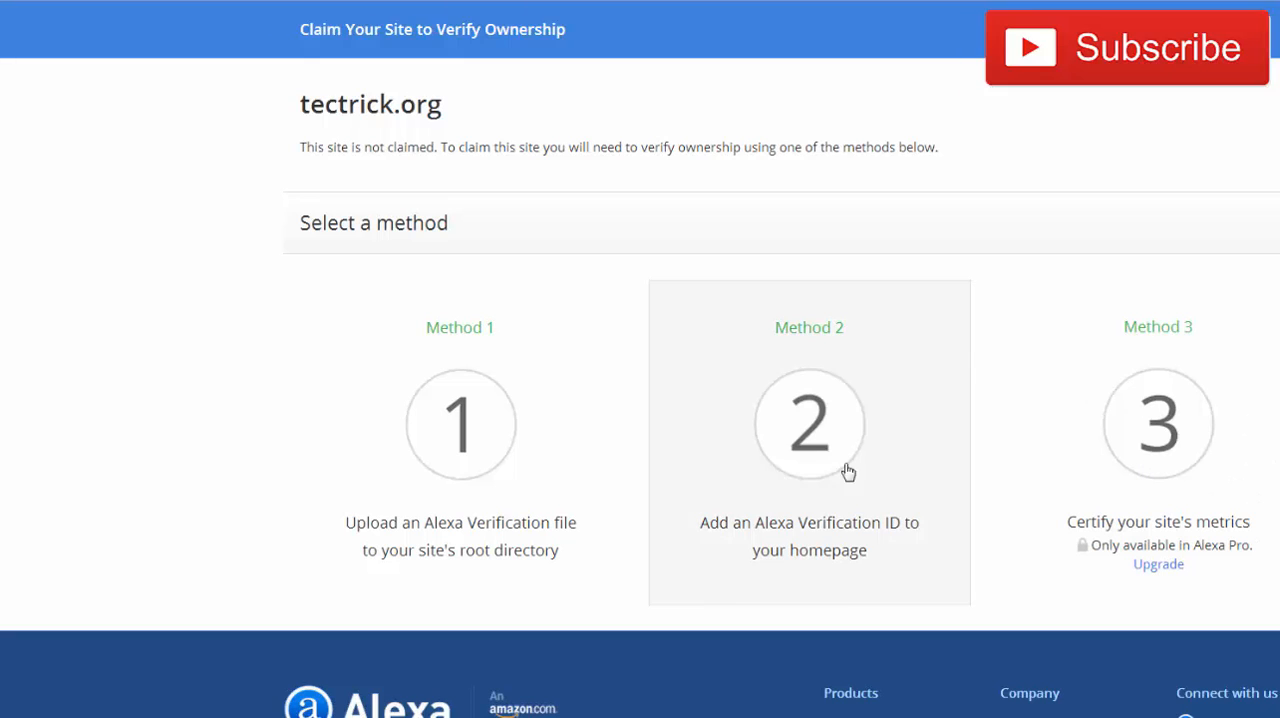
mouse_move(508, 450)
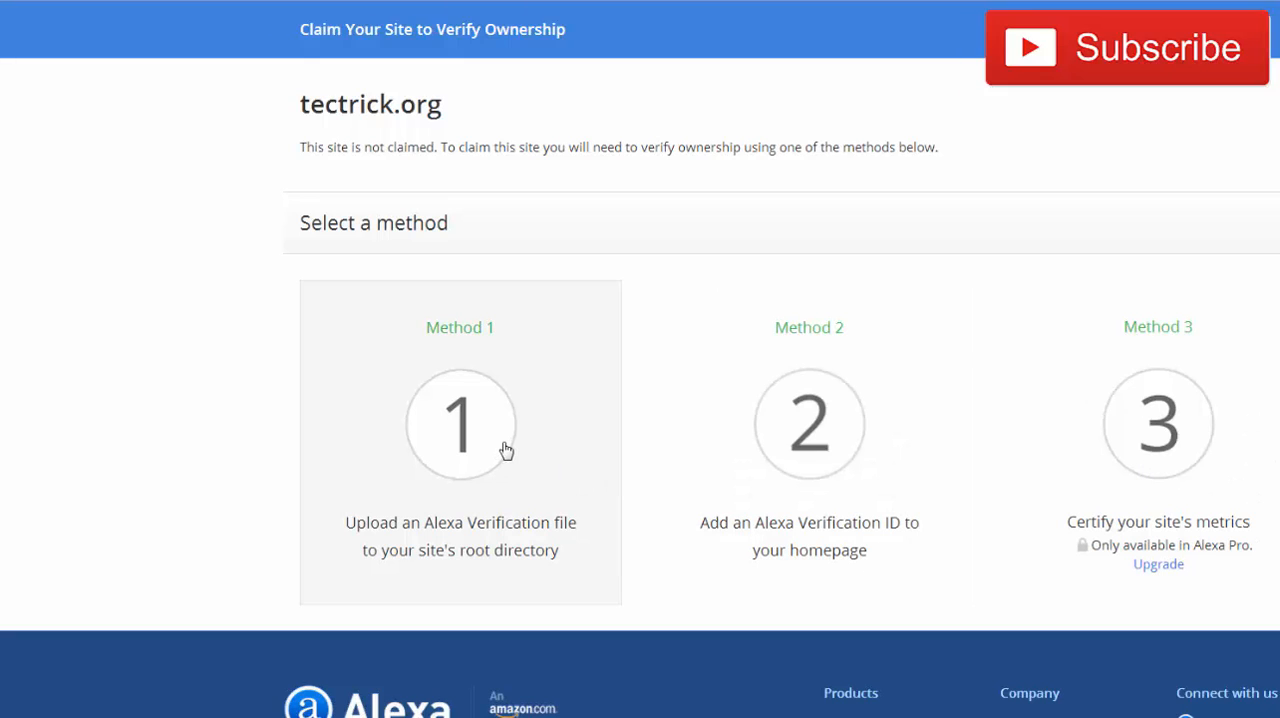
mouse_move(498, 436)
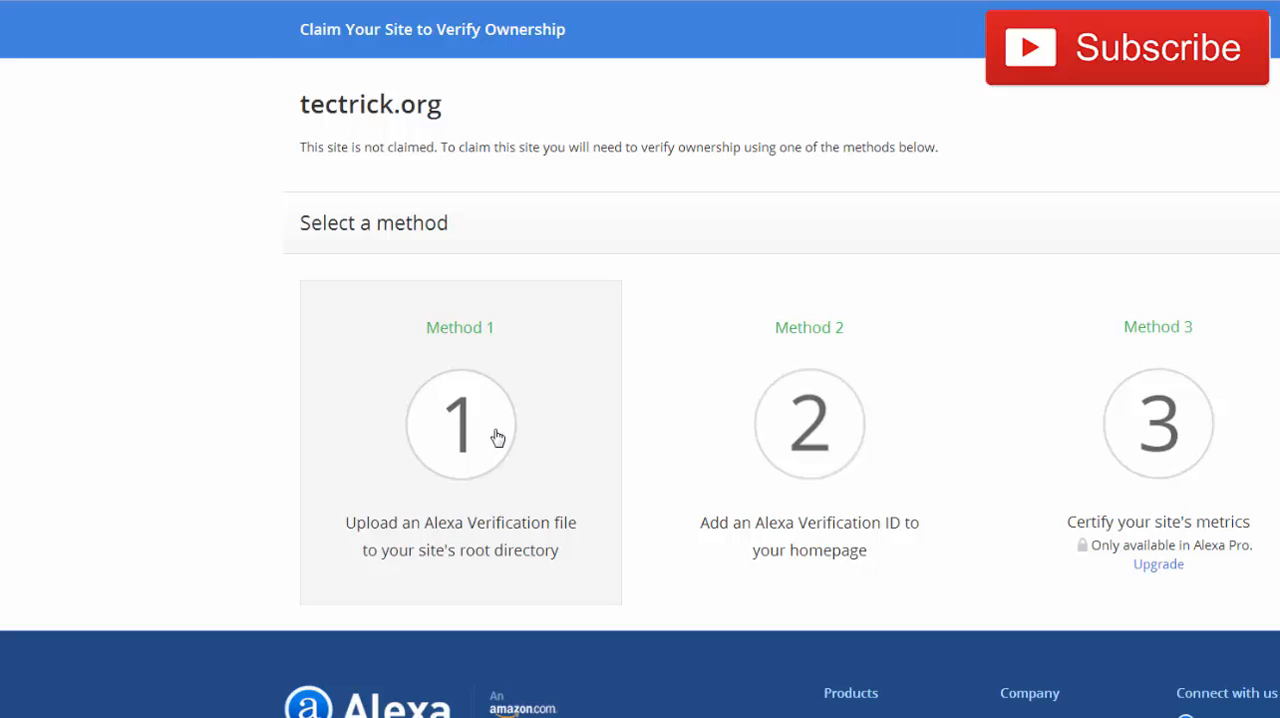
- Choose Method 1 and download the Alexa verification file, saving it to the desktop
click(460, 424)
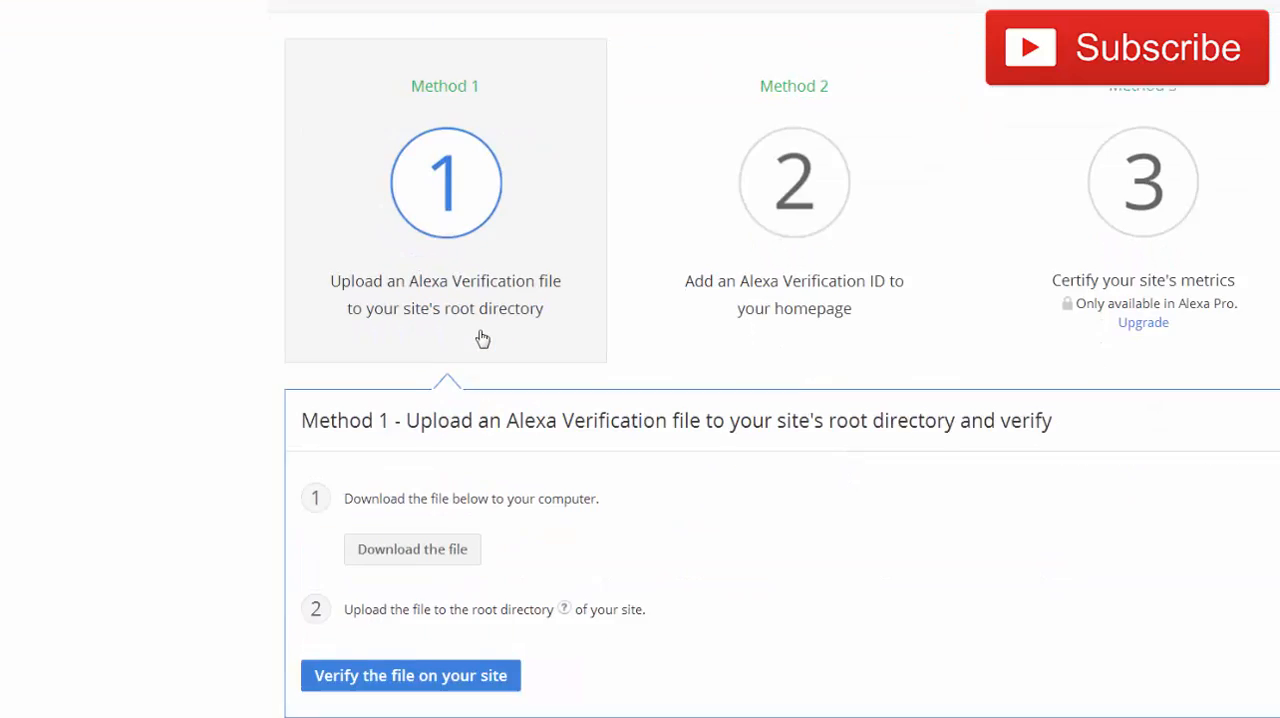
scroll(down, 3)
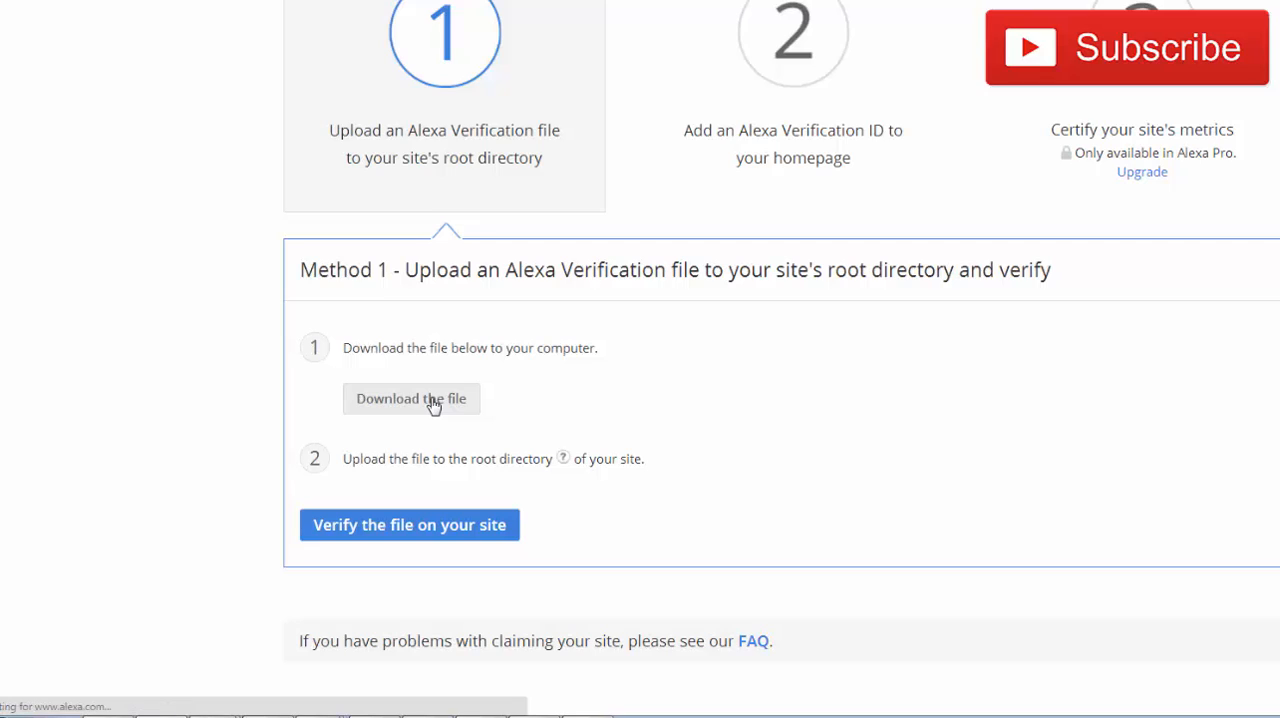
mouse_move(412, 398)
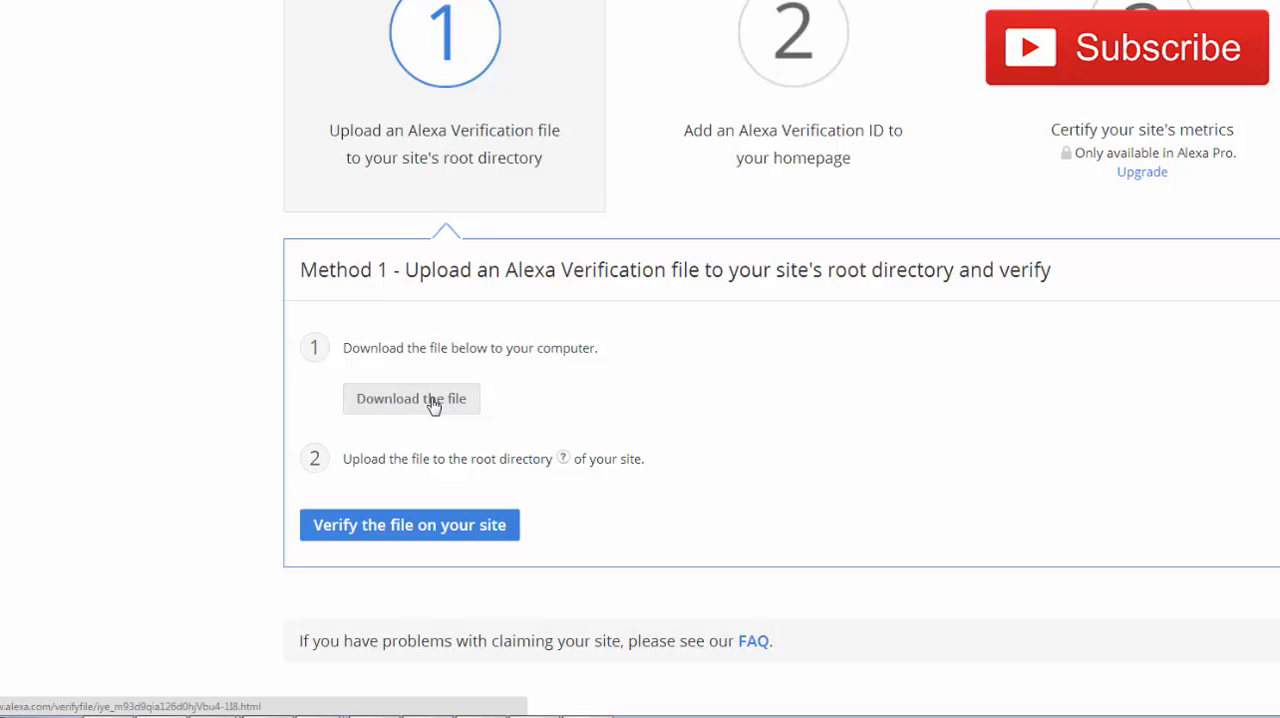
click(412, 398)
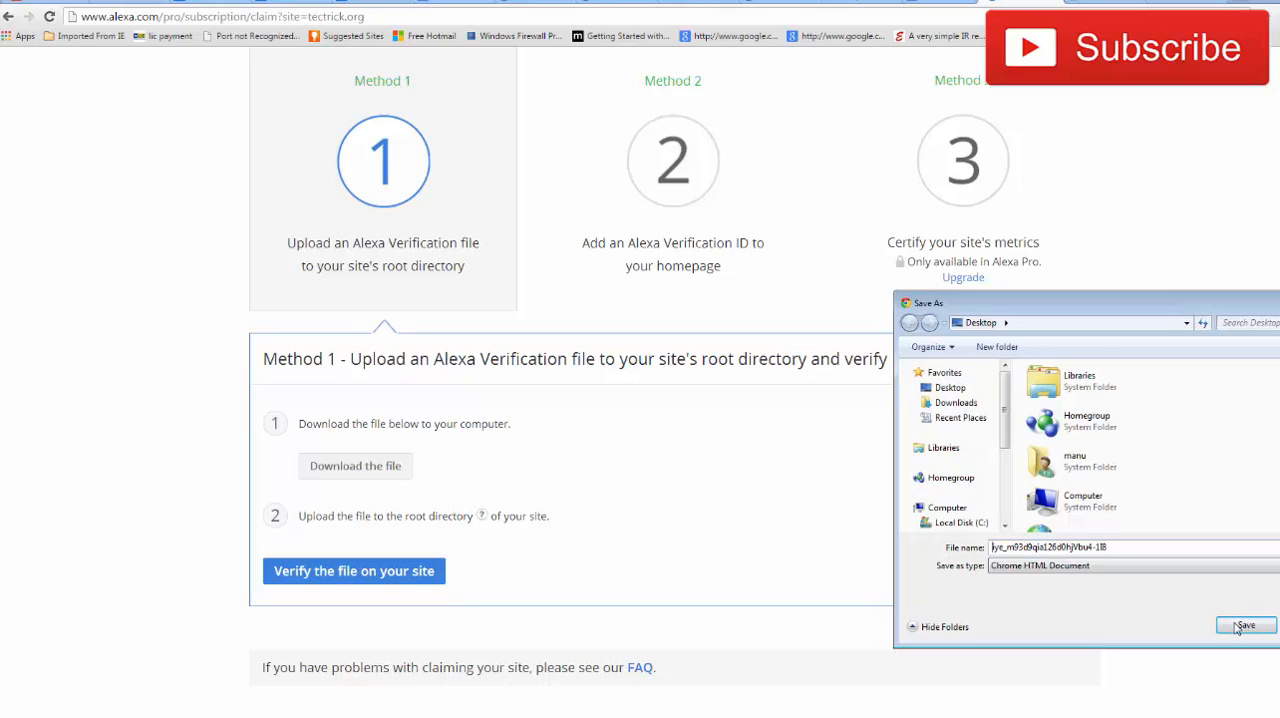
click(1244, 624)
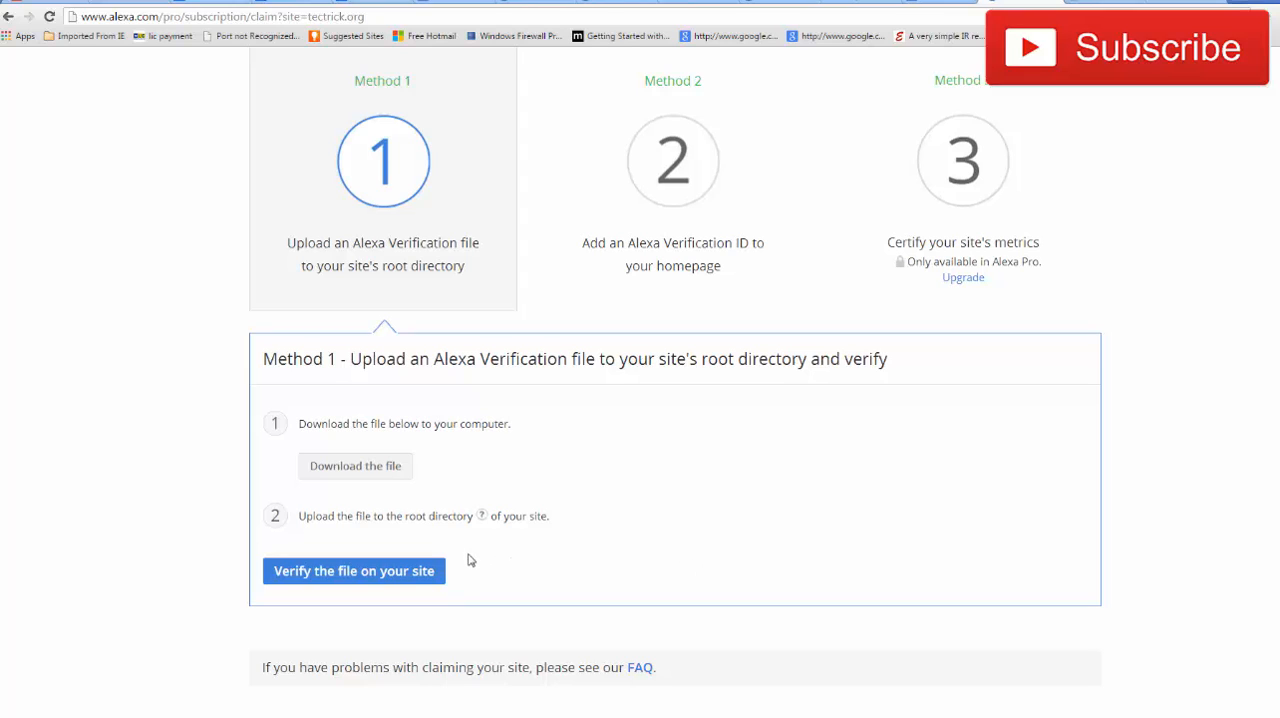
mouse_move(480, 516)
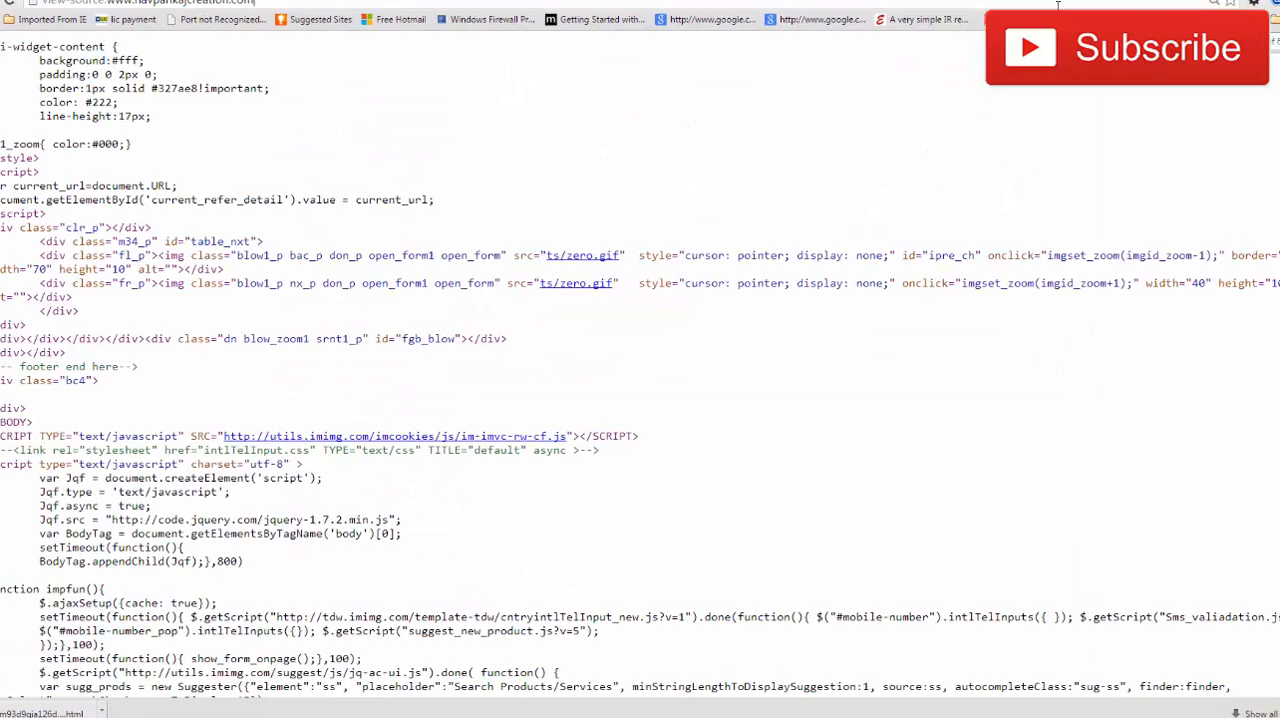
- Load the cPanel URL, log in to hosting, and scroll to the Files section
click(12, 10)
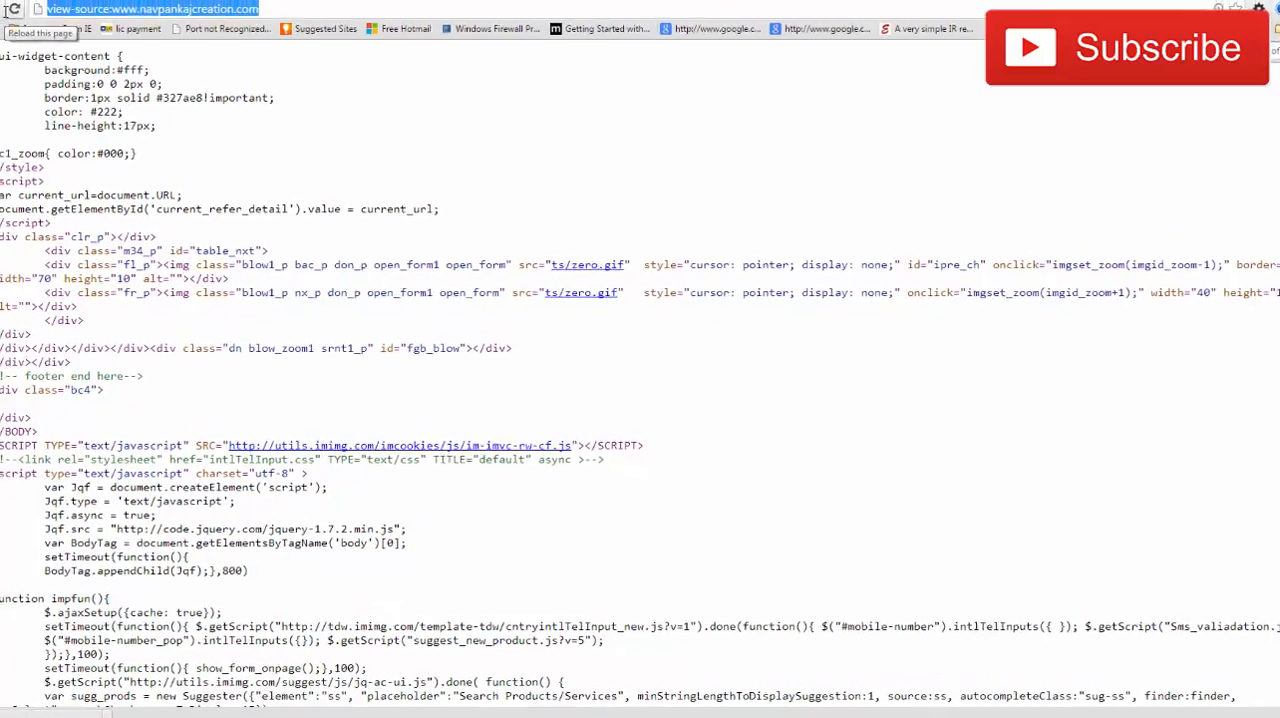
click(150, 2)
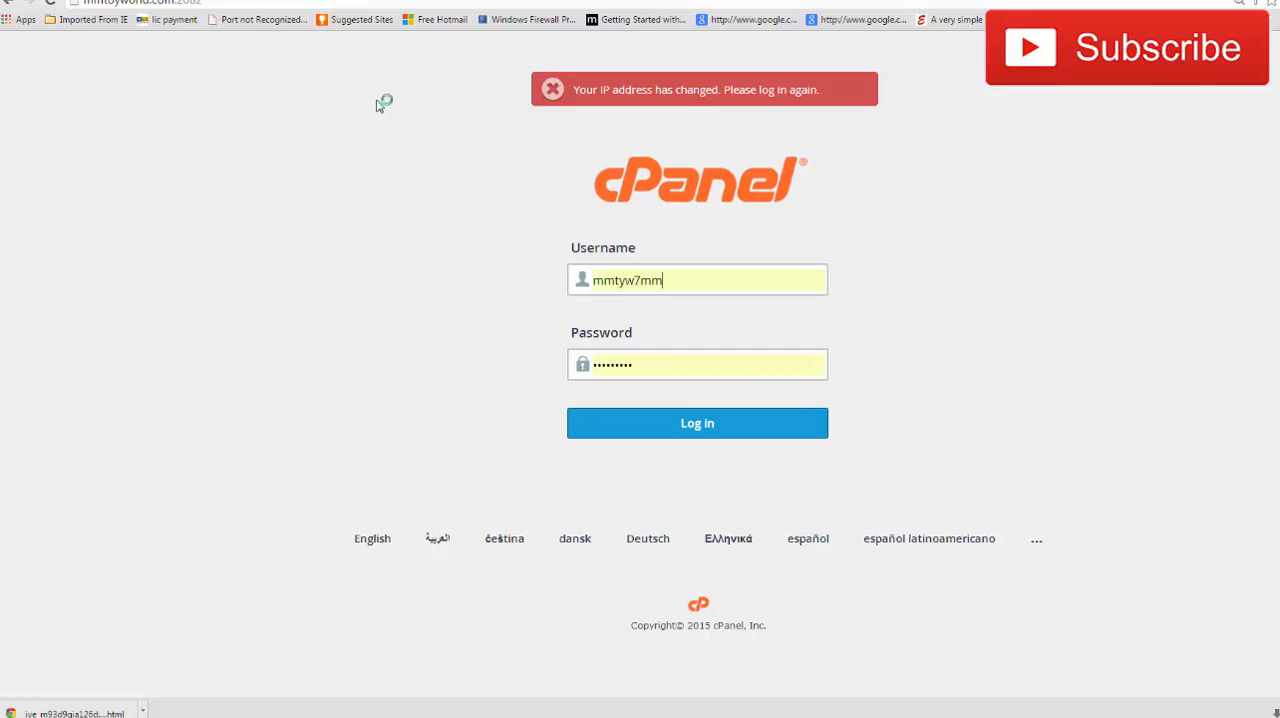
click(696, 422)
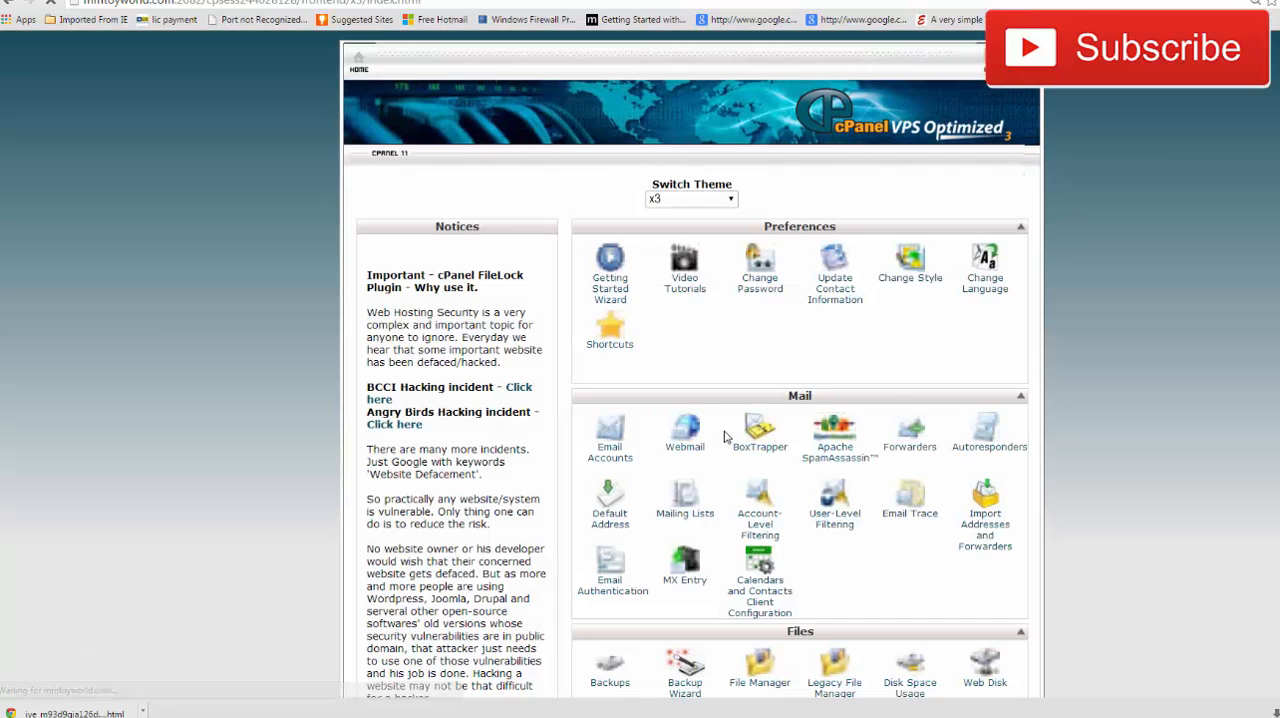
scroll(down, 3)
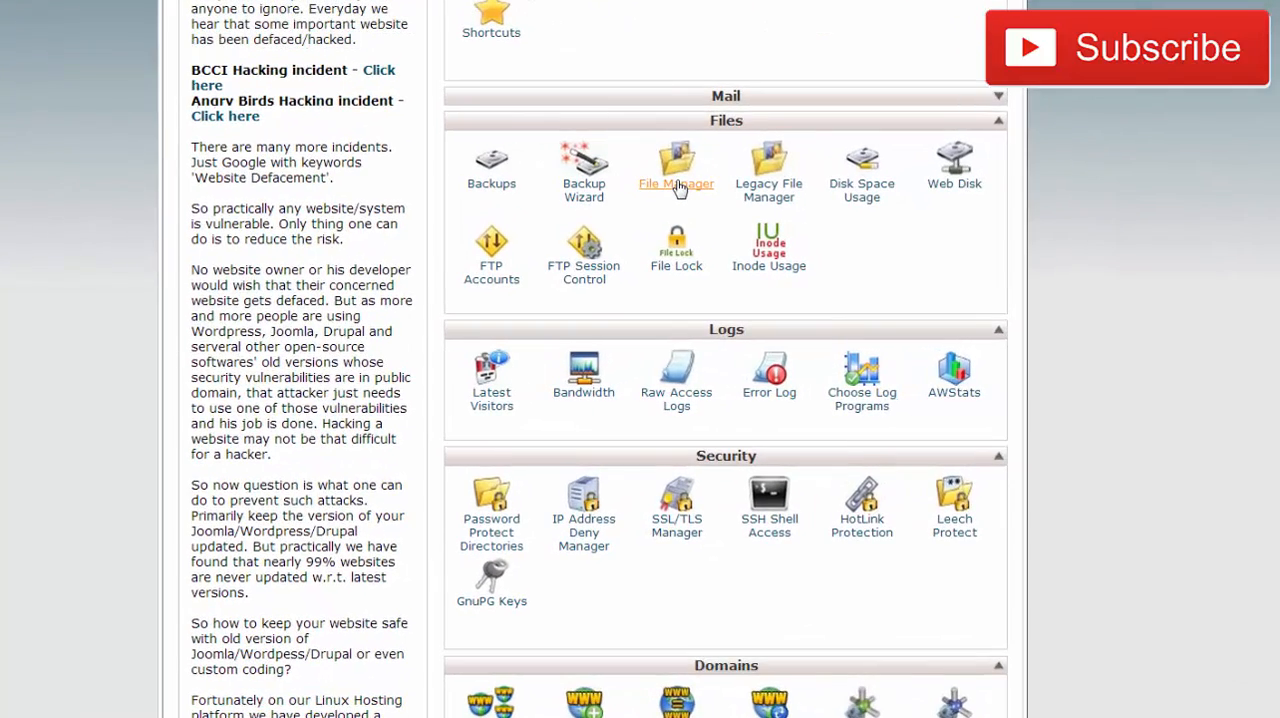
- Open File Manager on the tectrick.org folder and start an upload there
click(676, 164)
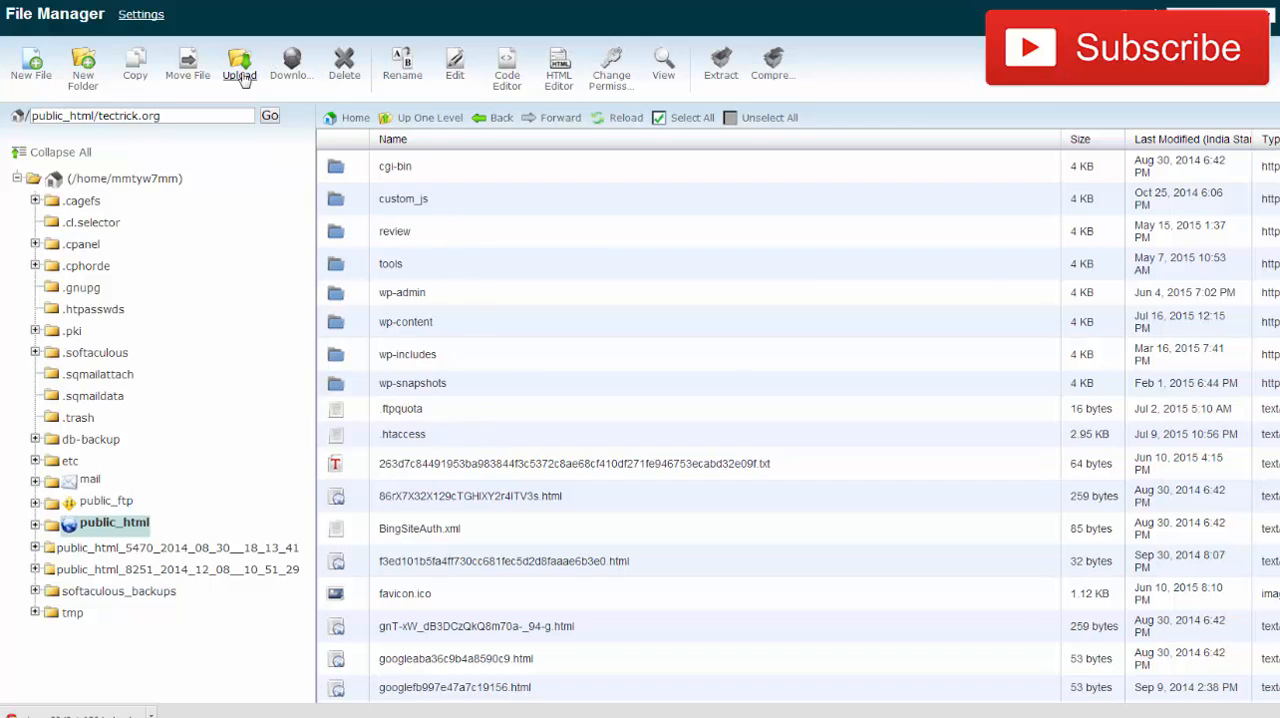
click(240, 64)
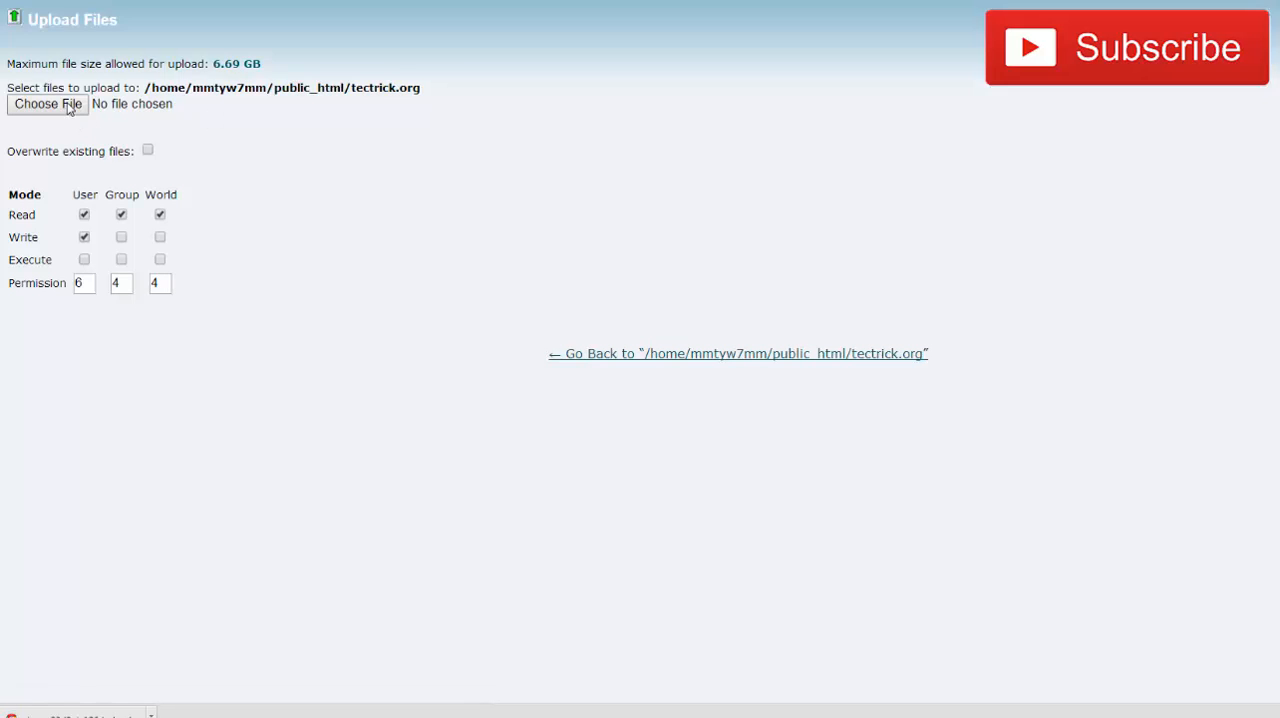
- Upload the downloaded verification .html file and return to the public_html/tectrick.org listing
click(48, 104)
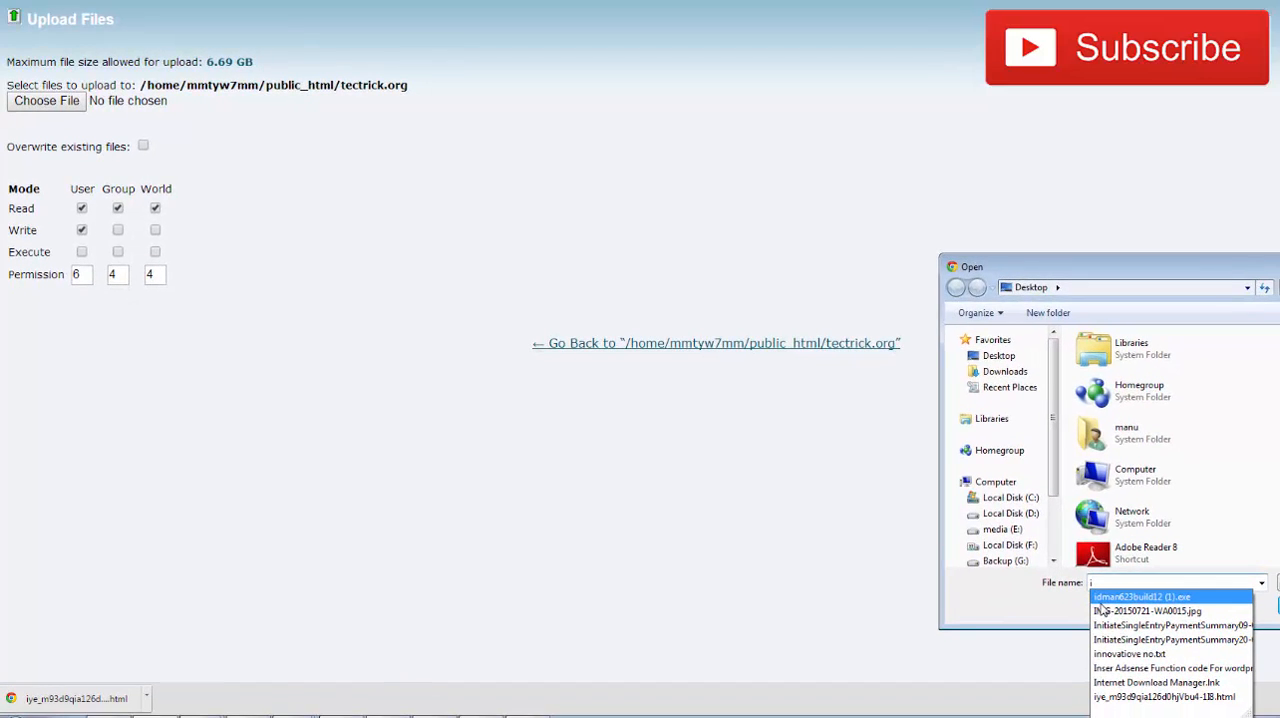
click(1164, 696)
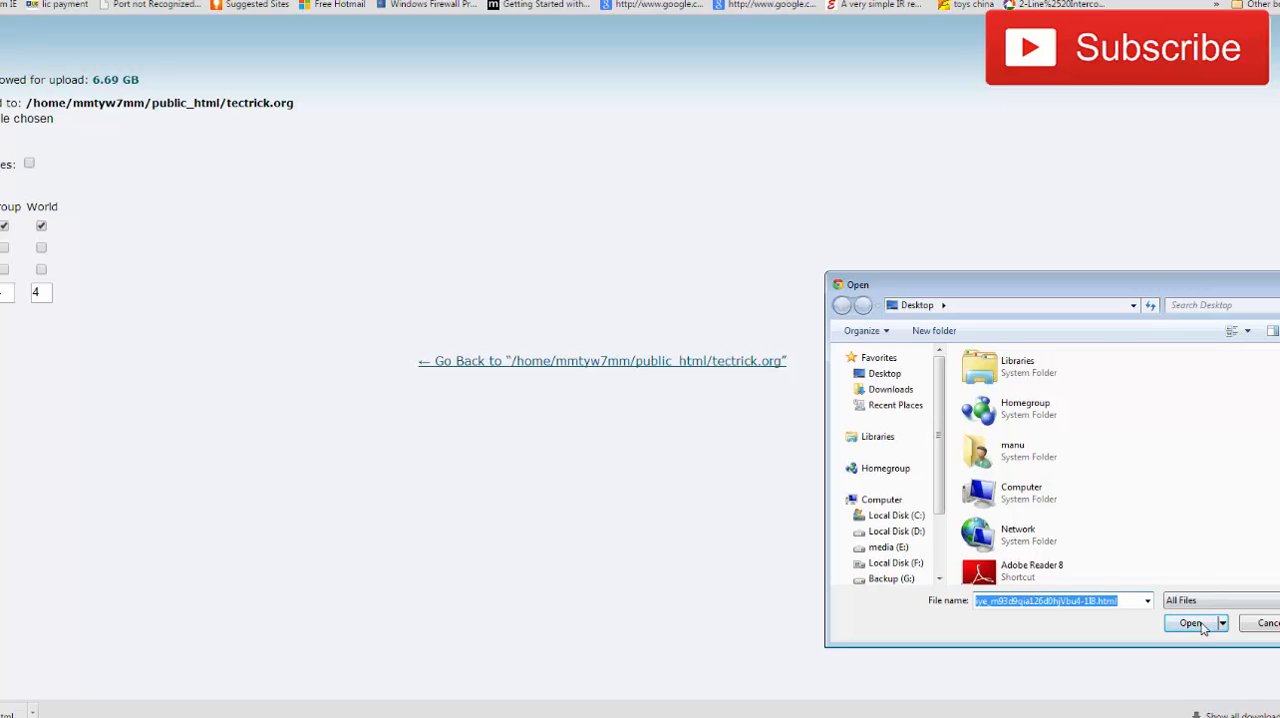
click(1190, 624)
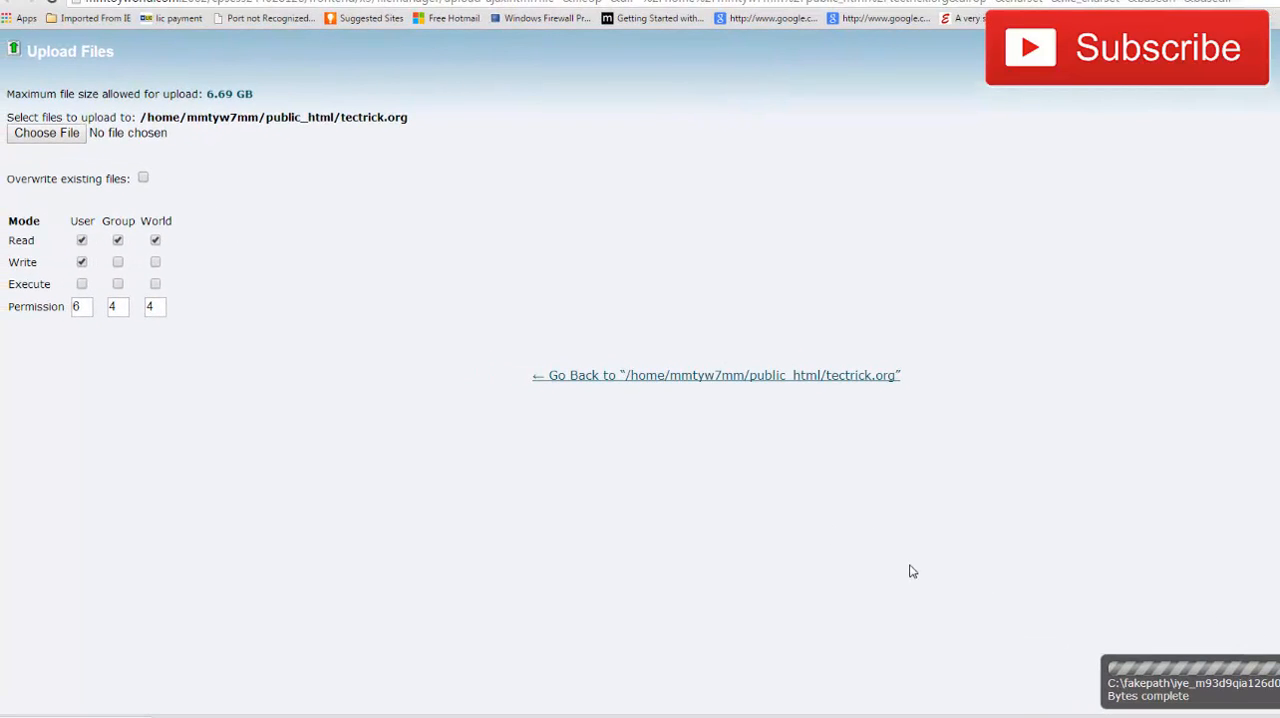
mouse_move(840, 558)
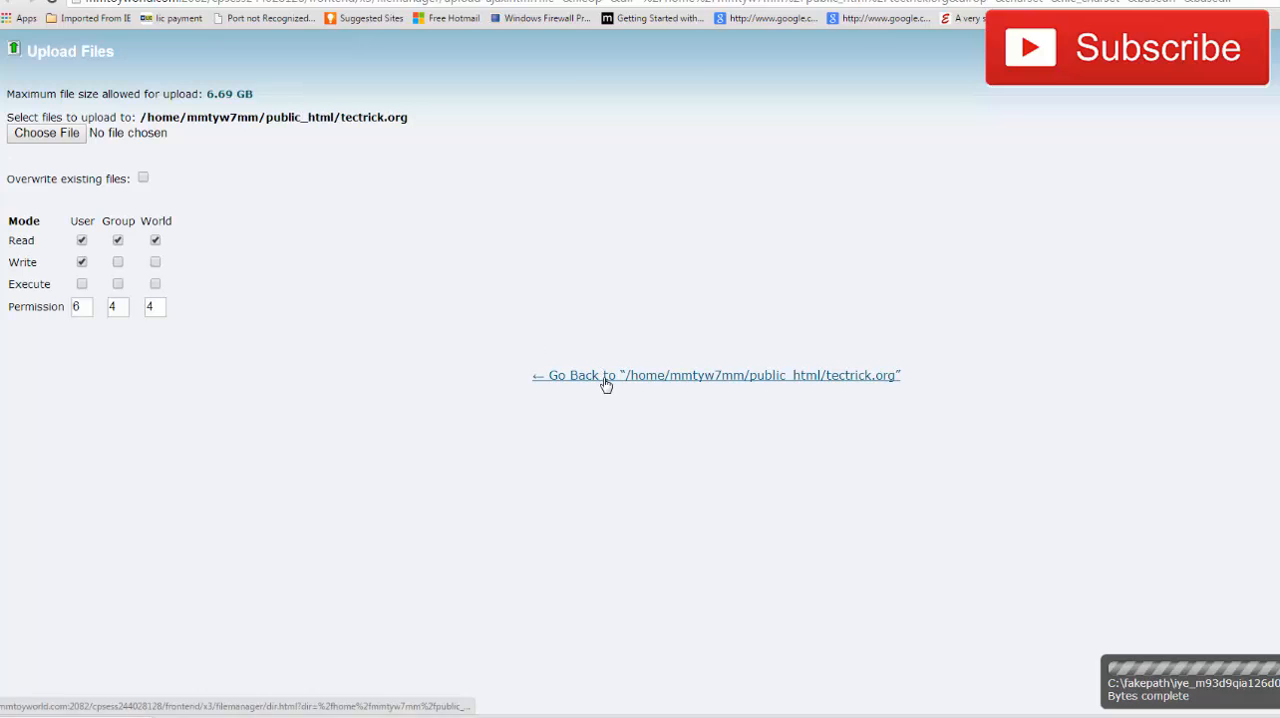
click(716, 376)
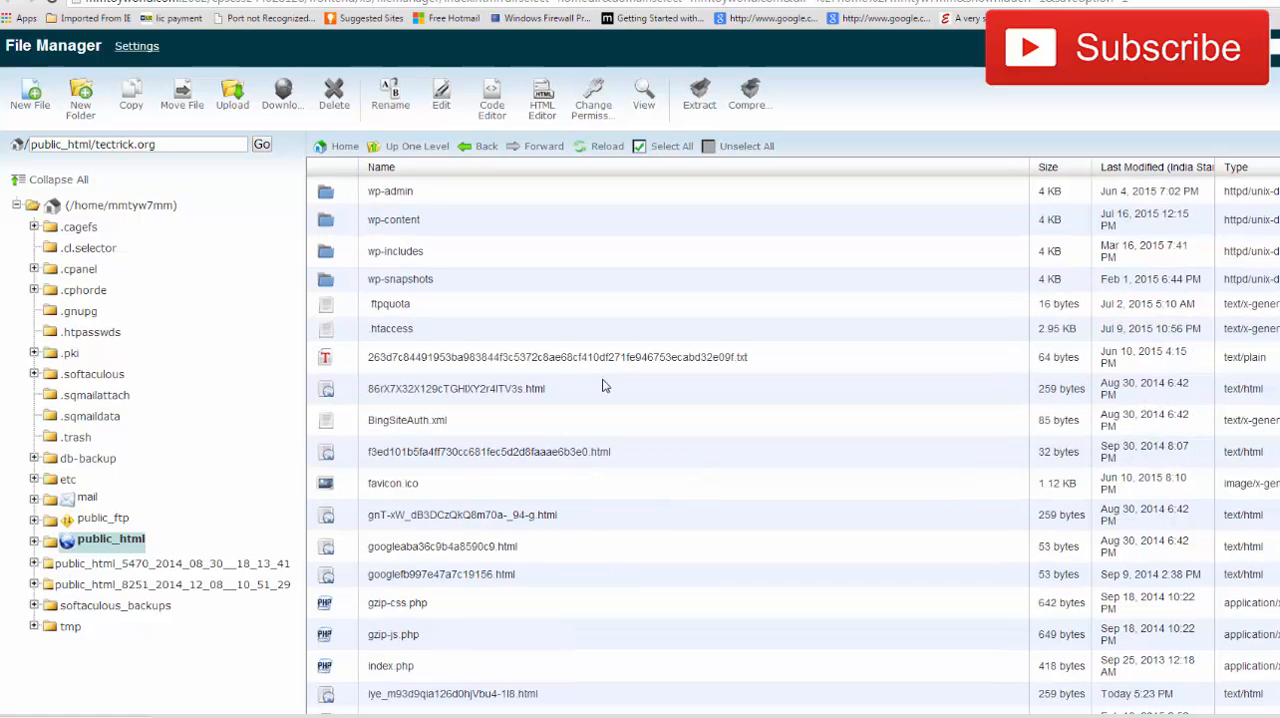
mouse_move(596, 404)
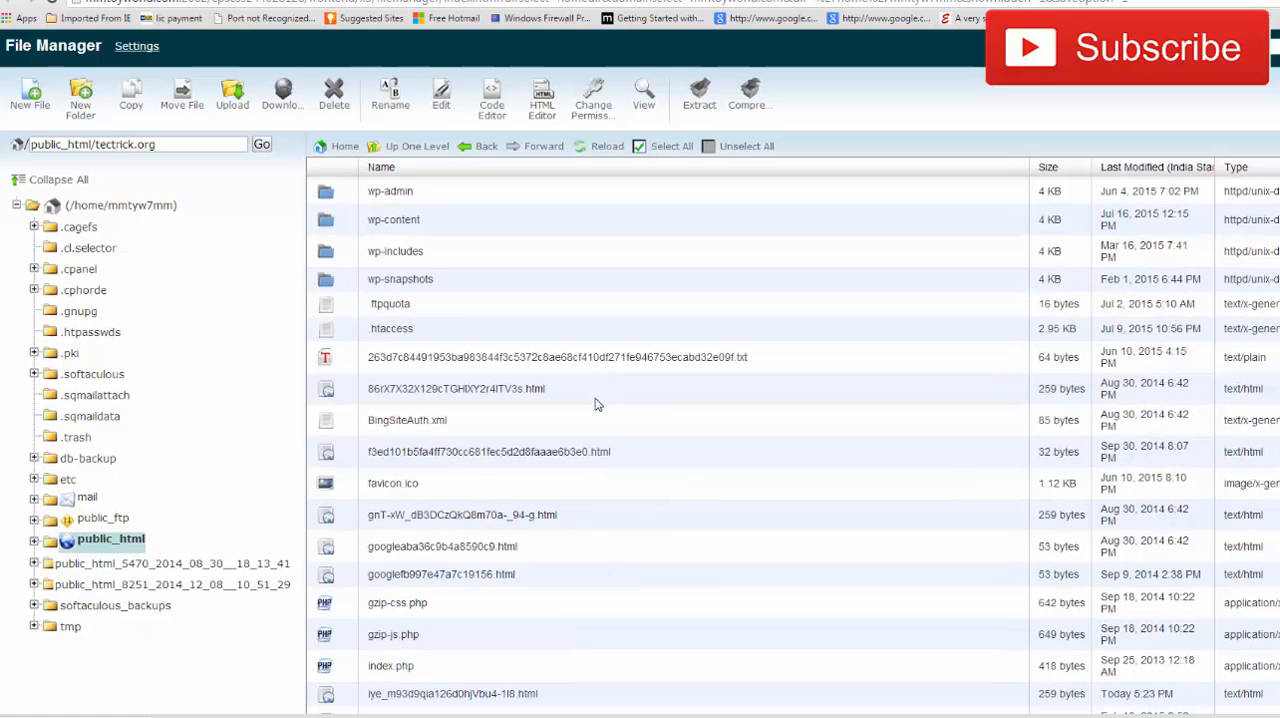
mouse_move(592, 432)
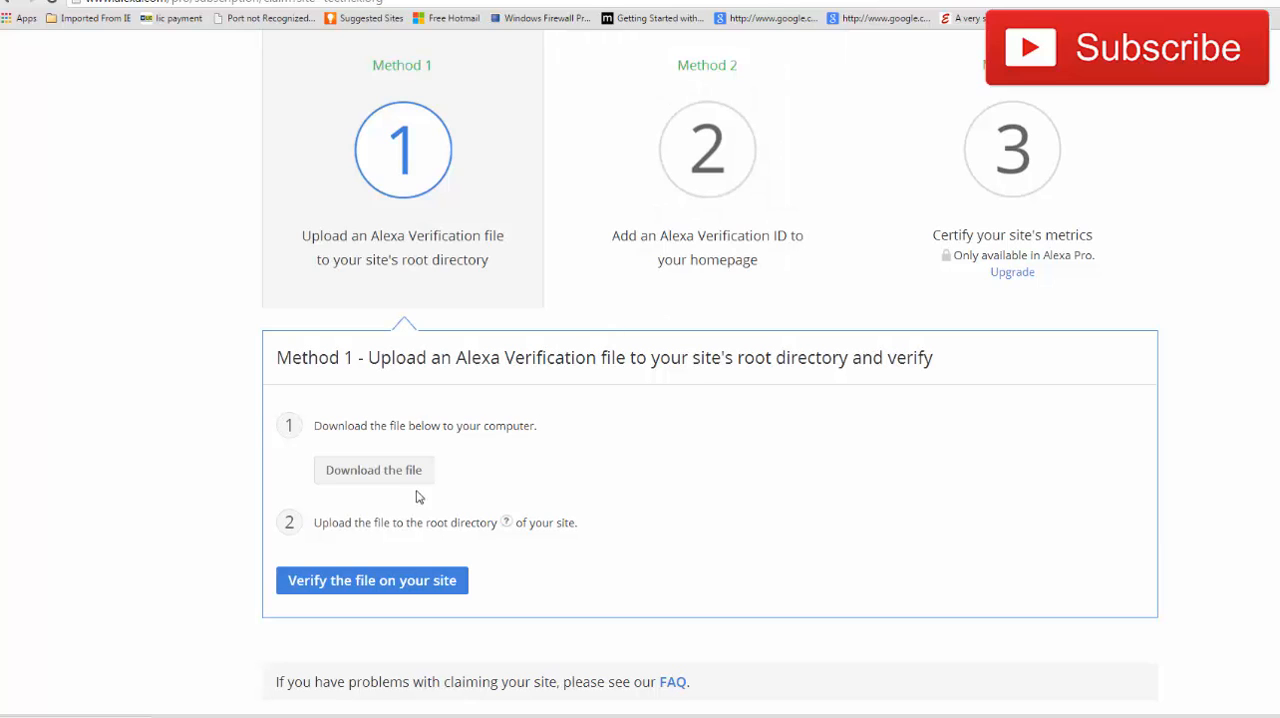
- Verify the uploaded file on the site so Alexa reports tectrick.org as successfully claimed
click(372, 580)
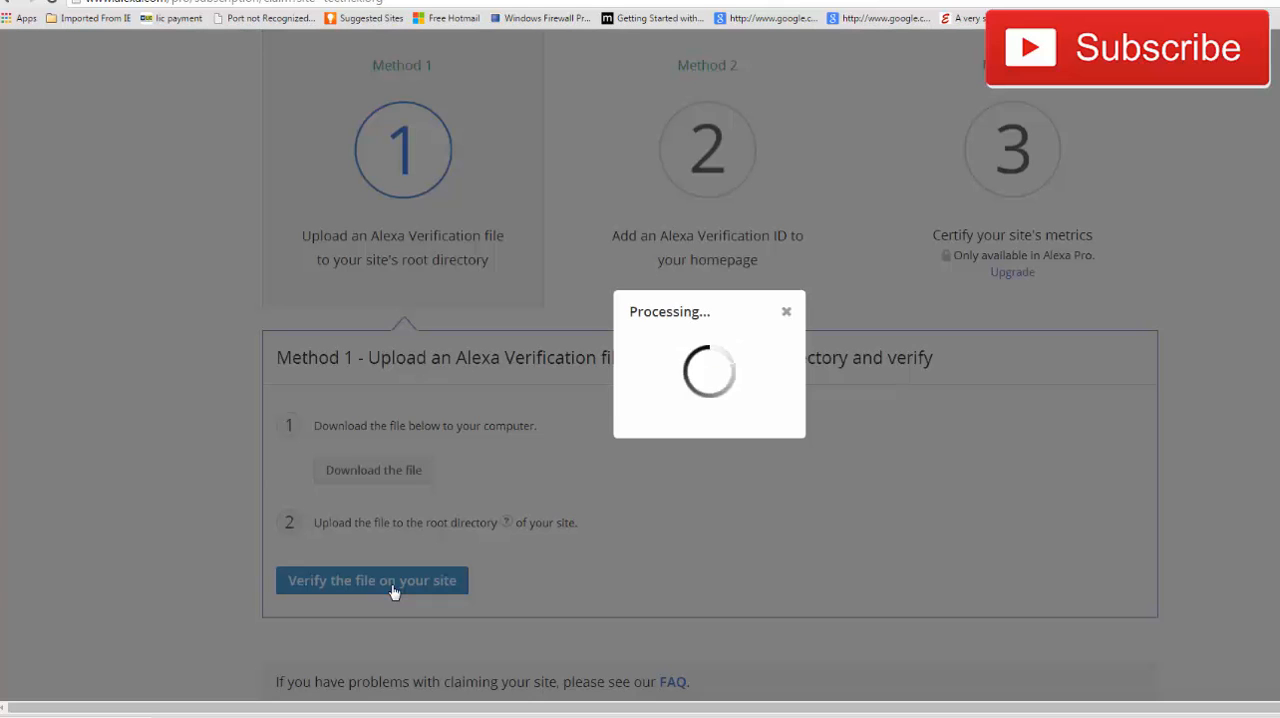
click(372, 580)
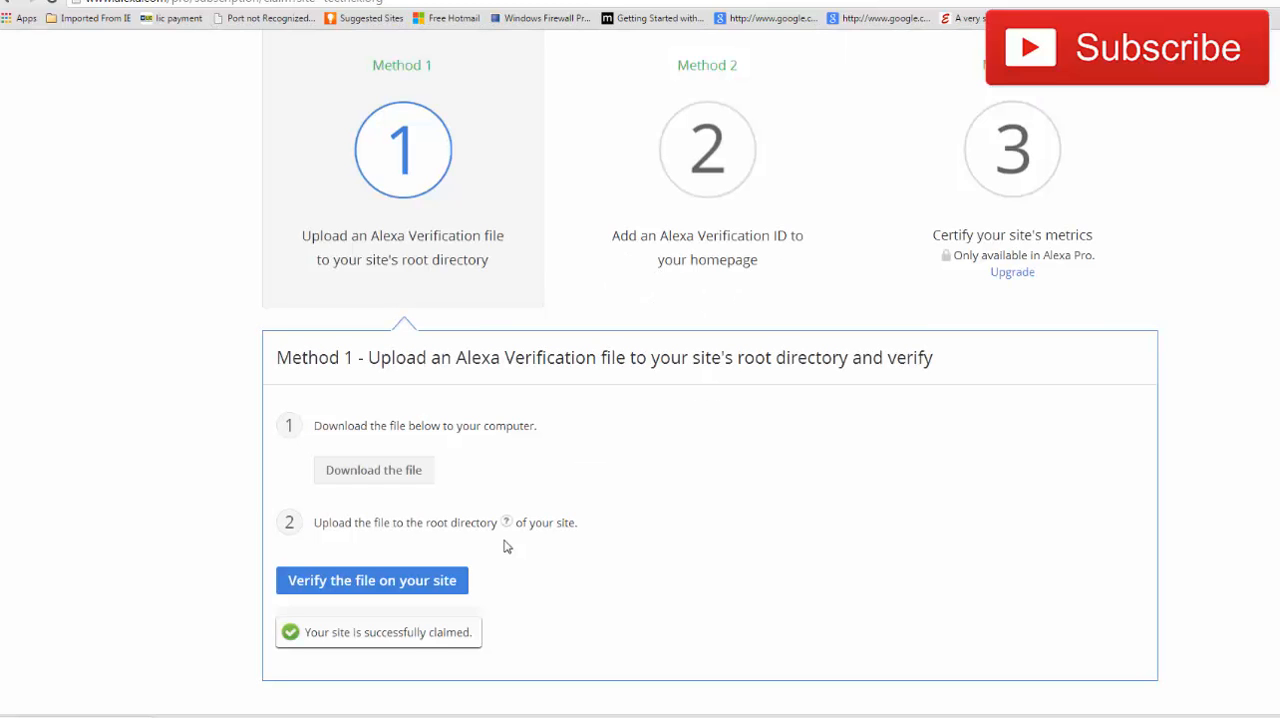
scroll(down, 3)
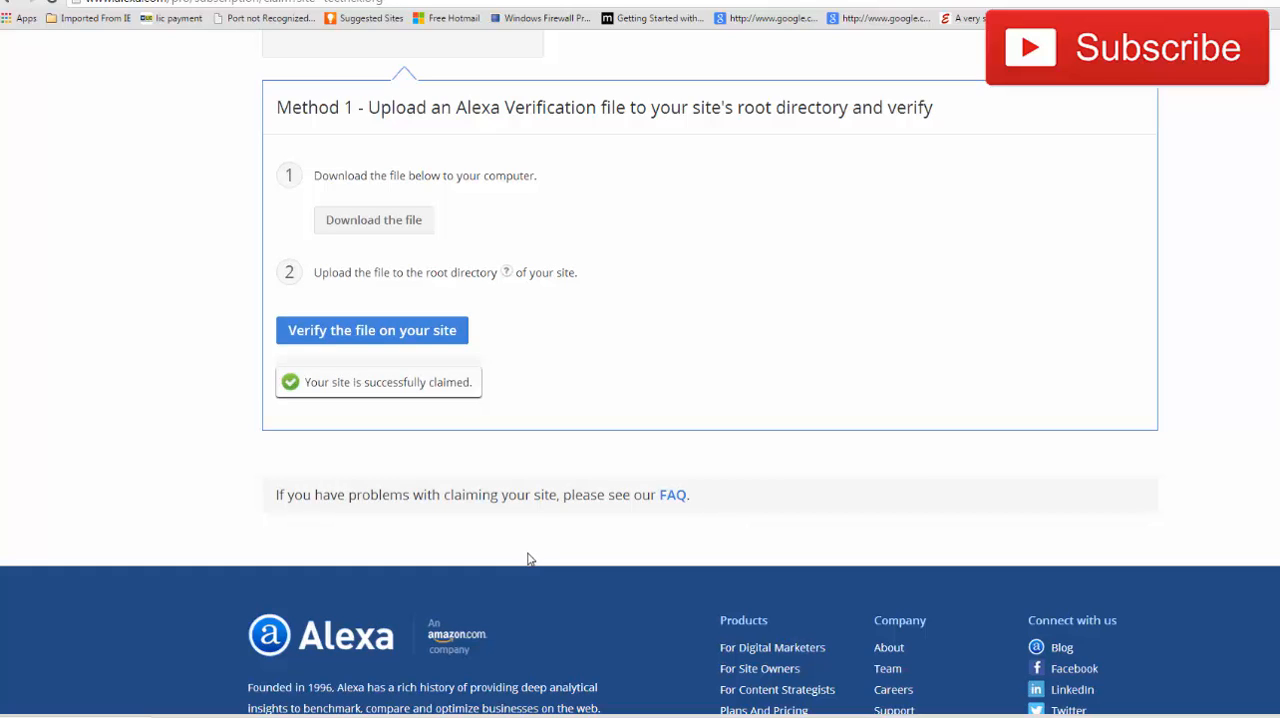
mouse_move(532, 518)
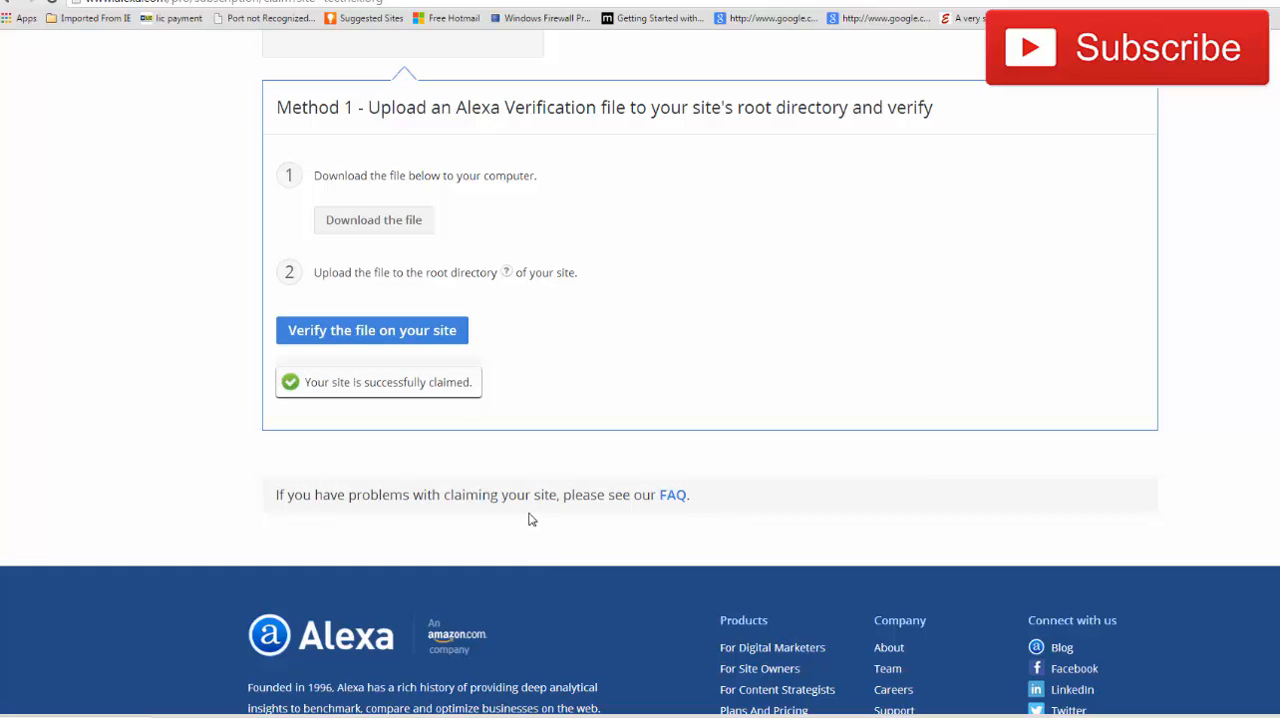